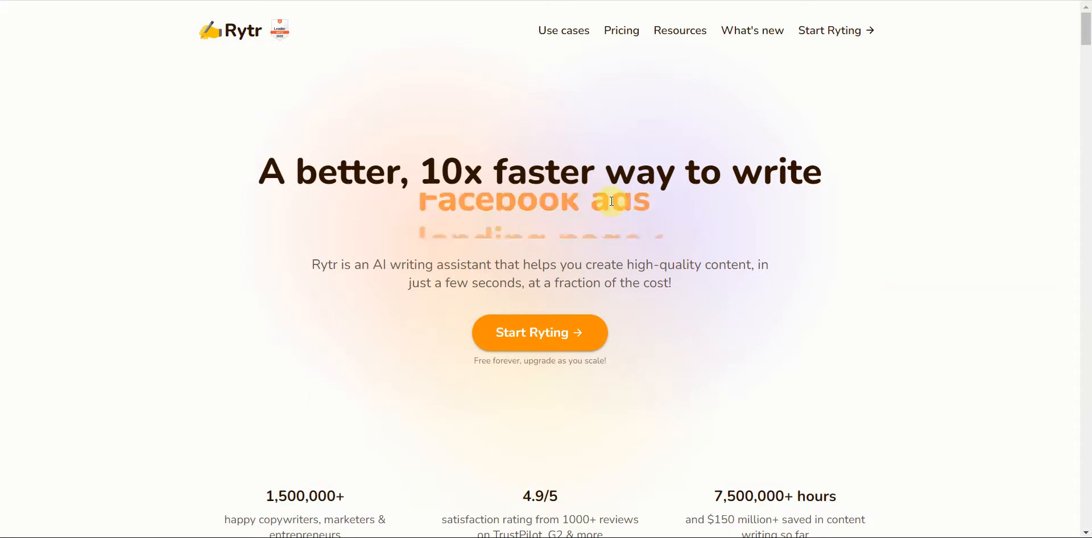
pyautogui.moveTo(884, 139)
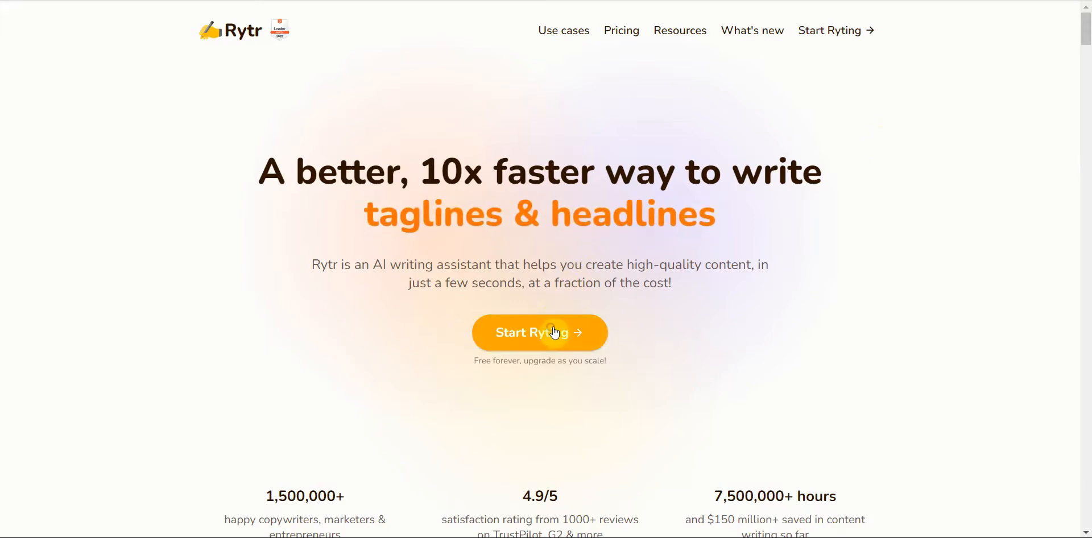
# - Launch the Rytr writing workspace from the homepage's 'Start Ryting' button
pyautogui.click(540, 333)
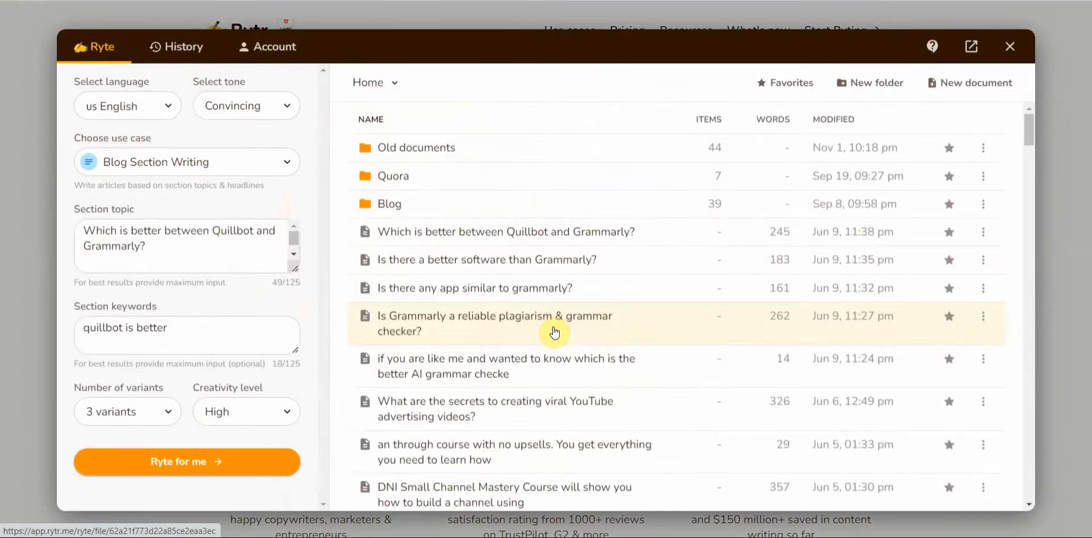
pyautogui.moveTo(999, 164)
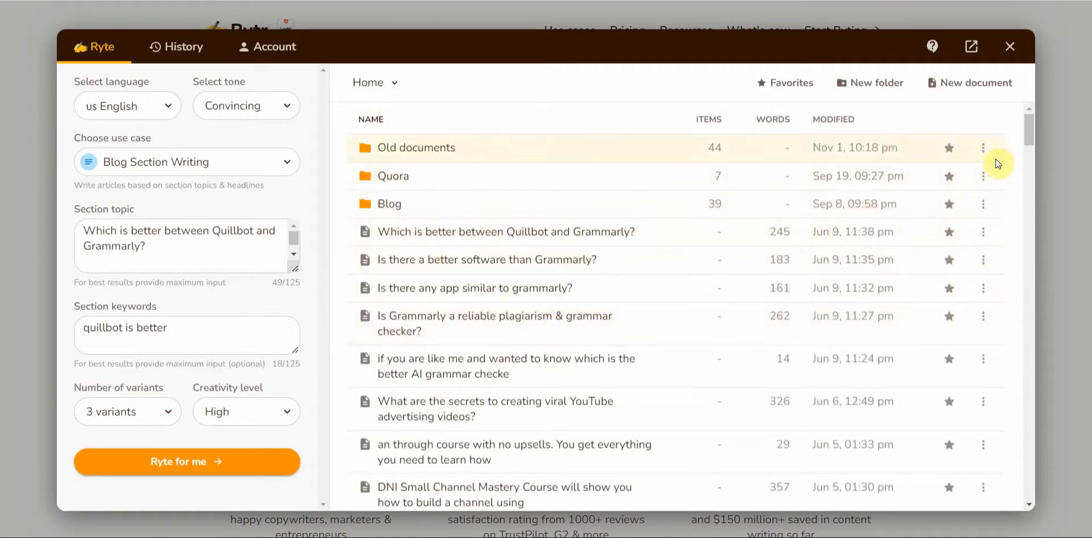
# - Browse the use-case dropdown down to Create Your Own Use-case and Recipe Generator
pyautogui.click(186, 162)
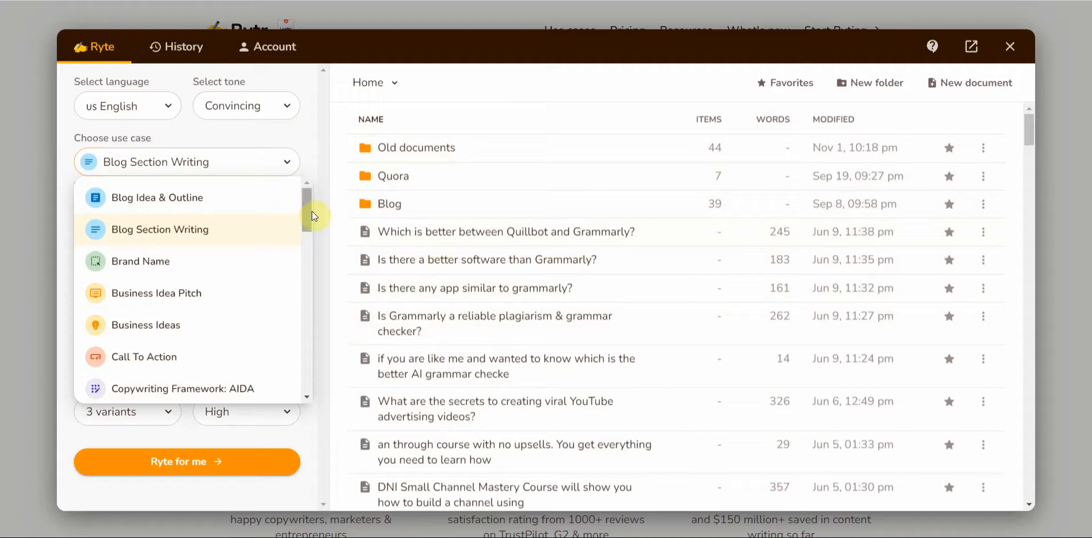
pyautogui.moveTo(268, 203)
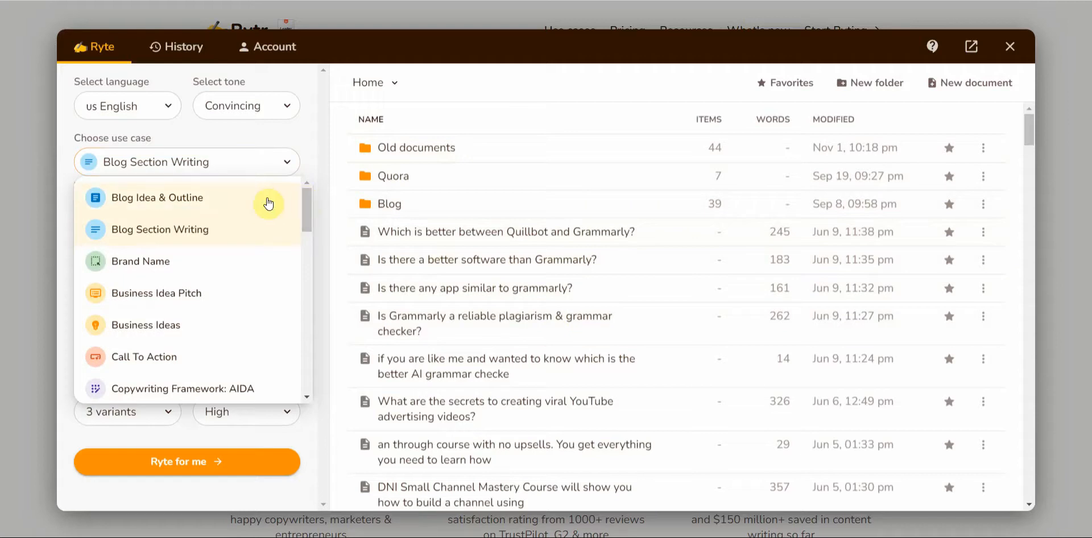
pyautogui.moveTo(272, 237)
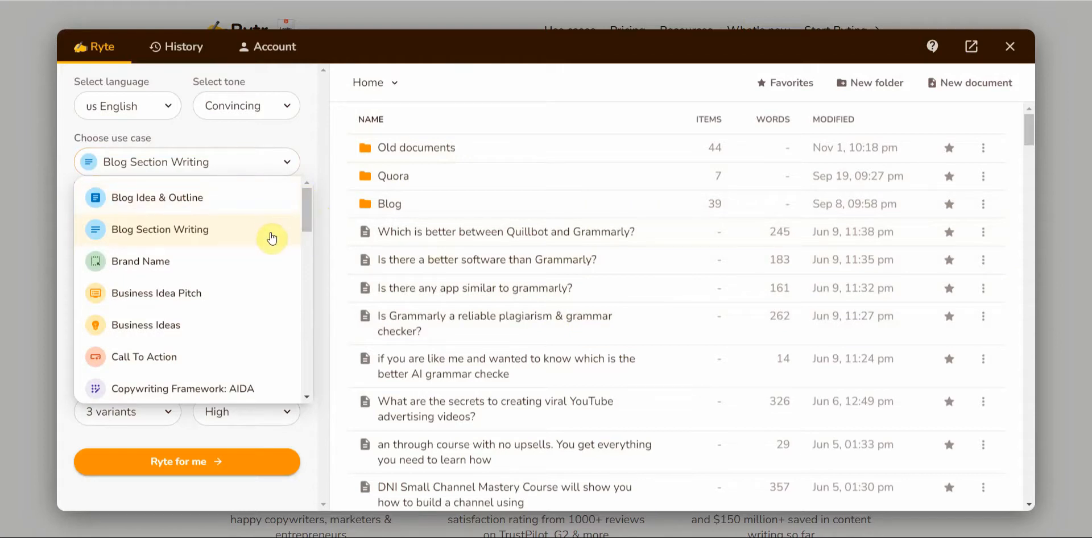
pyautogui.scroll(-3)
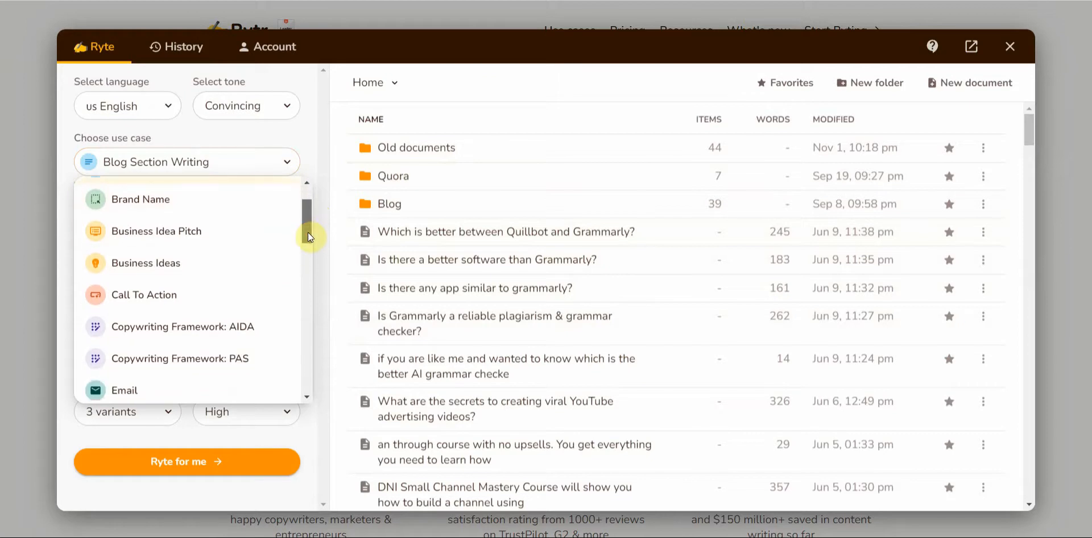
pyautogui.scroll(-3)
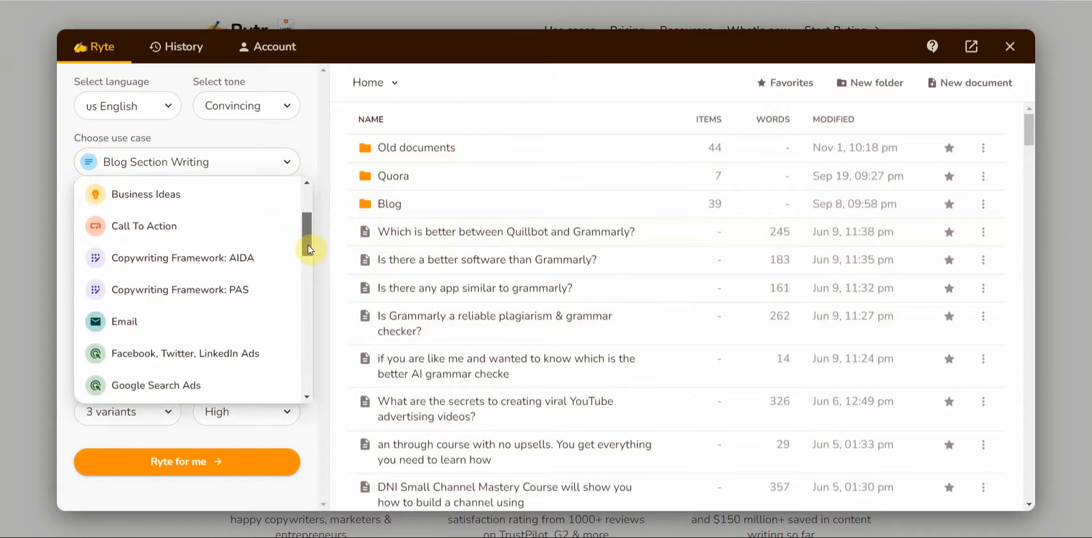
pyautogui.scroll(-3)
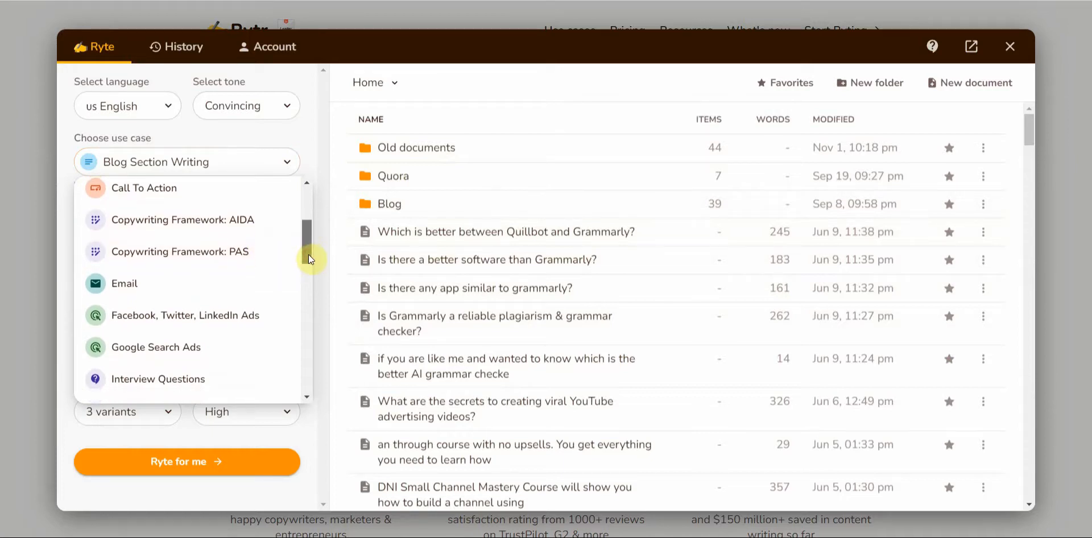
pyautogui.scroll(-3)
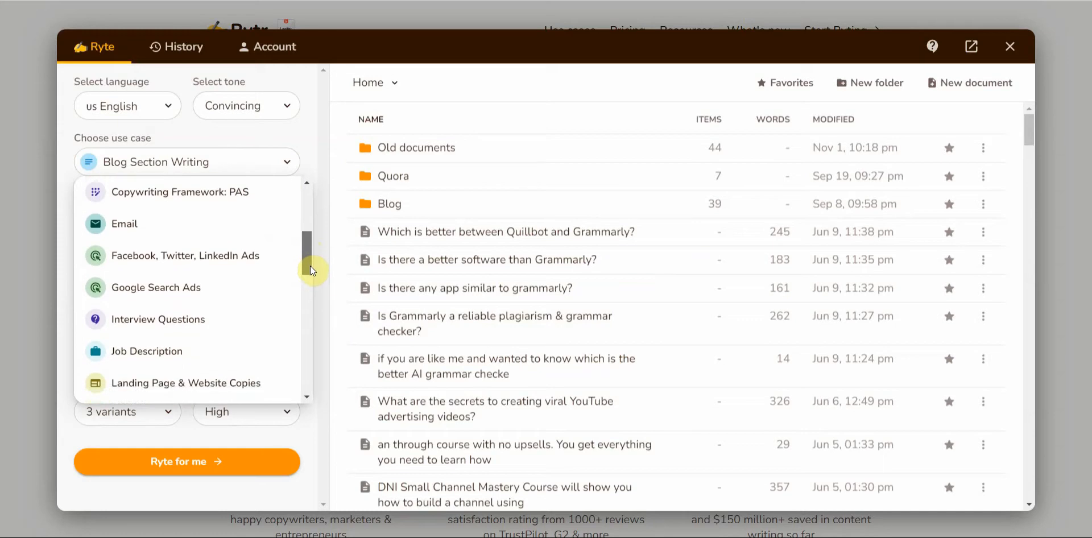
pyautogui.scroll(-3)
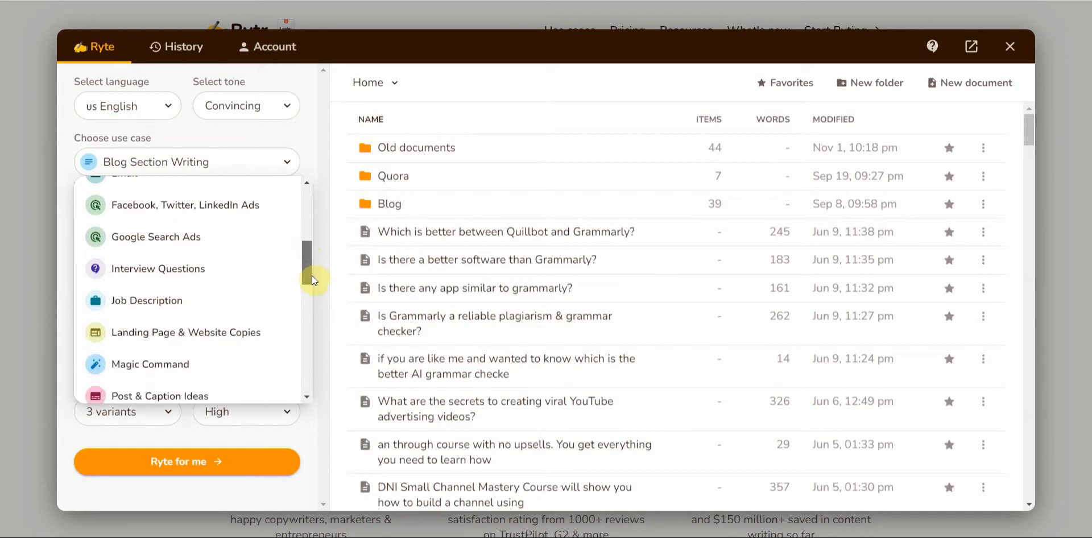
pyautogui.scroll(-3)
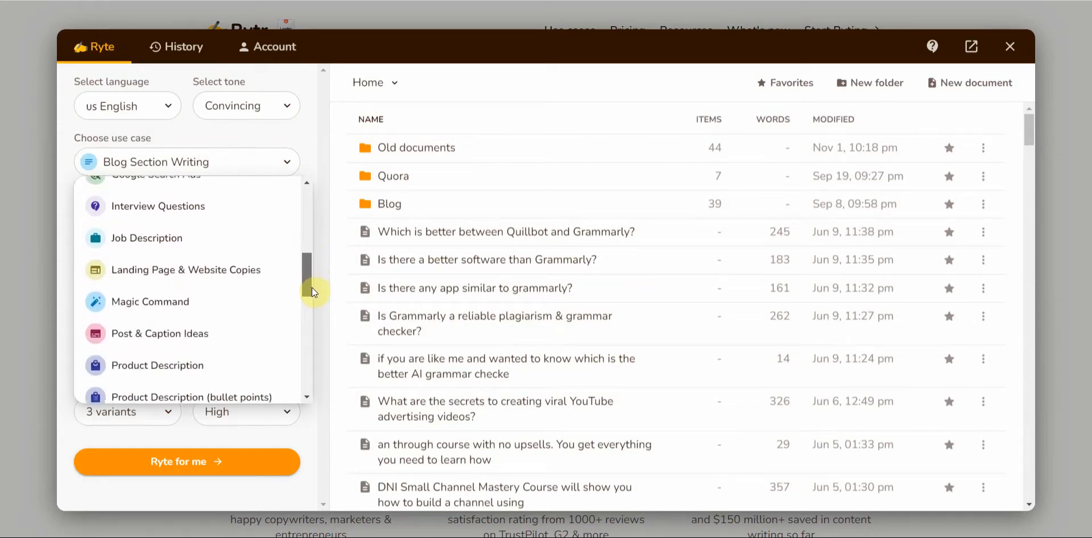
pyautogui.scroll(-3)
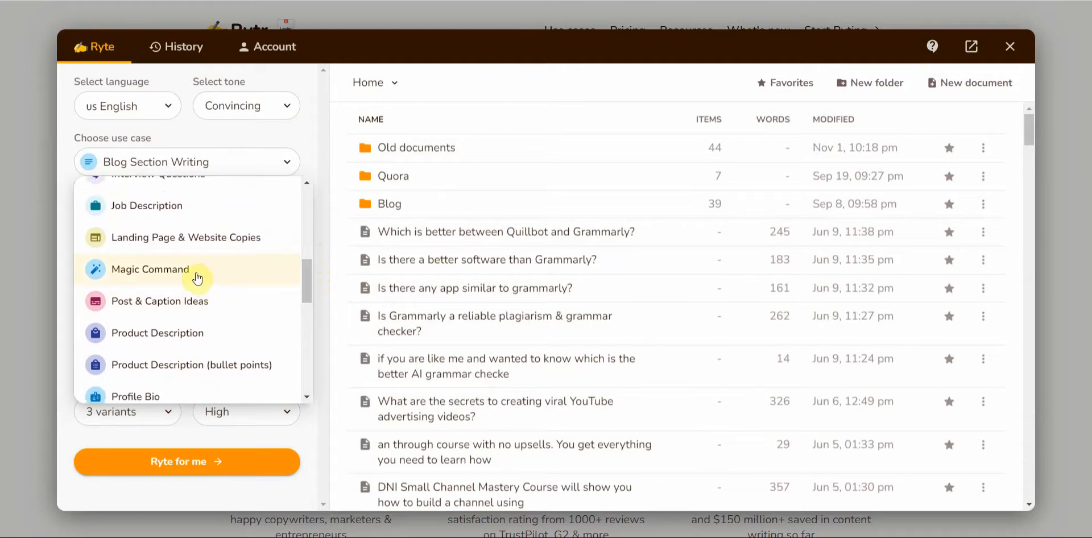
pyautogui.moveTo(202, 275)
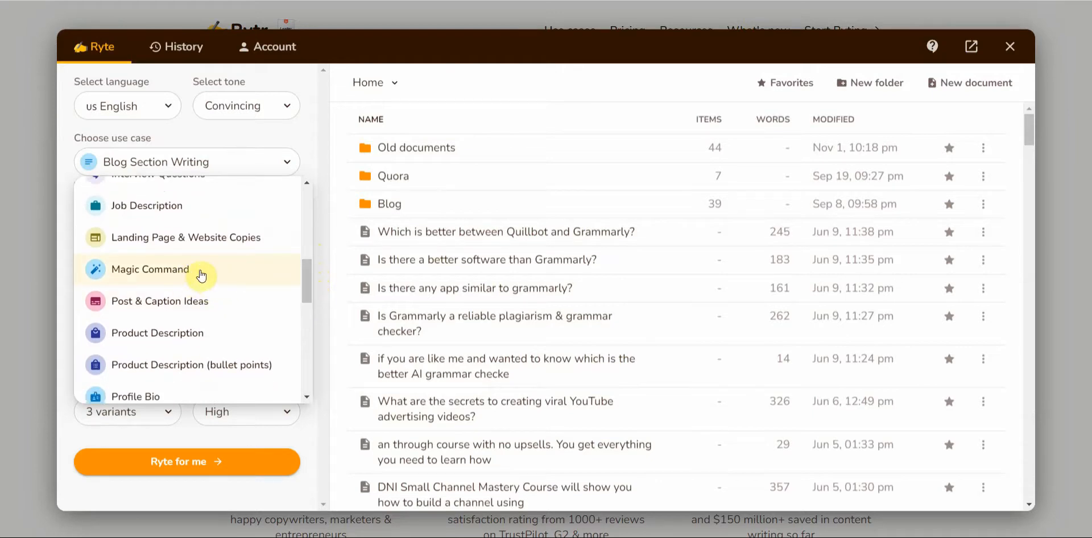
pyautogui.moveTo(174, 267)
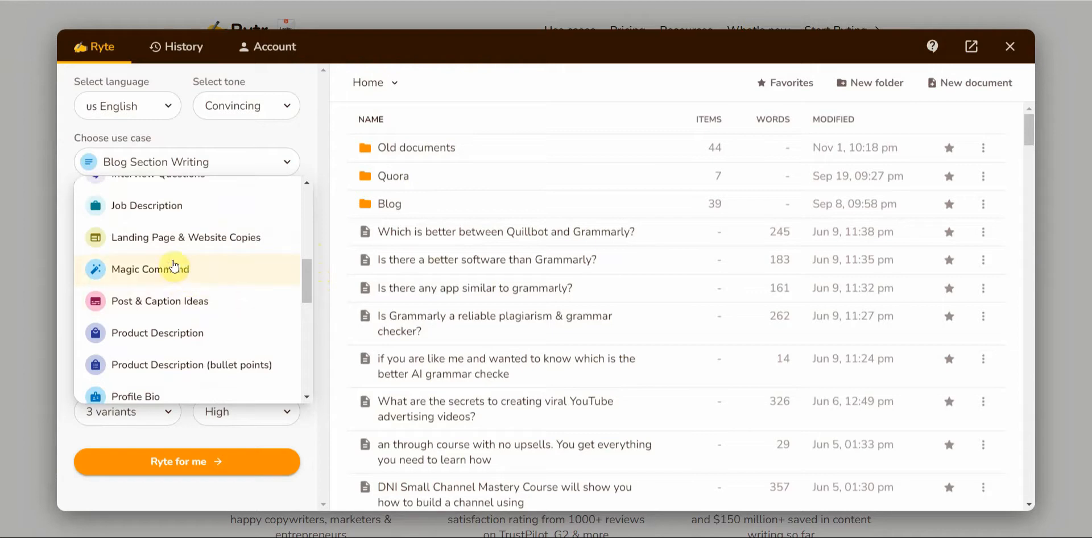
pyautogui.moveTo(284, 301)
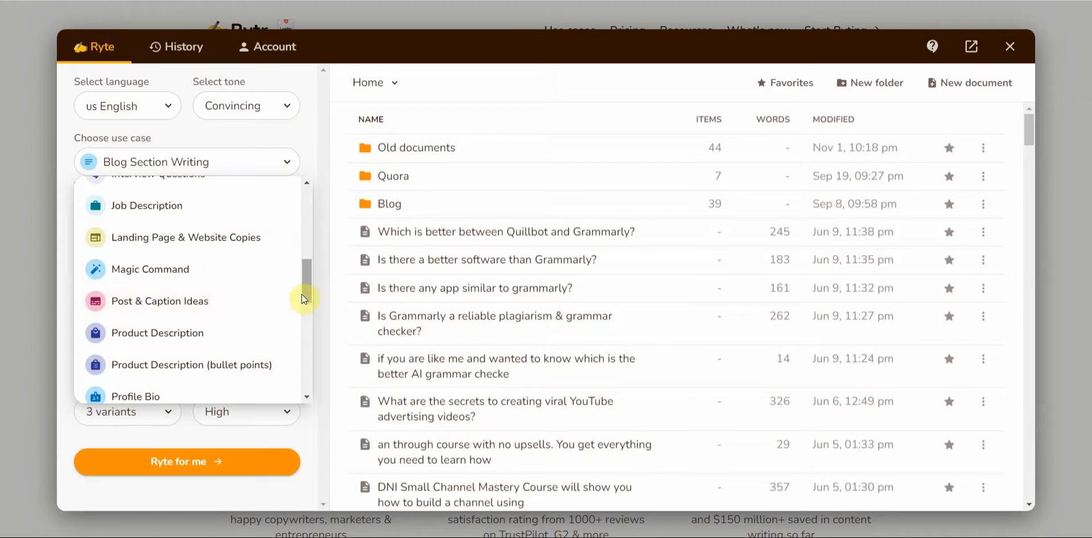
pyautogui.scroll(-3)
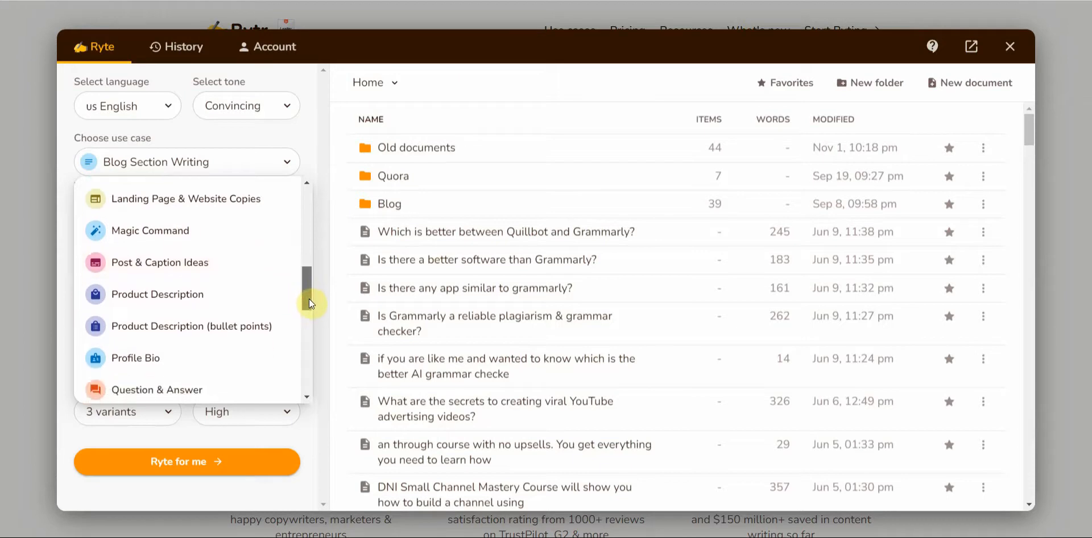
pyautogui.scroll(-3)
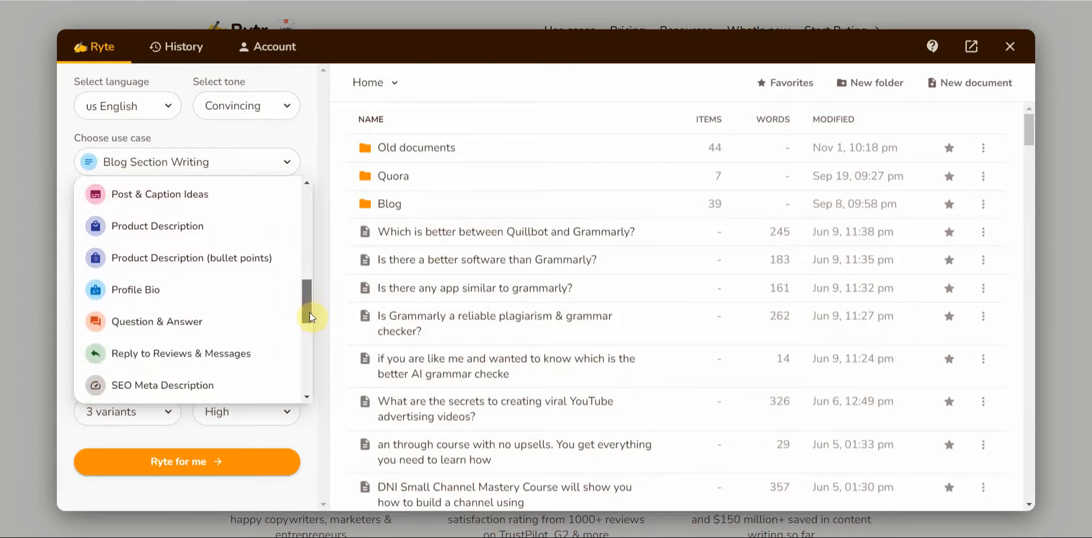
pyautogui.scroll(-3)
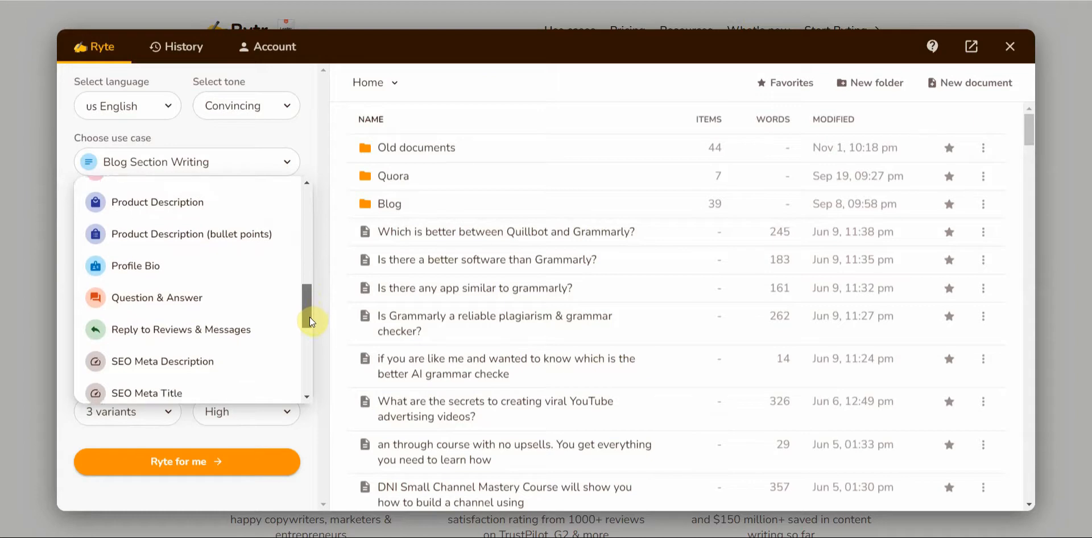
pyautogui.scroll(-3)
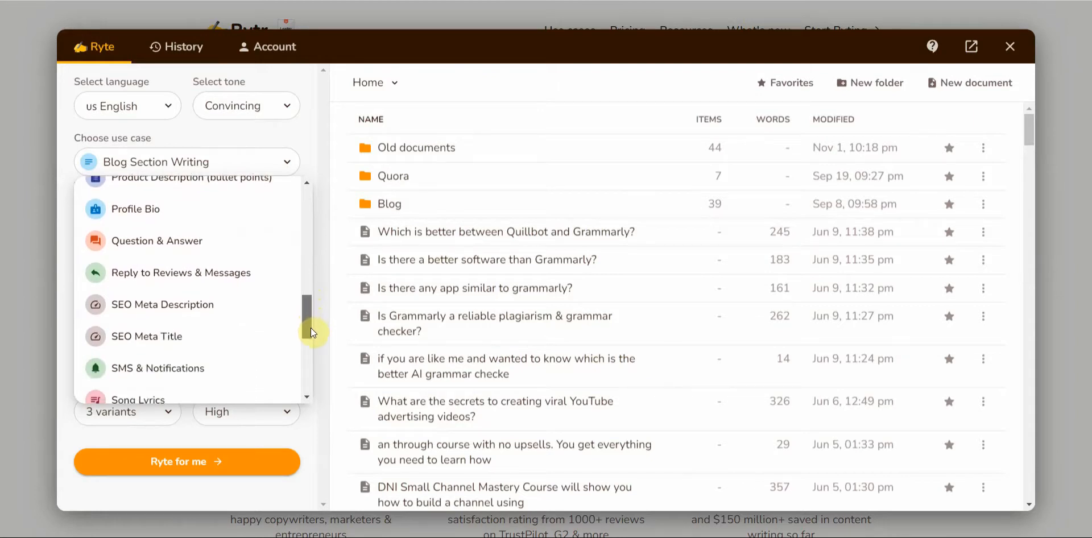
pyautogui.scroll(-3)
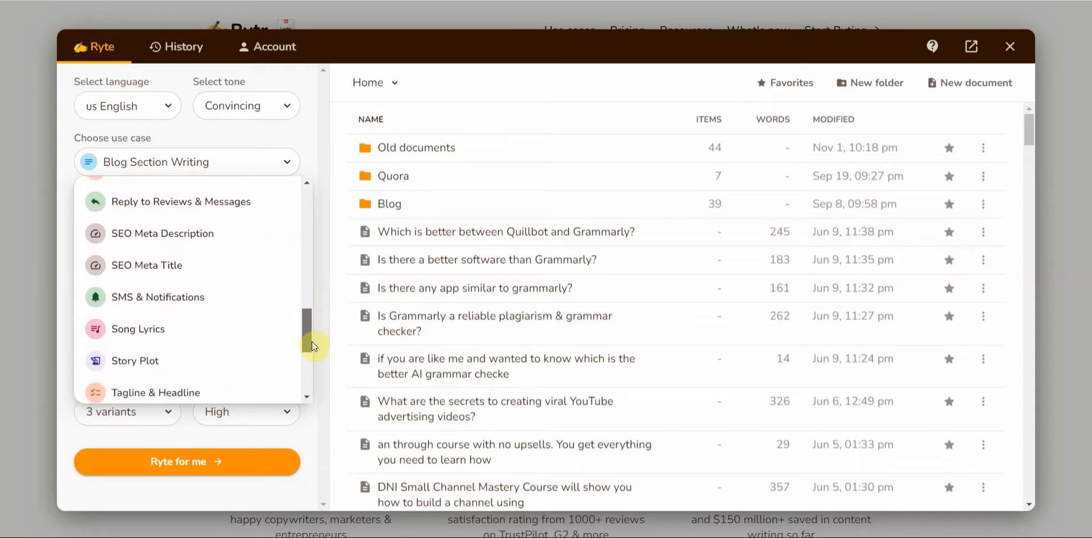
pyautogui.scroll(-3)
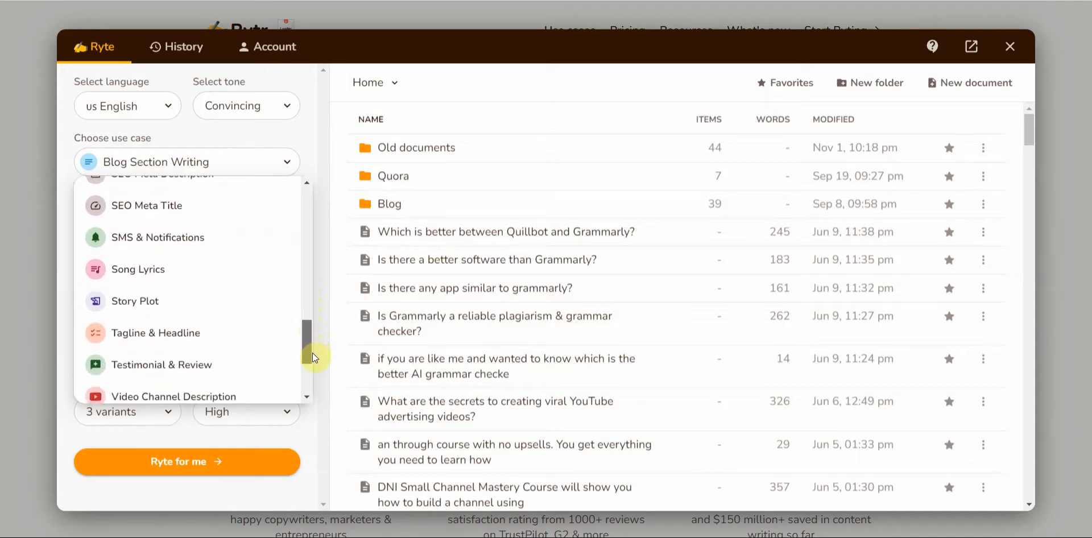
pyautogui.scroll(-3)
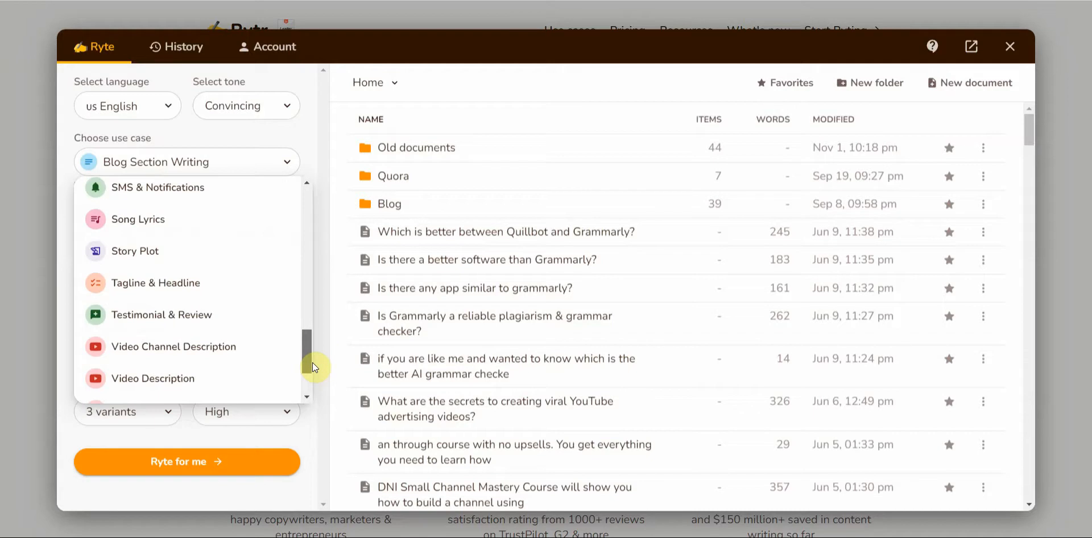
pyautogui.scroll(-3)
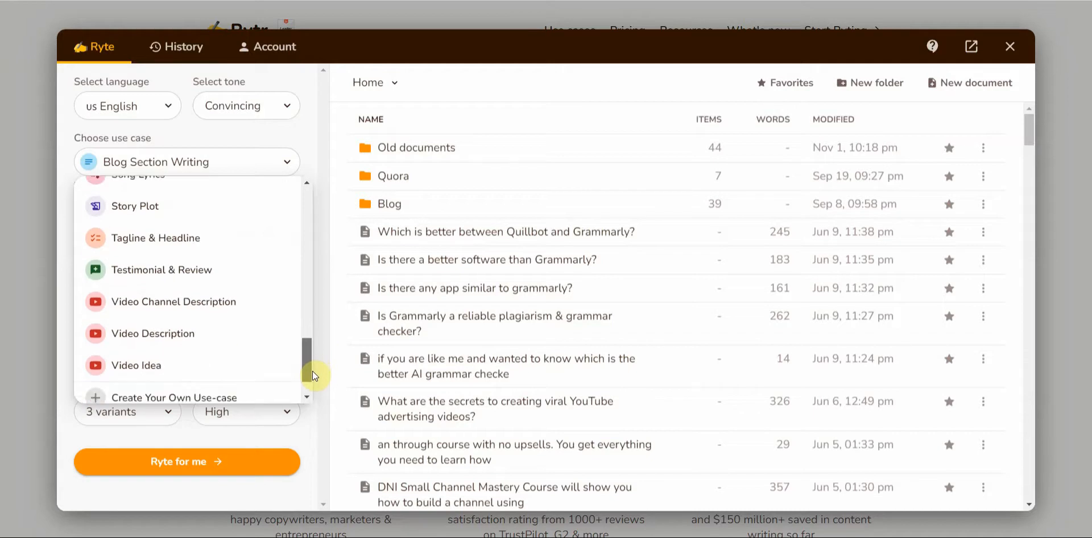
pyautogui.scroll(-3)
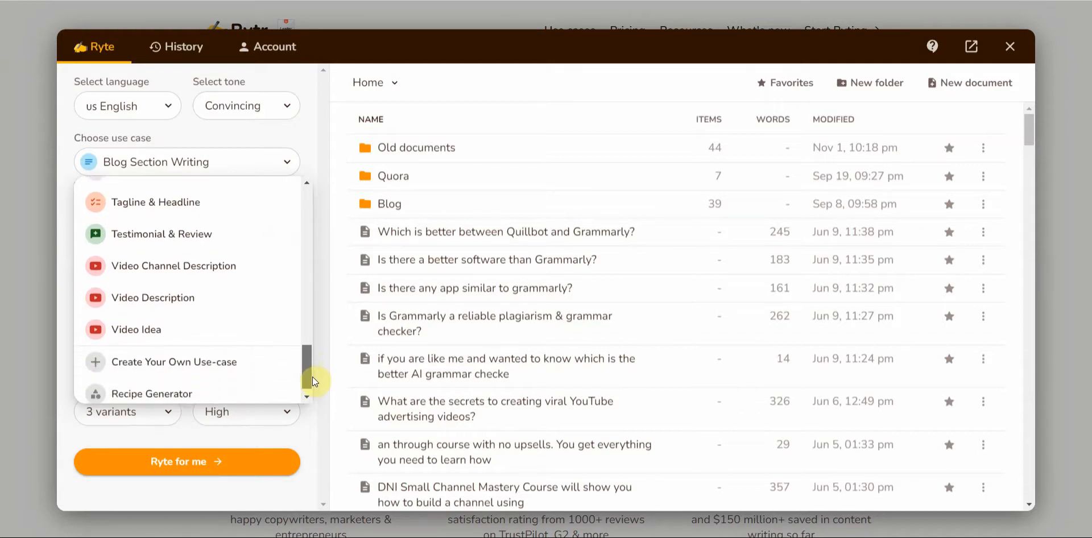
pyautogui.scroll(-3)
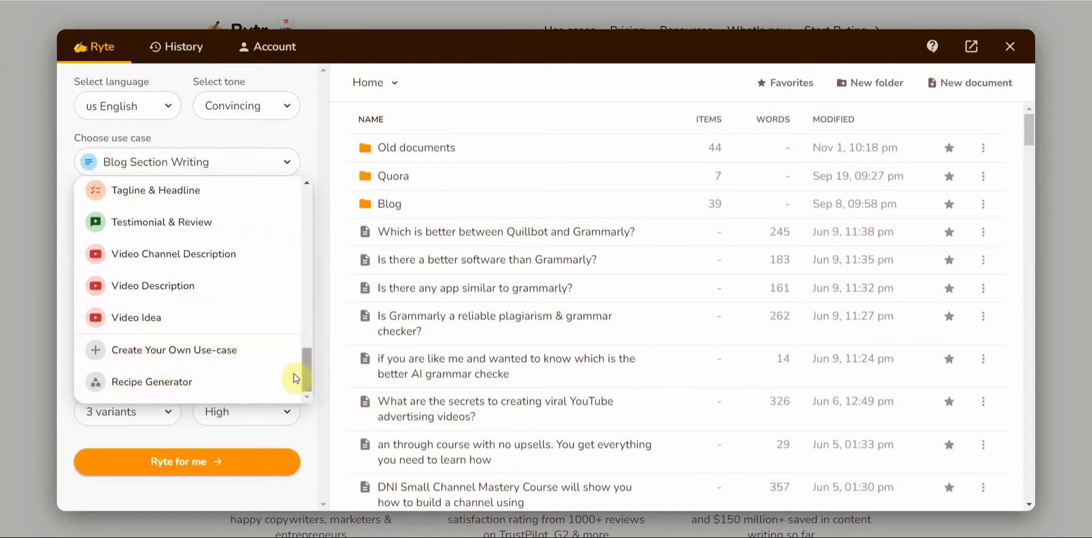
pyautogui.moveTo(225, 374)
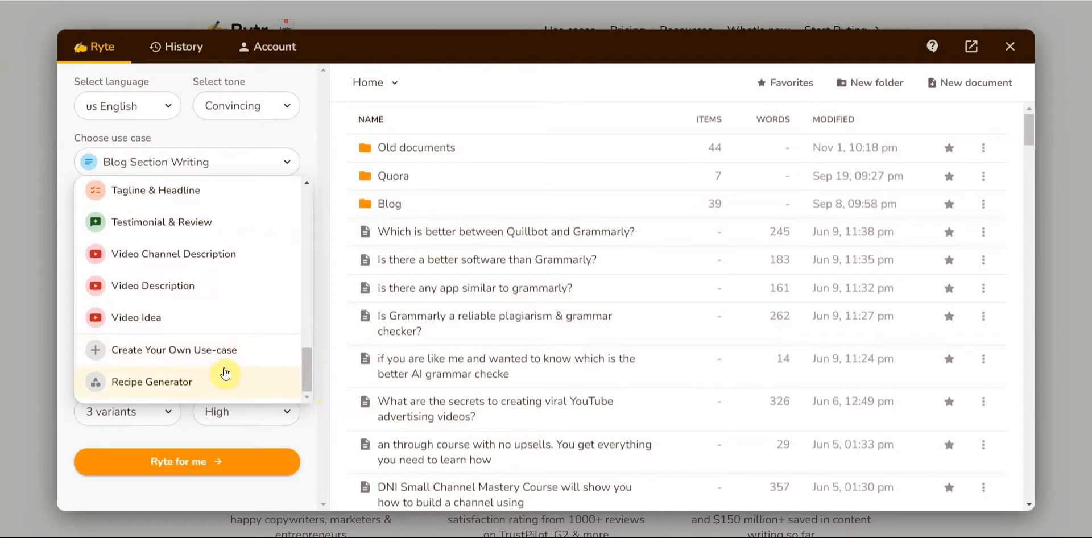
pyautogui.moveTo(169, 391)
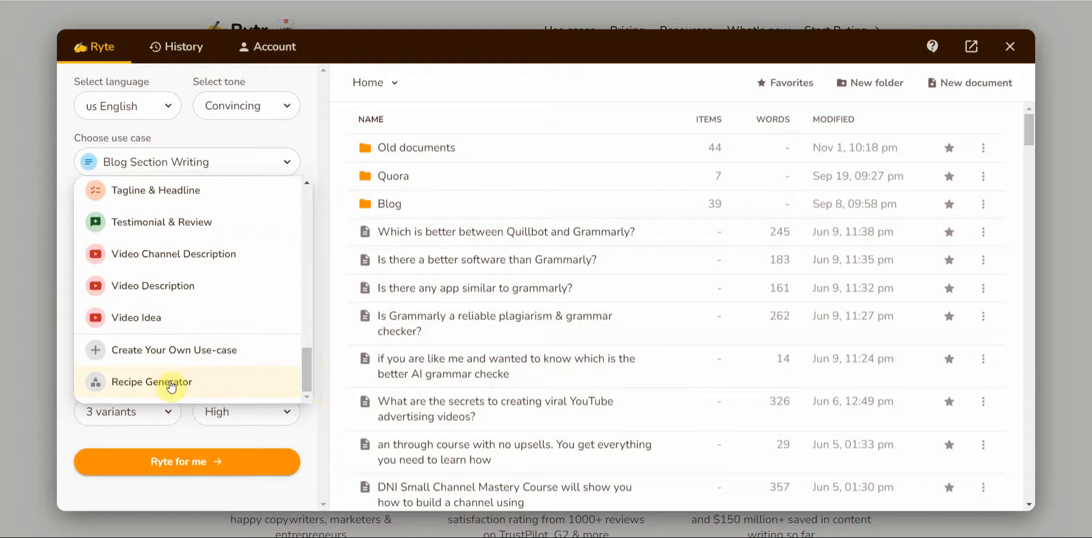
pyautogui.moveTo(248, 380)
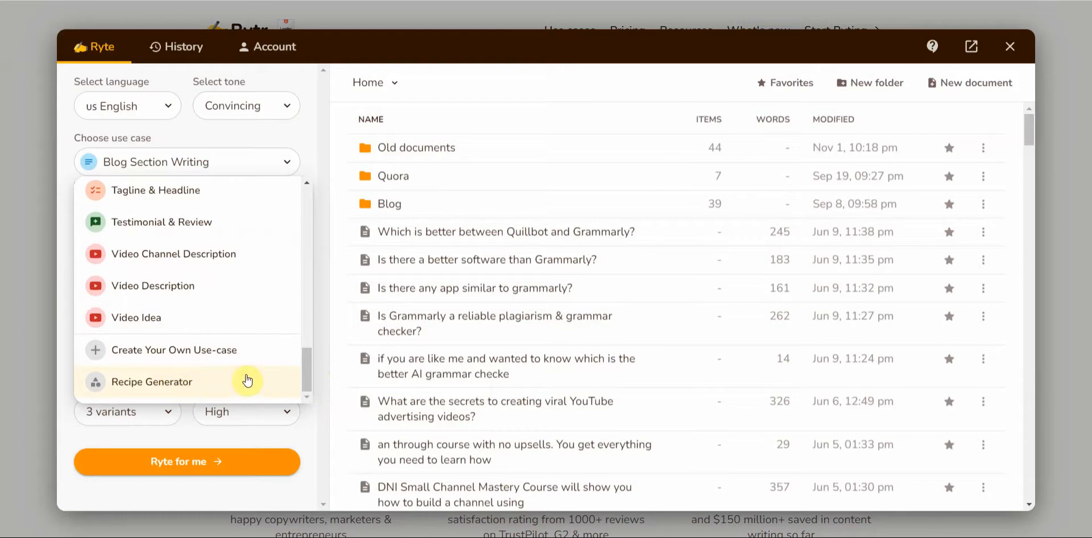
pyautogui.moveTo(308, 378)
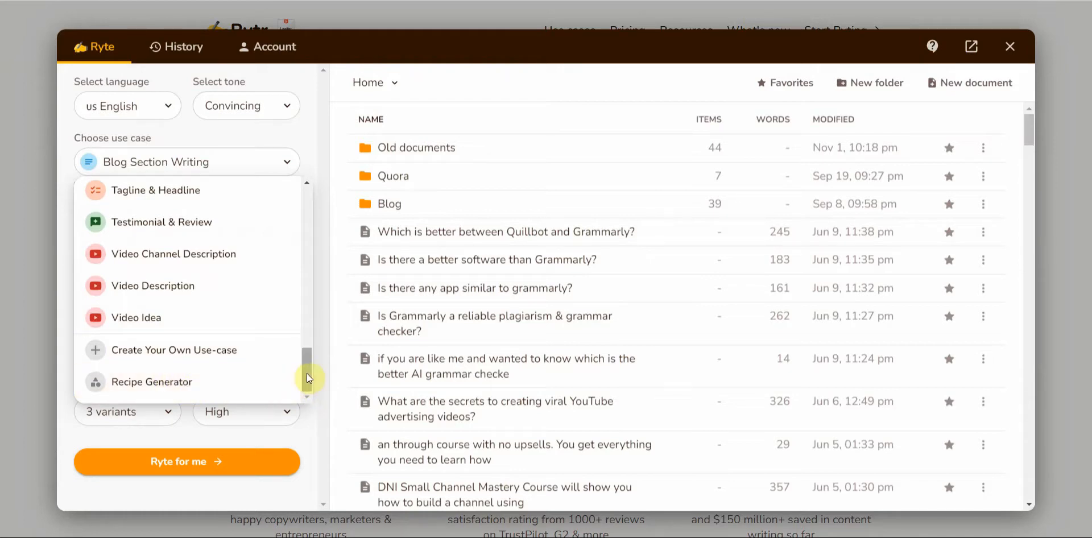
pyautogui.scroll(3)
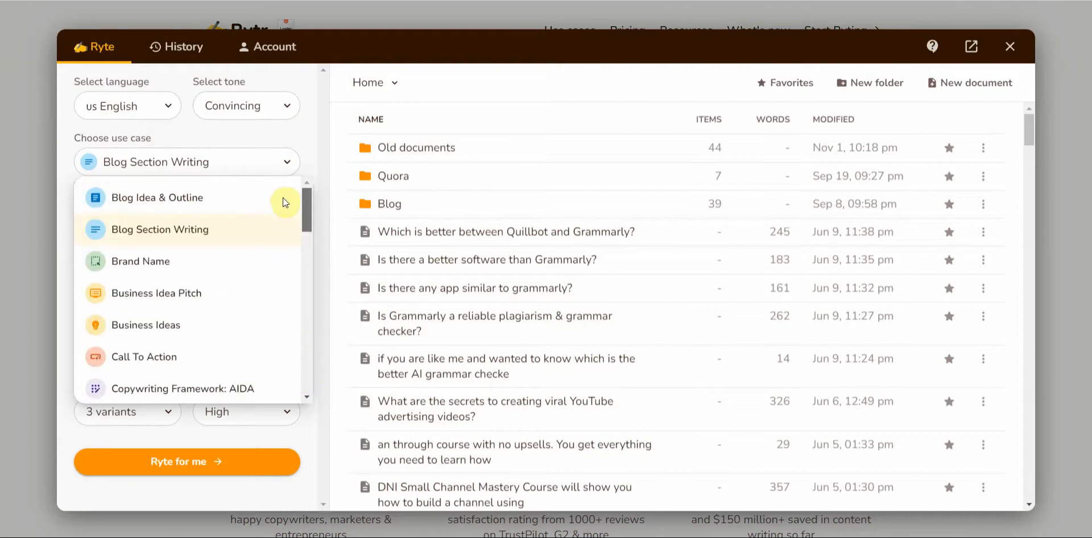
pyautogui.scroll(-3)
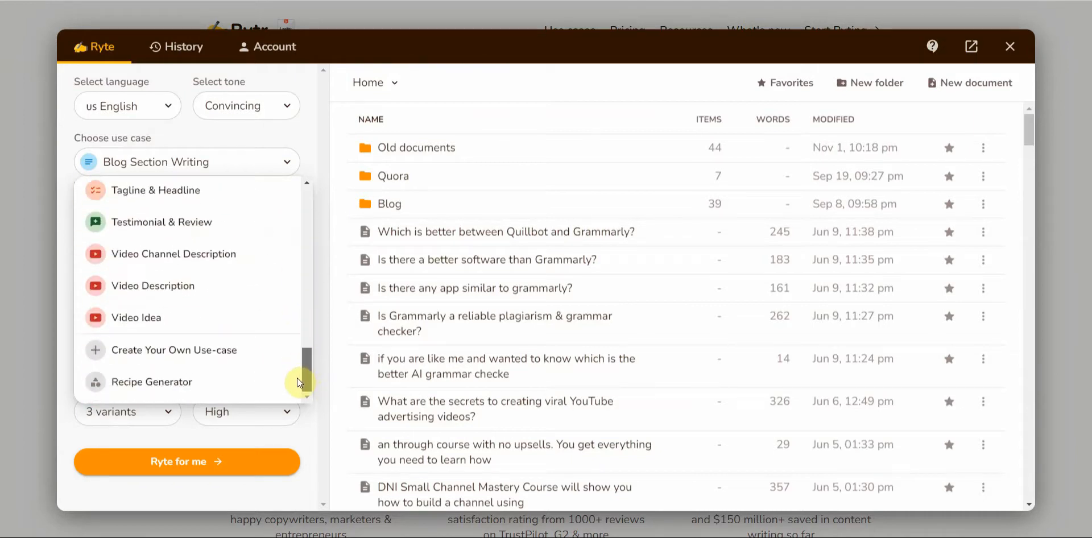
pyautogui.scroll(3)
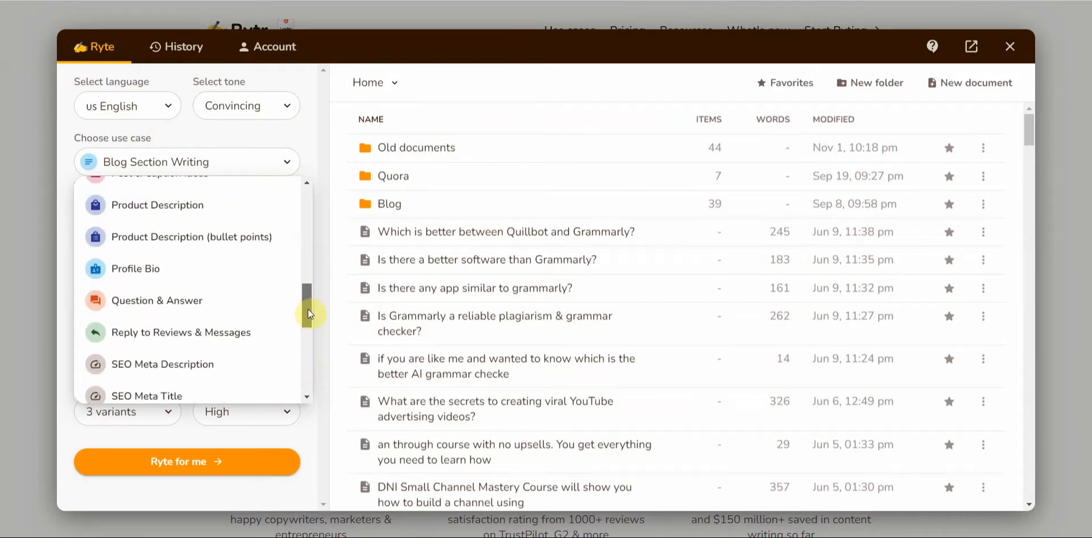
pyautogui.scroll(3)
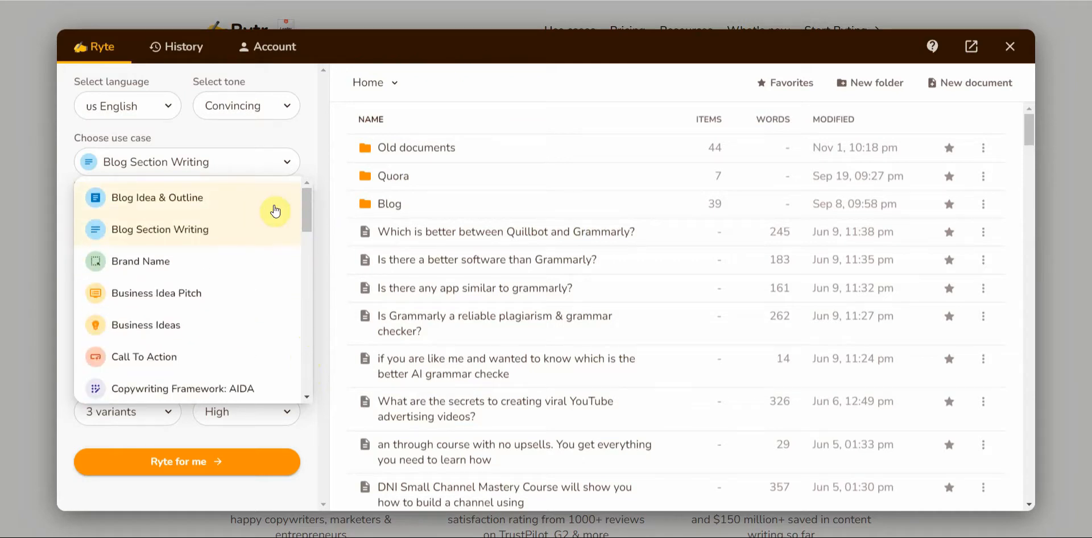
pyautogui.scroll(-3)
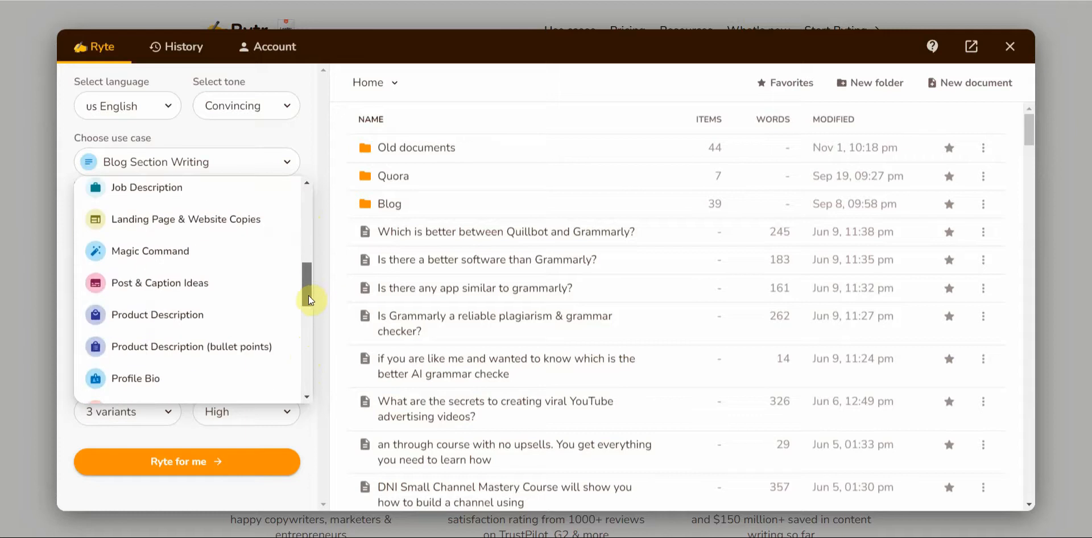
pyautogui.scroll(-3)
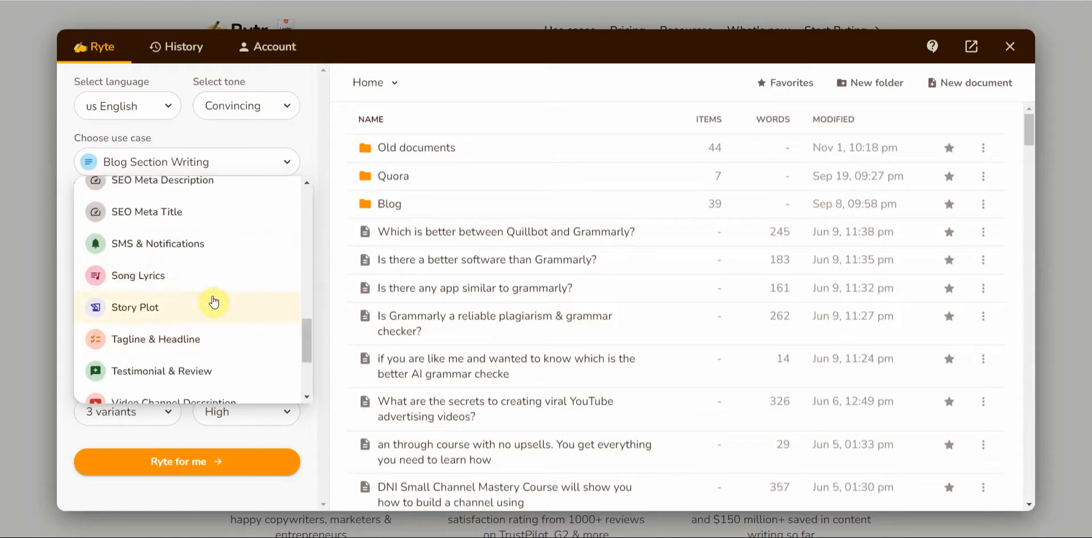
pyautogui.moveTo(201, 292)
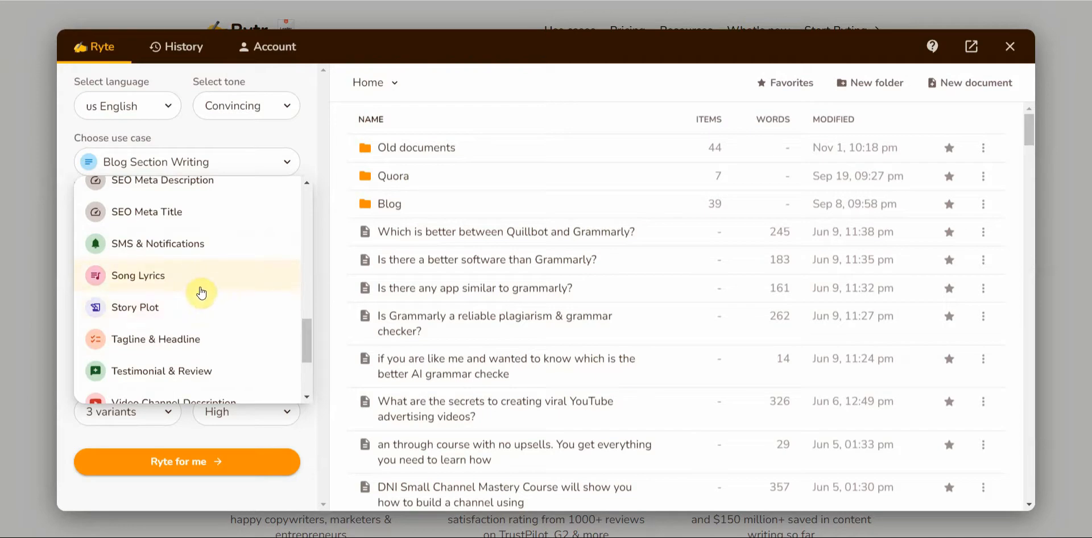
pyautogui.moveTo(199, 303)
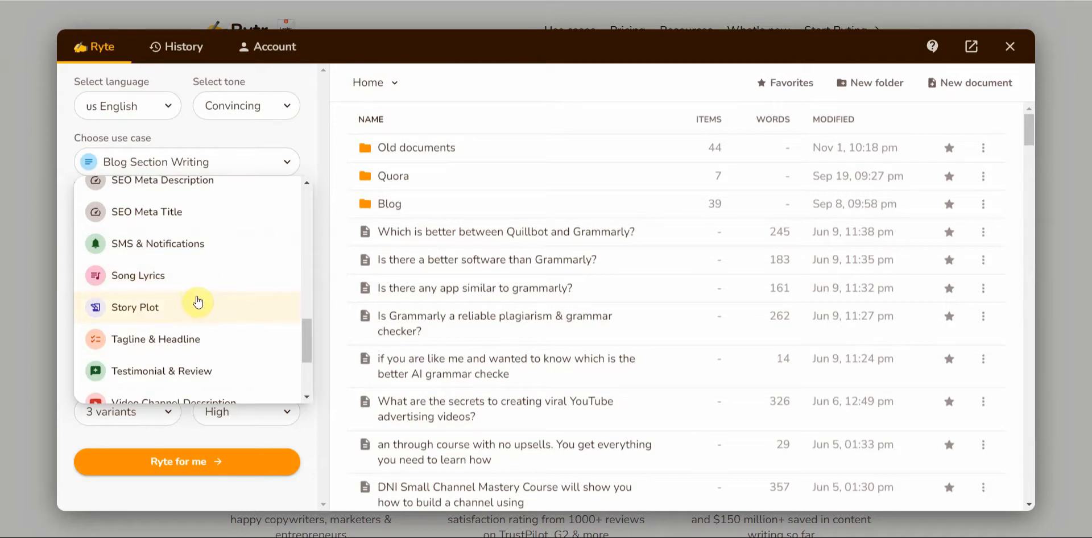
pyautogui.moveTo(192, 301)
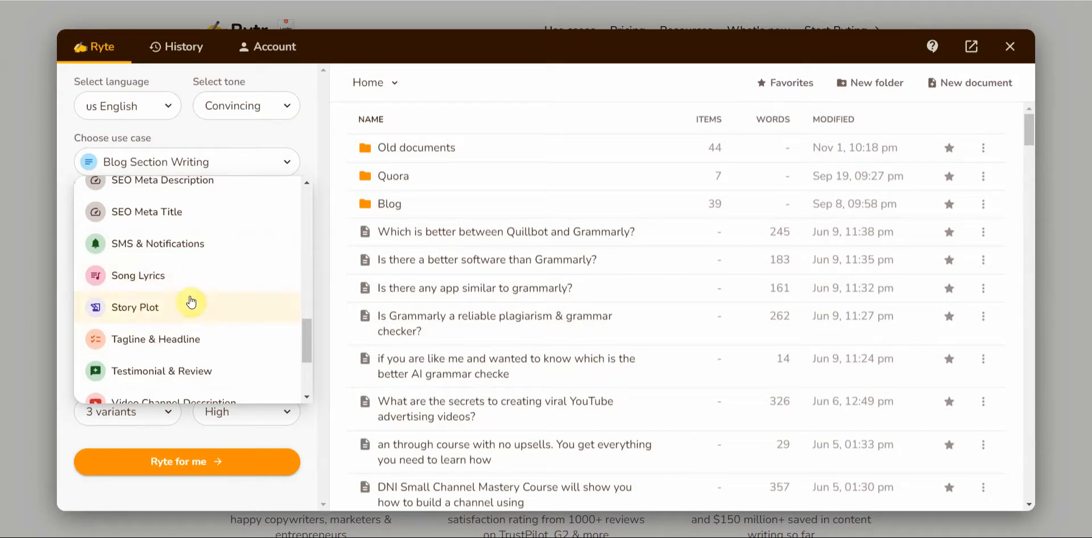
pyautogui.moveTo(296, 351)
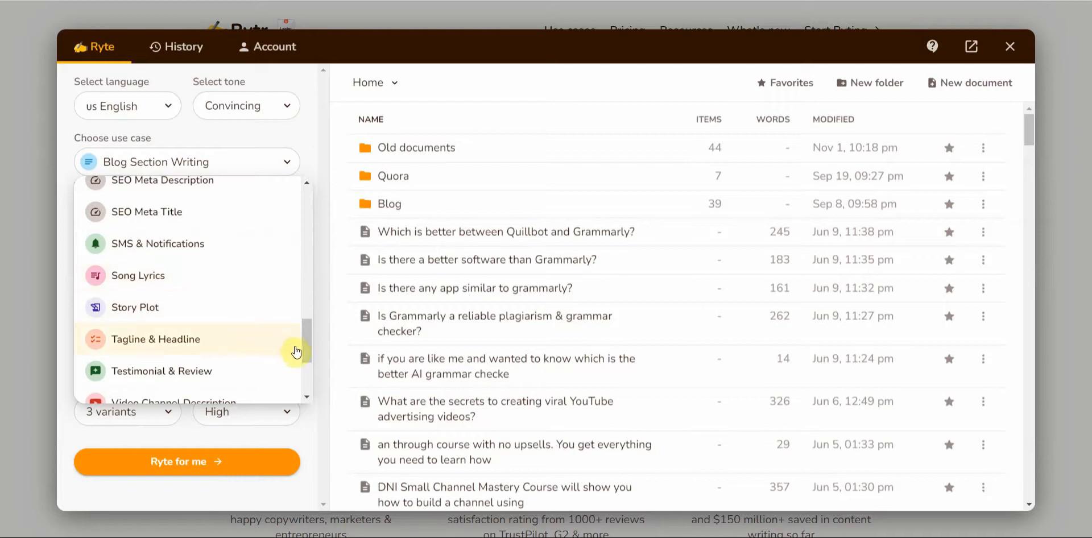
pyautogui.scroll(3)
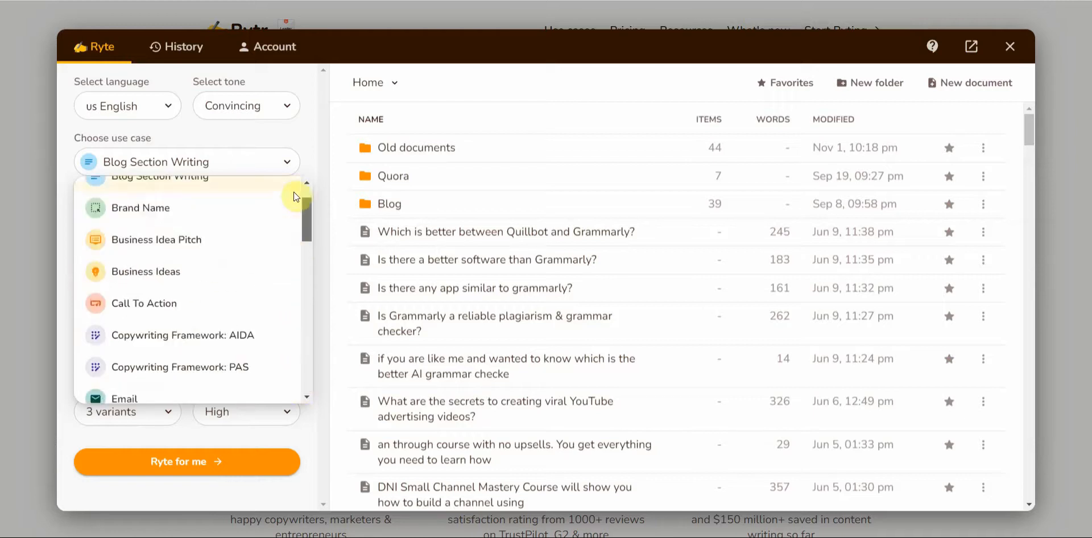
pyautogui.scroll(-3)
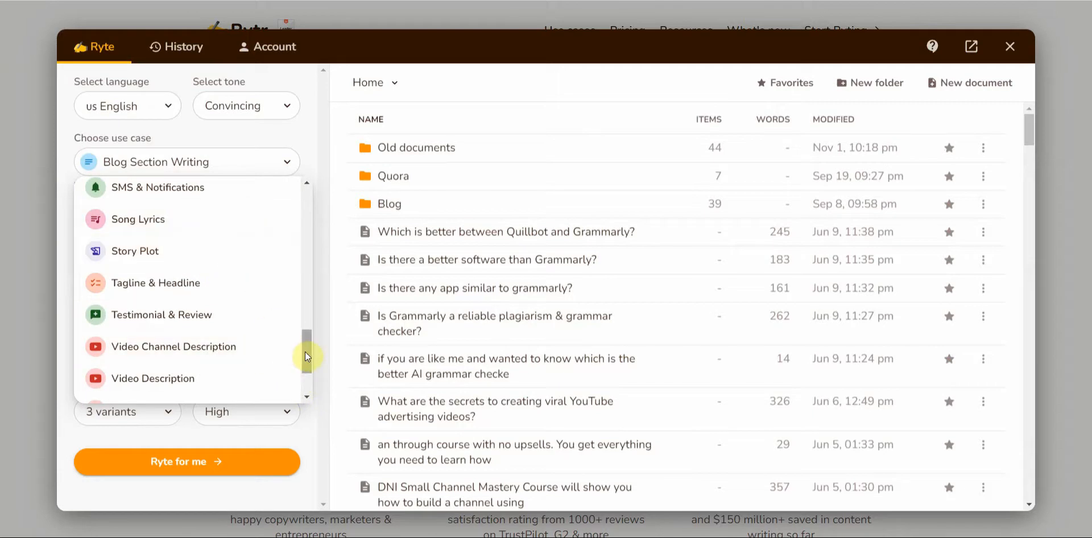
pyautogui.scroll(3)
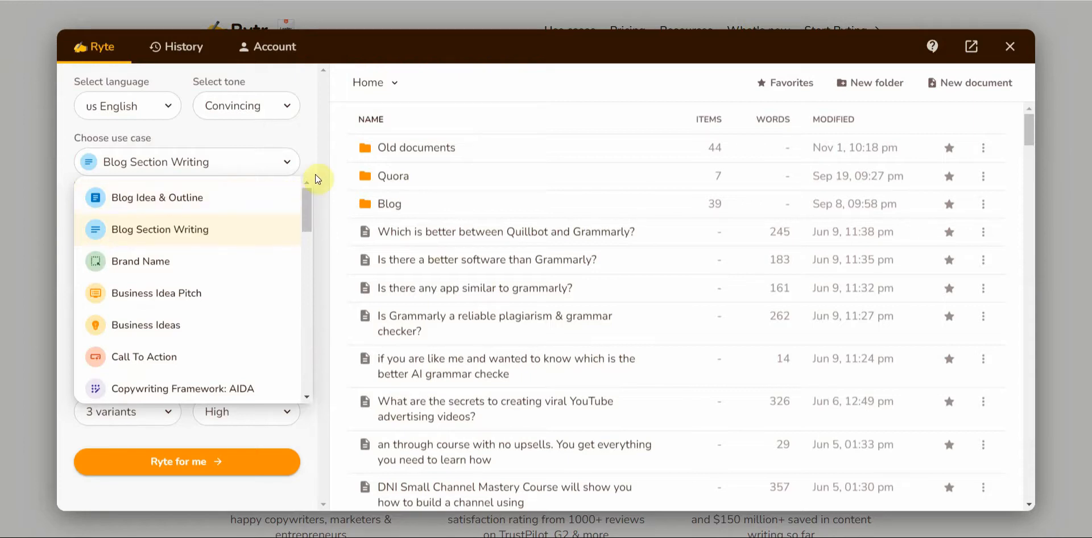
# - Dismiss the Rytr use-case list, leaving Wordplay.ai's Demo Dog training project in view
pyautogui.click(159, 229)
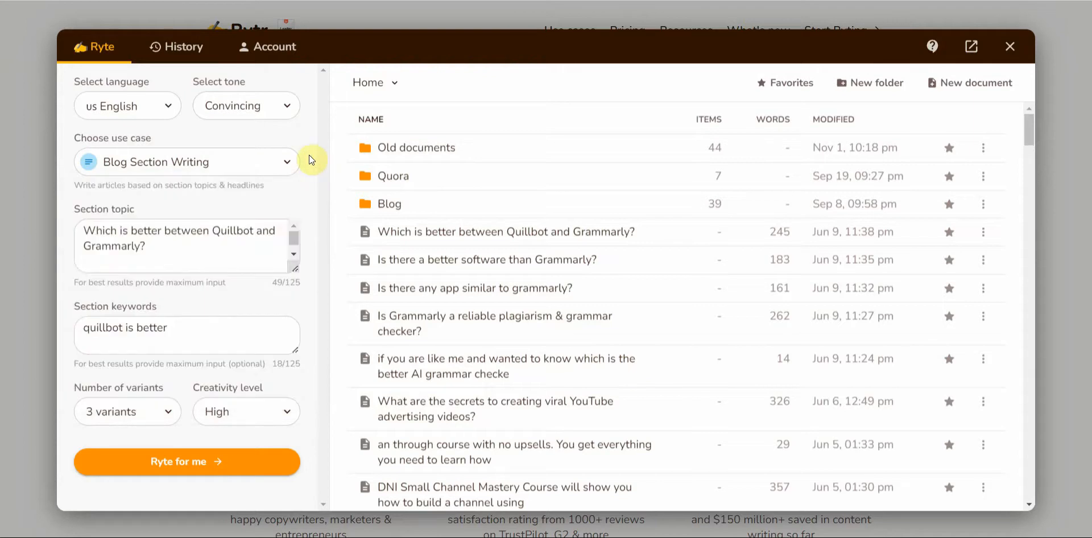
pyautogui.moveTo(619, 365)
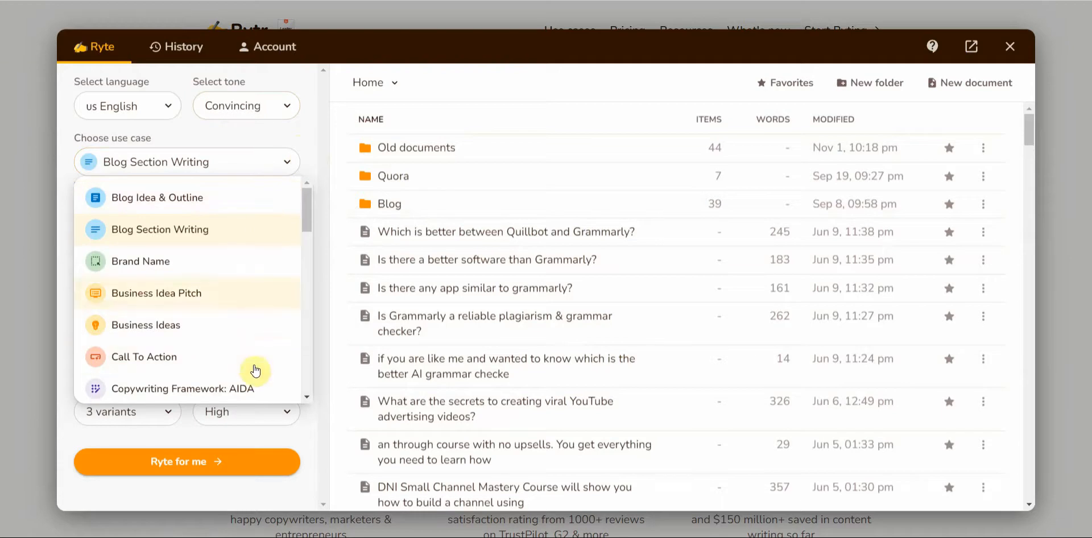
pyautogui.moveTo(301, 134)
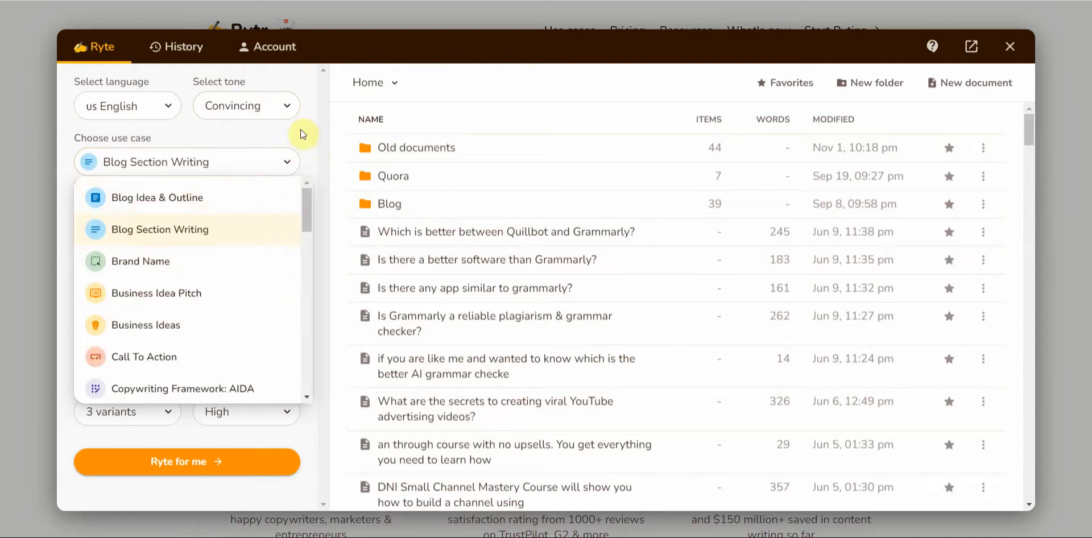
pyautogui.click(160, 230)
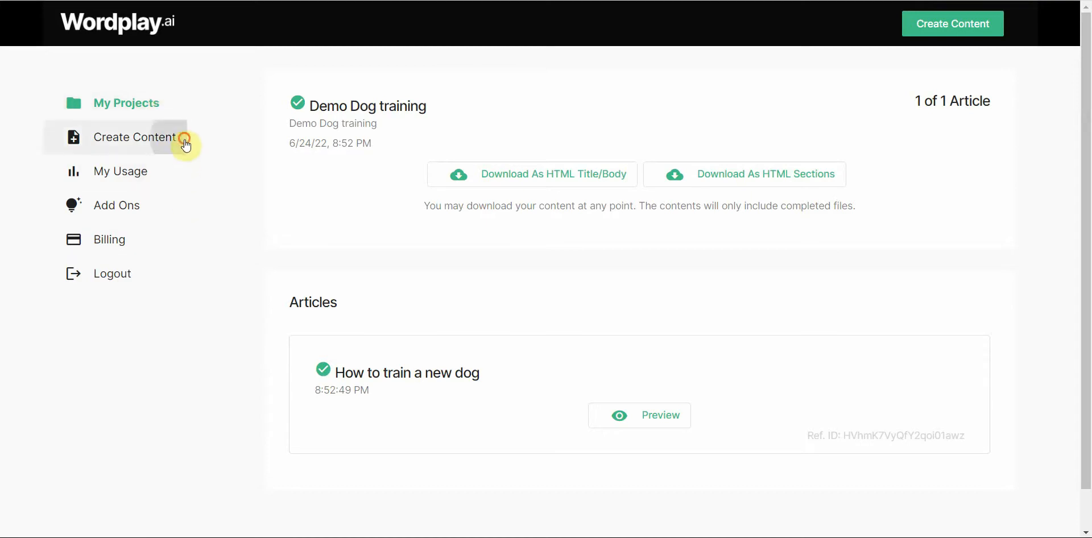
# - Go to Create Content and scroll down to the blank Create New Article form
pyautogui.click(135, 136)
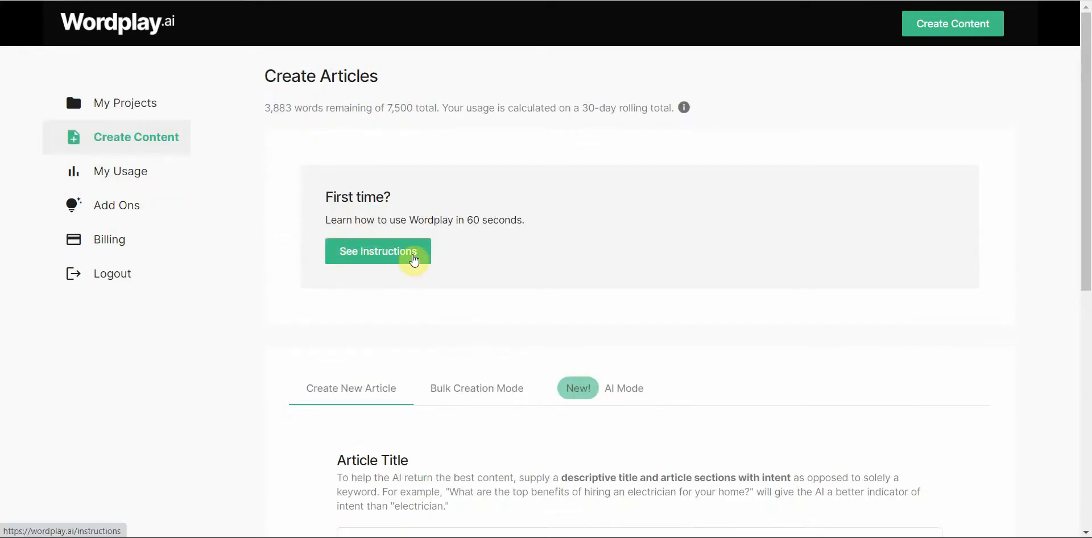
pyautogui.moveTo(1048, 233)
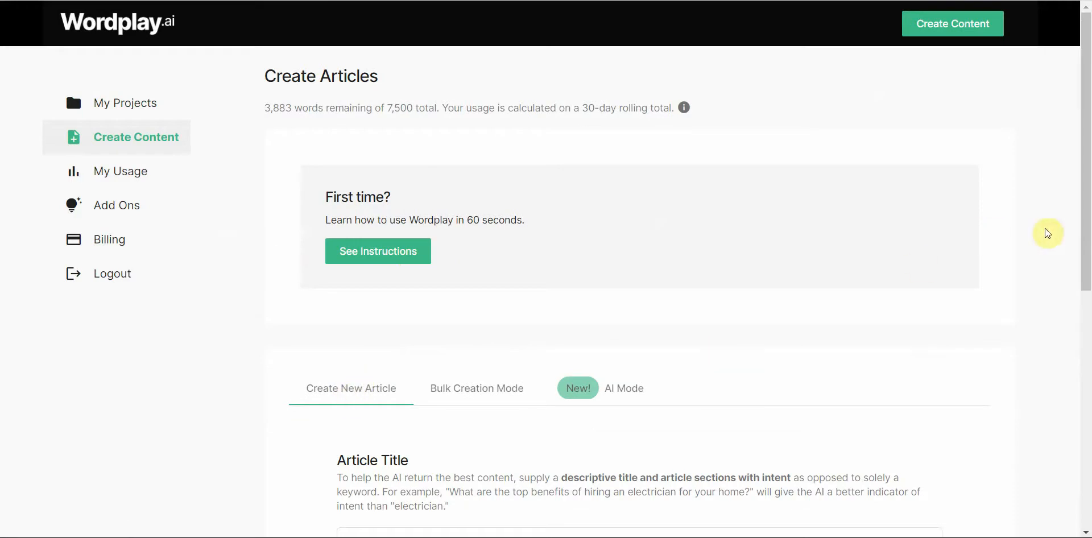
pyautogui.scroll(-3)
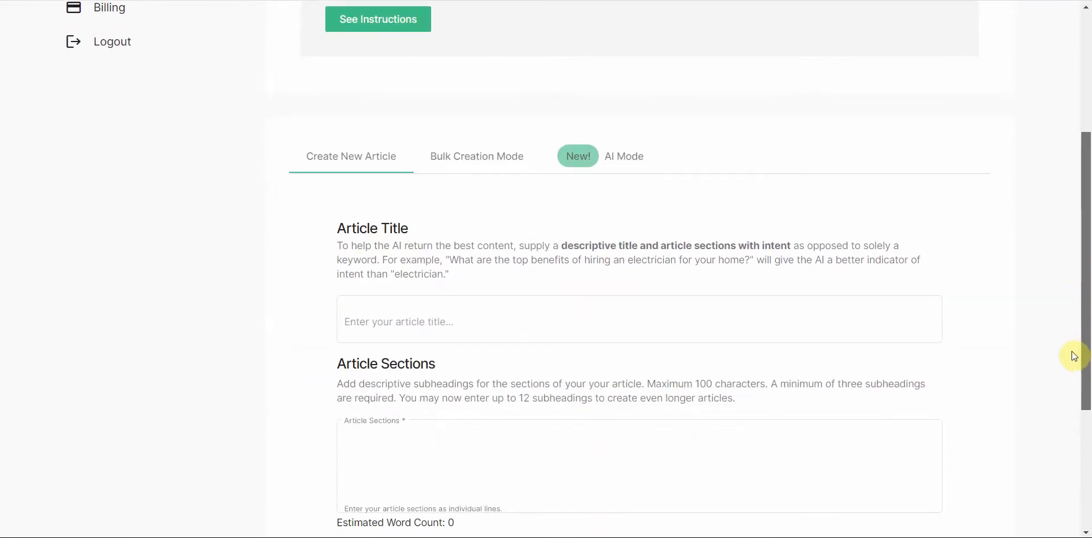
pyautogui.moveTo(354, 163)
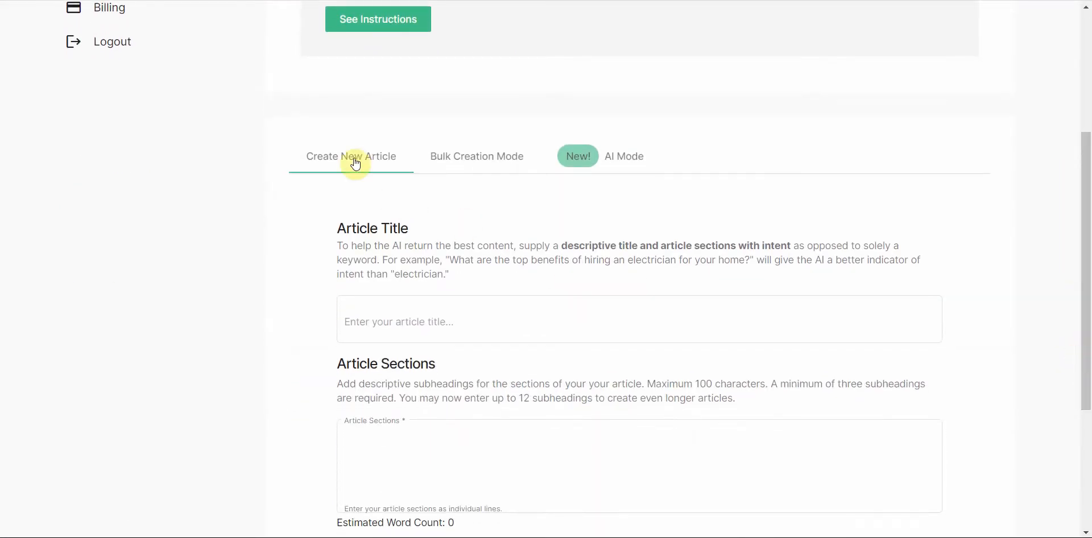
pyautogui.moveTo(556, 171)
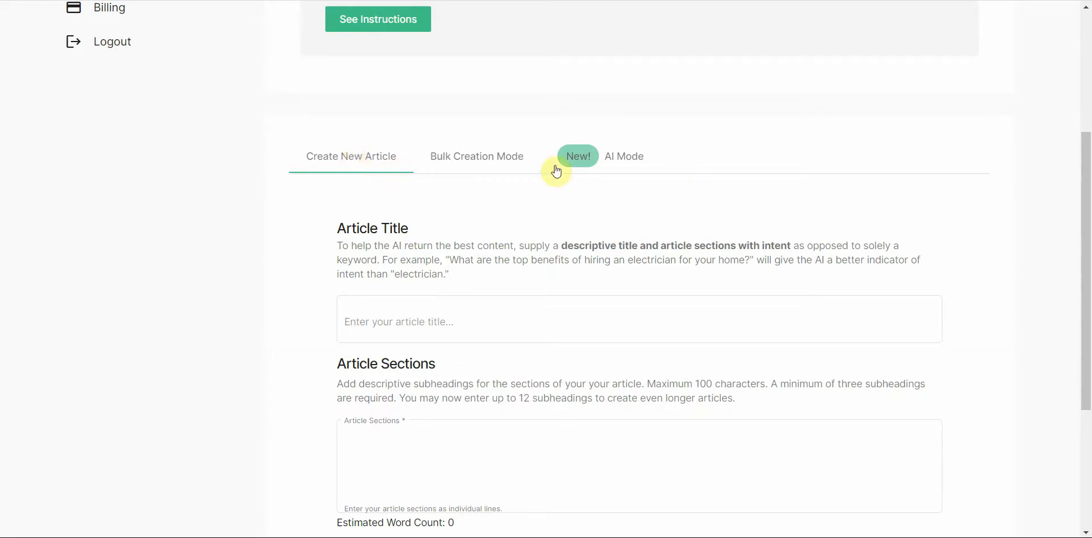
pyautogui.moveTo(669, 175)
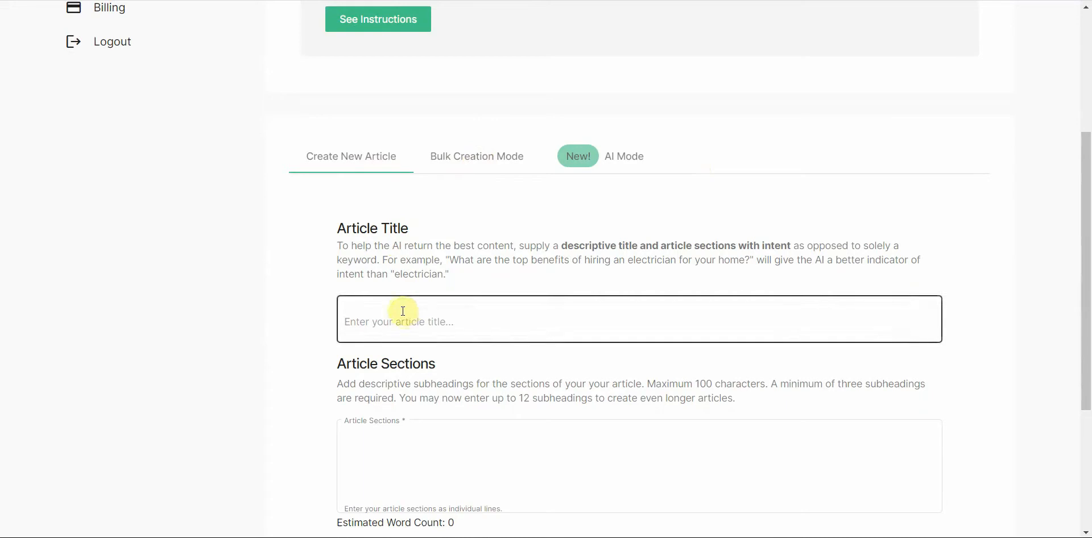
pyautogui.moveTo(924, 320)
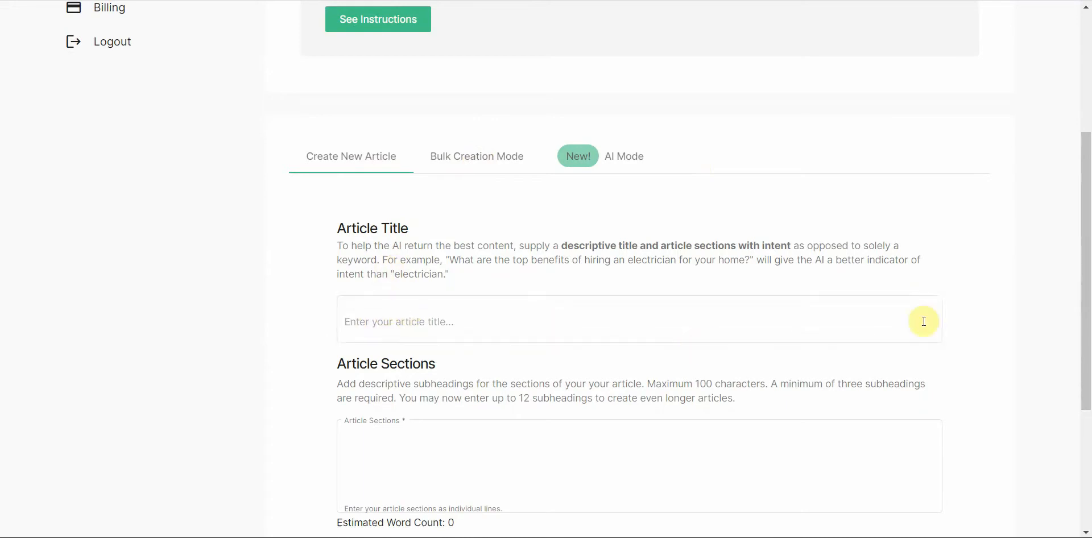
pyautogui.scroll(-3)
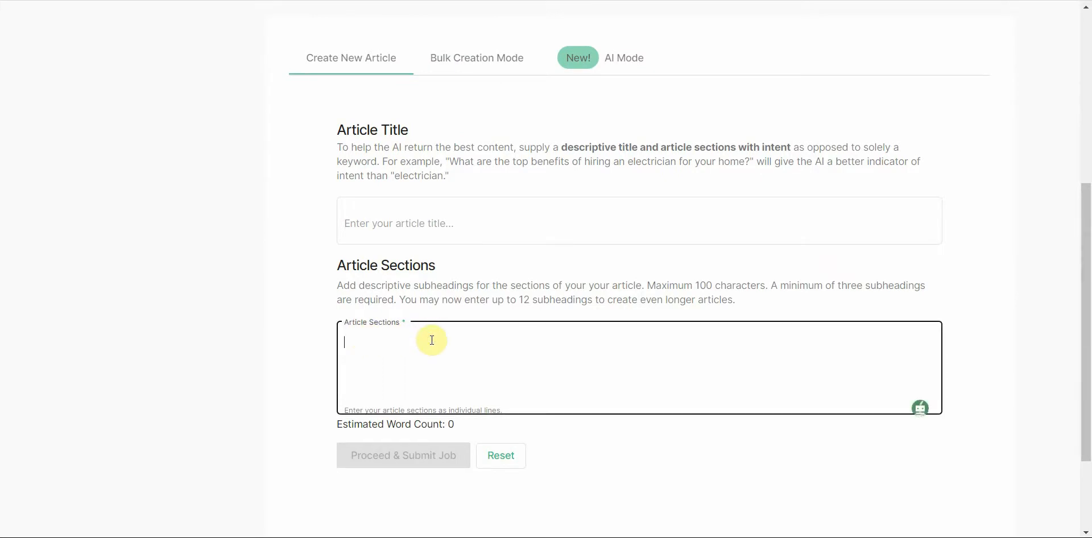
# - Fill the article form with title 'dog book' and sections 'dog walking' and 'dog training'
pyautogui.write('dog w')
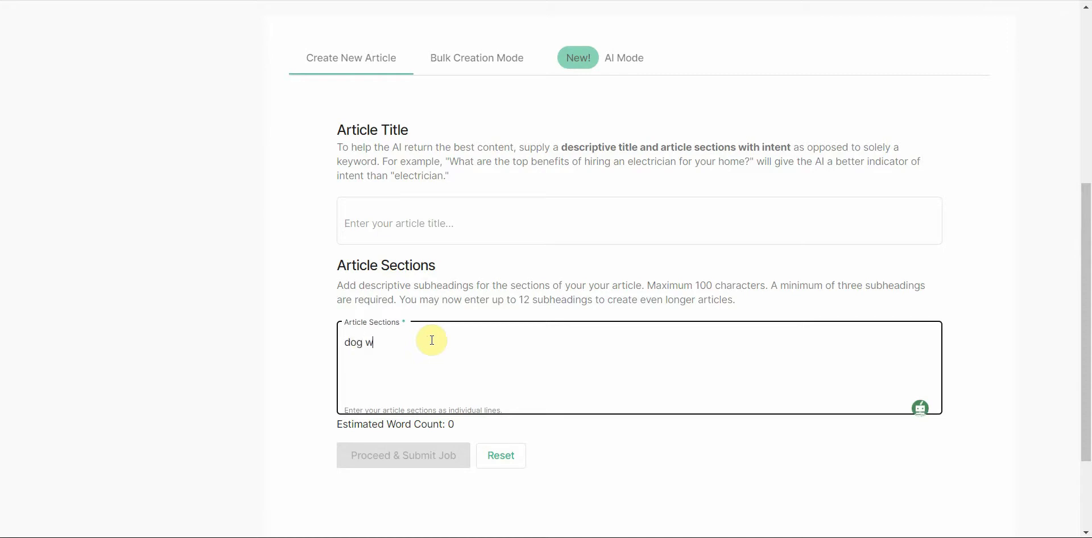
pyautogui.write('alking')
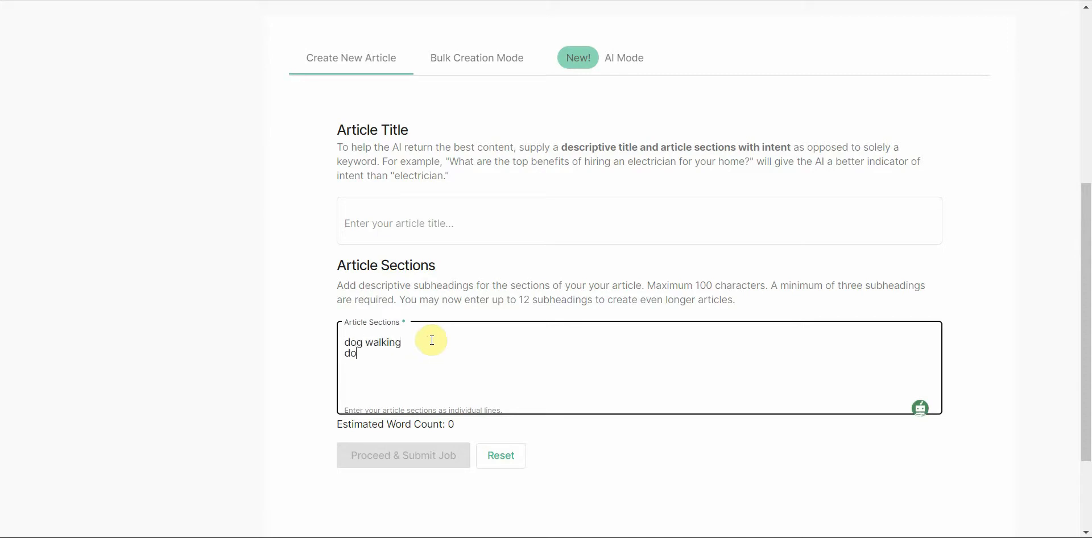
pyautogui.write('g training')
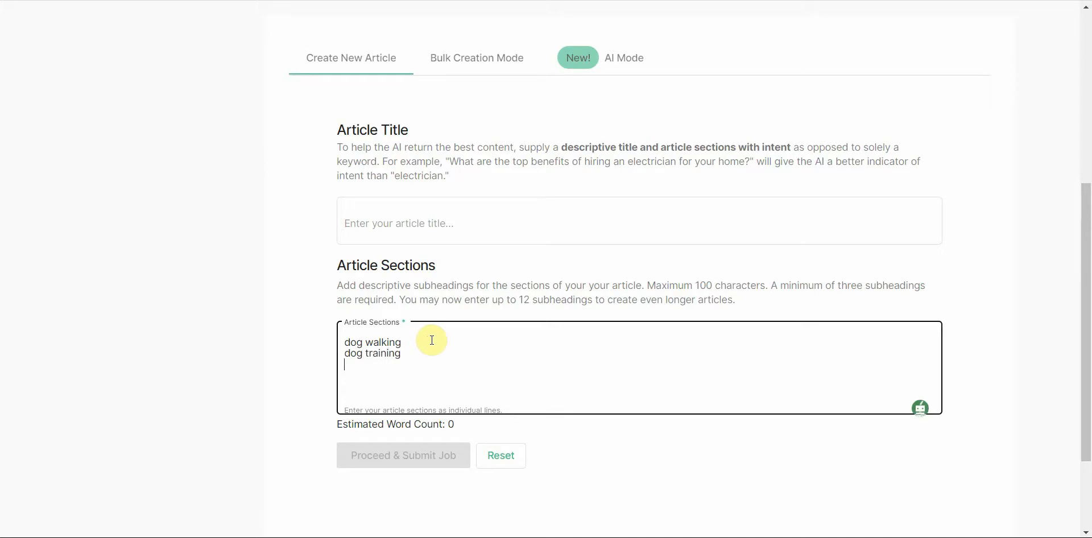
pyautogui.write('dog')
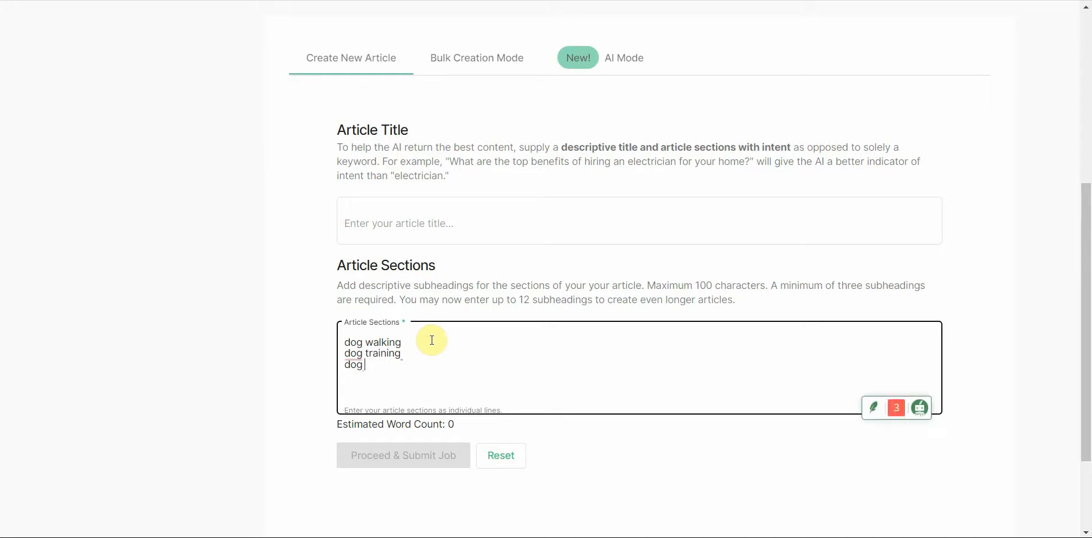
pyautogui.press('Backspace')
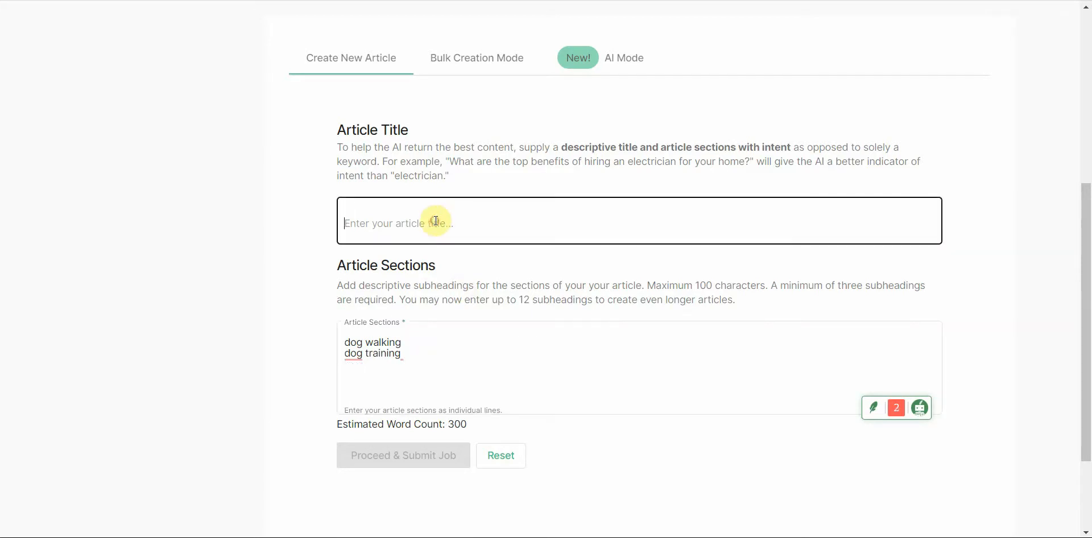
pyautogui.write('dog')
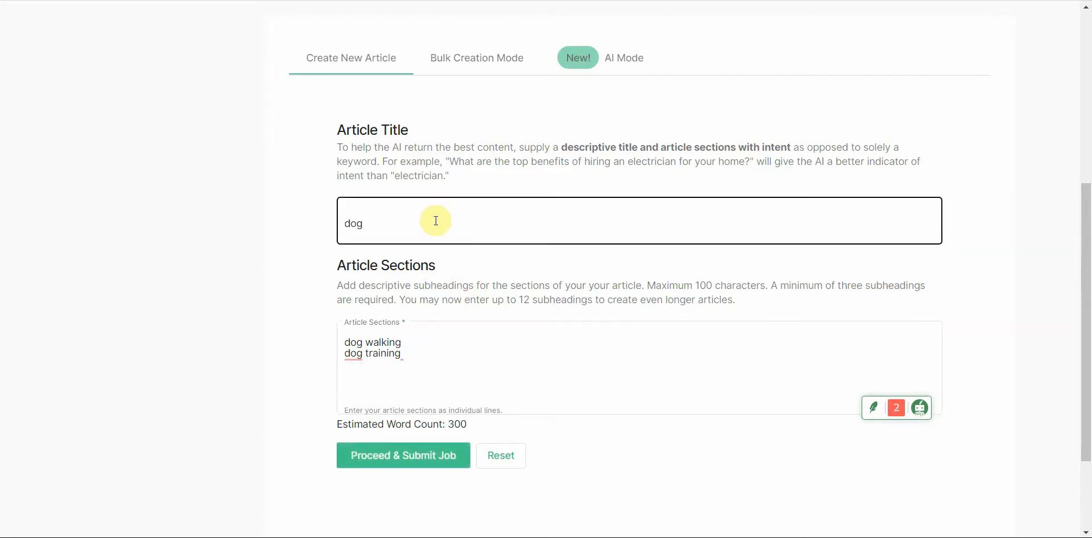
pyautogui.write('man')
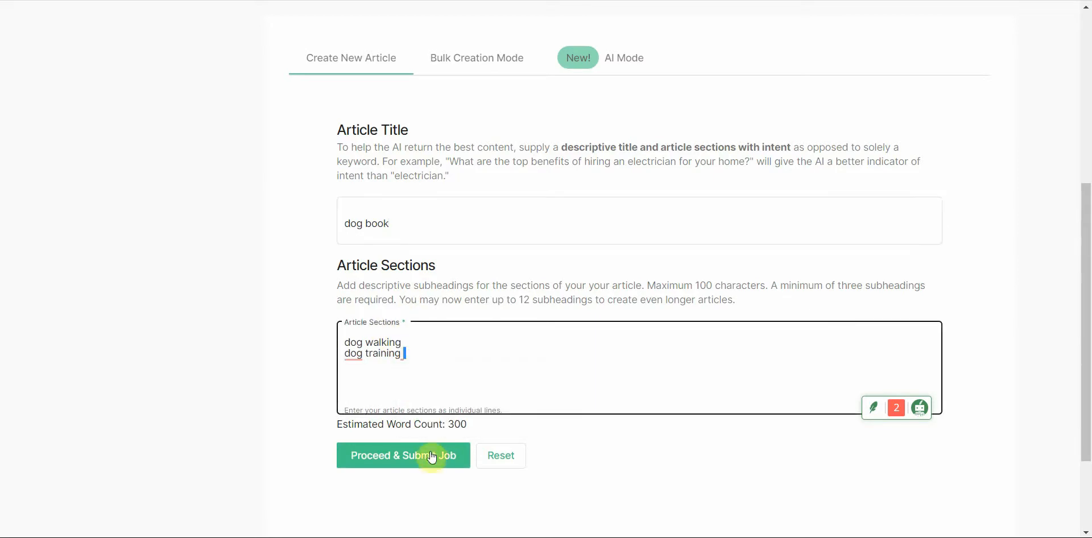
pyautogui.moveTo(430, 460)
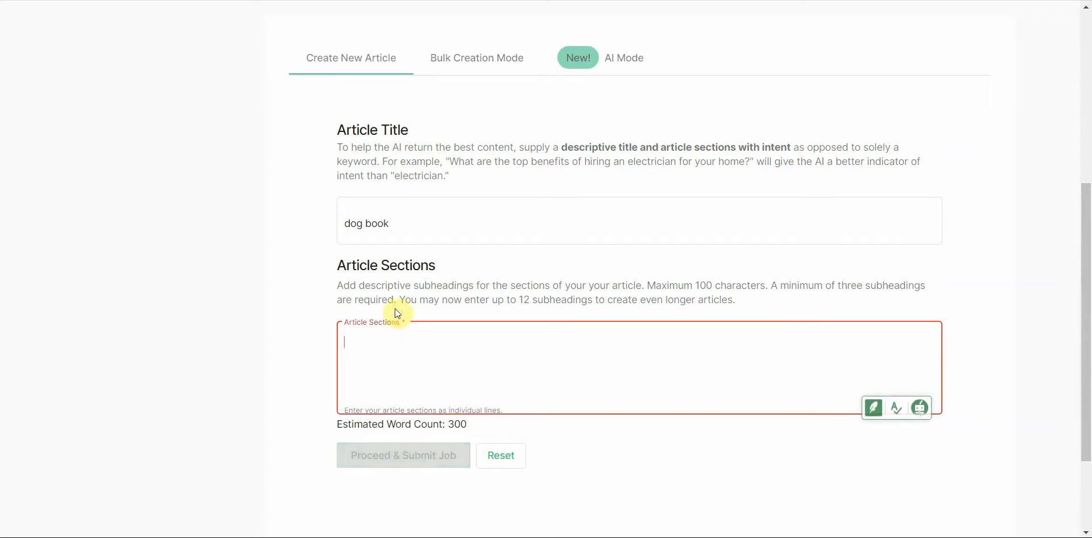
# - Switch to AI Mode and look over its empty Article Titles, Project Name and Description fields
pyautogui.click(500, 455)
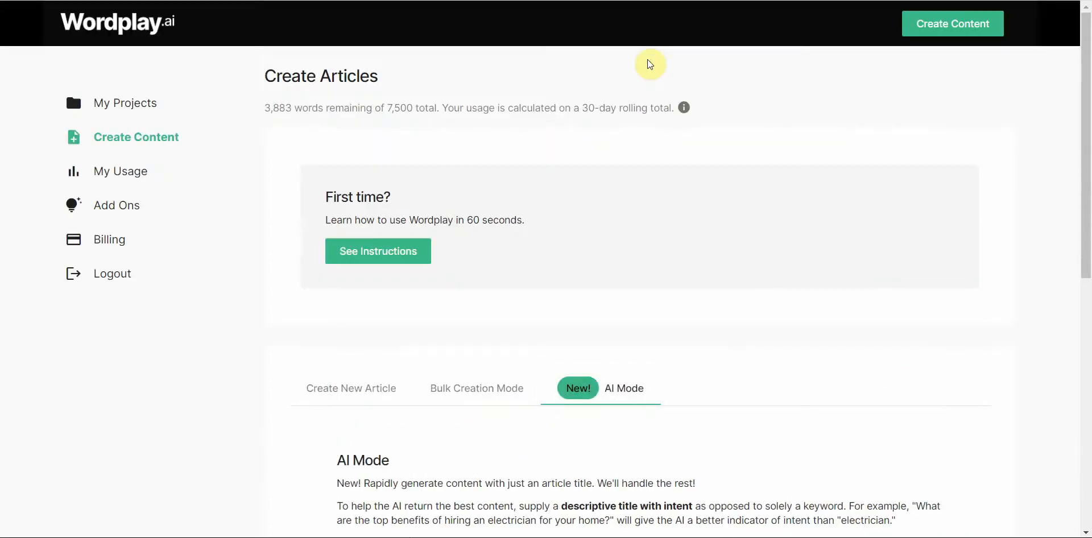
pyautogui.moveTo(1087, 153)
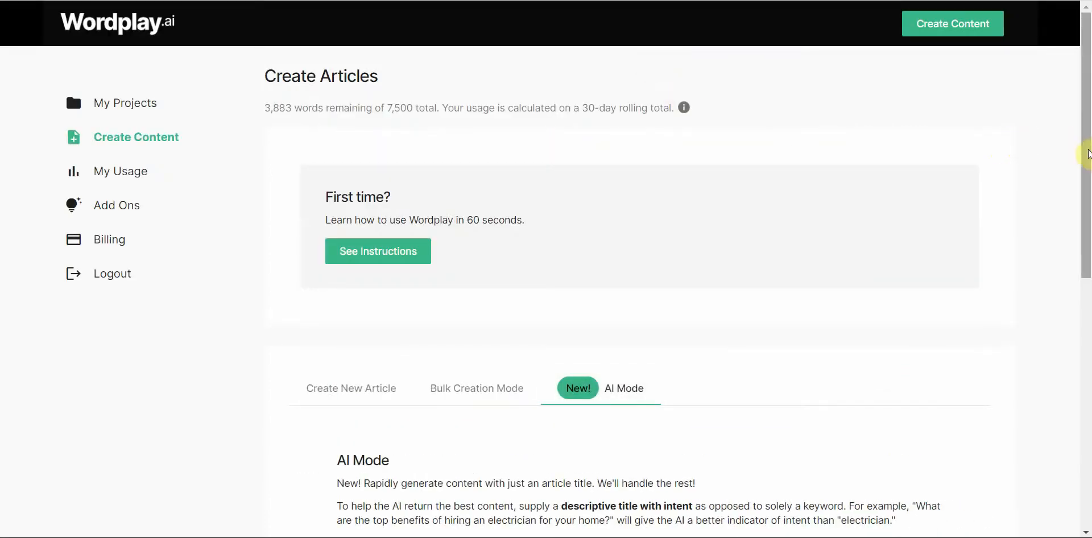
pyautogui.scroll(-3)
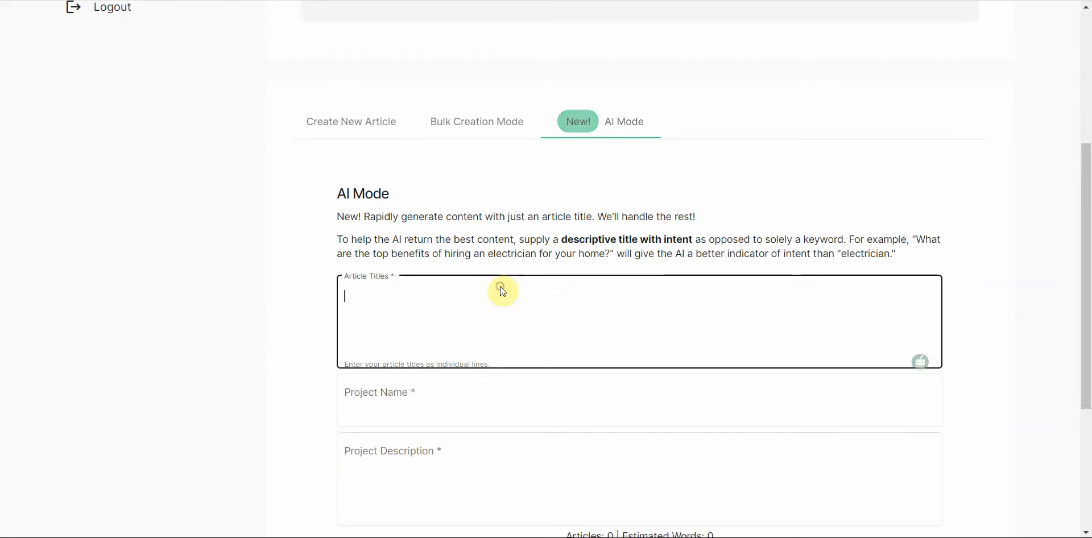
pyautogui.moveTo(1038, 358)
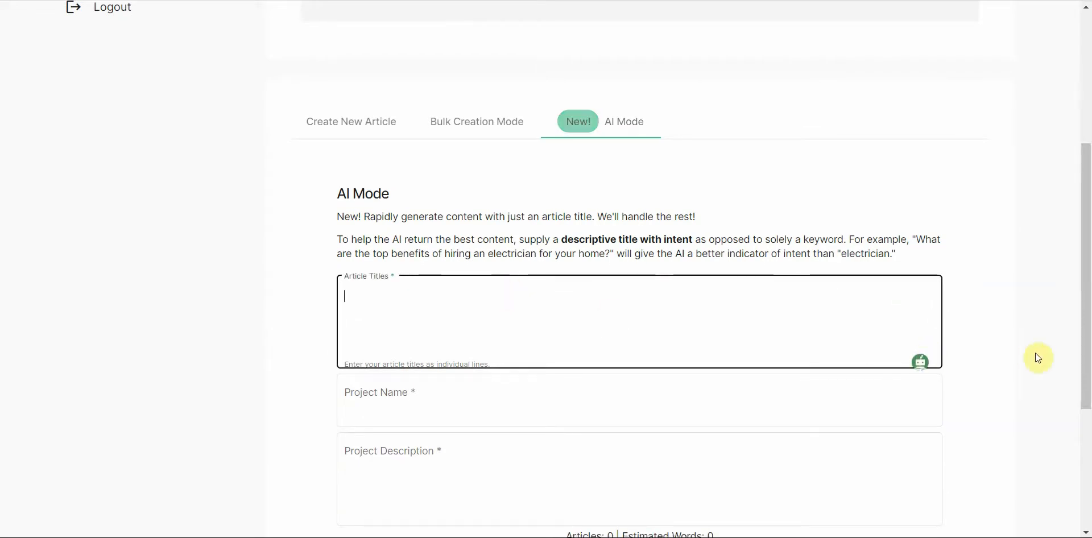
pyautogui.scroll(-3)
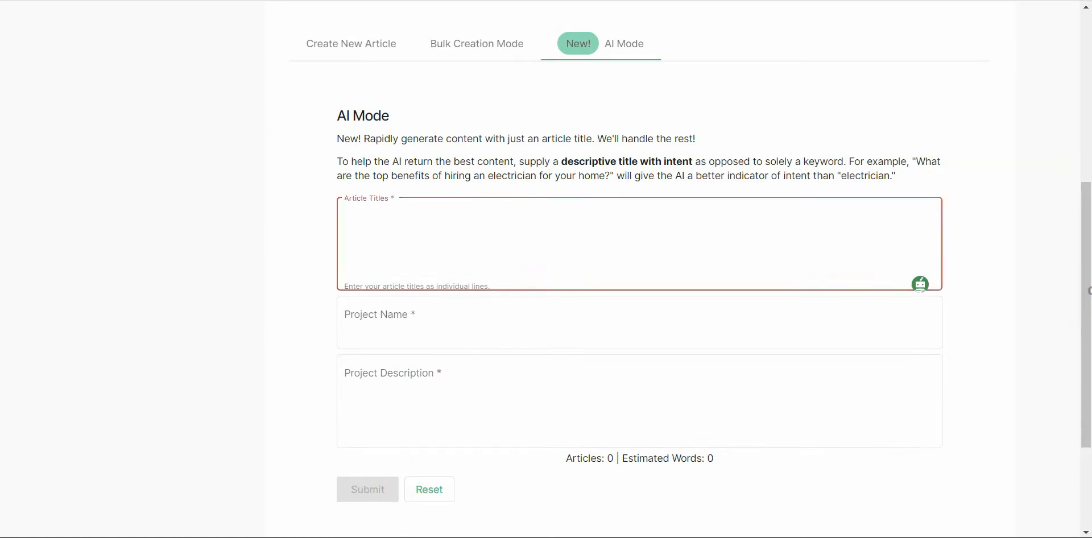
pyautogui.scroll(3)
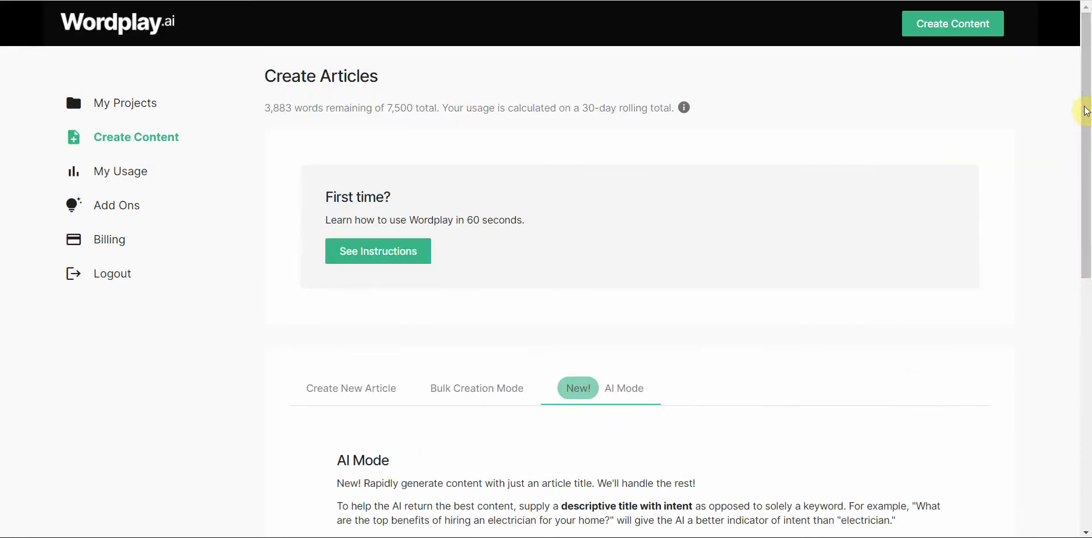
pyautogui.moveTo(642, 350)
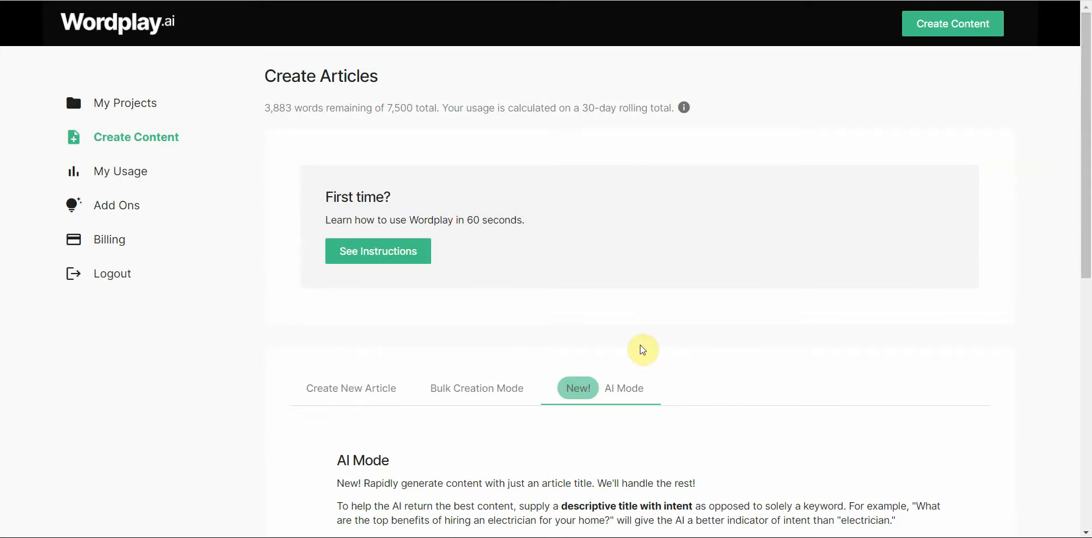
pyautogui.moveTo(642, 355)
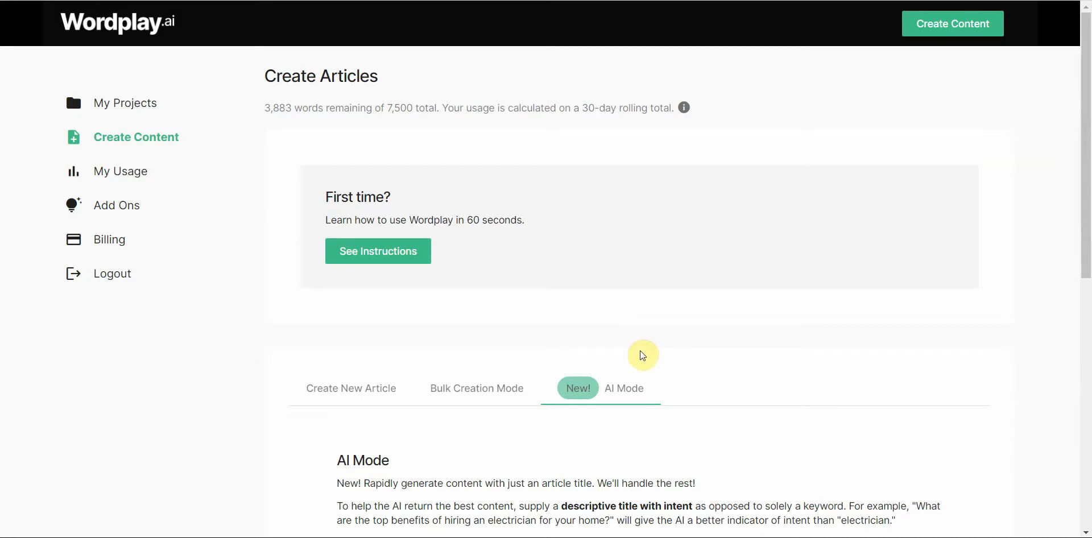
pyautogui.moveTo(639, 392)
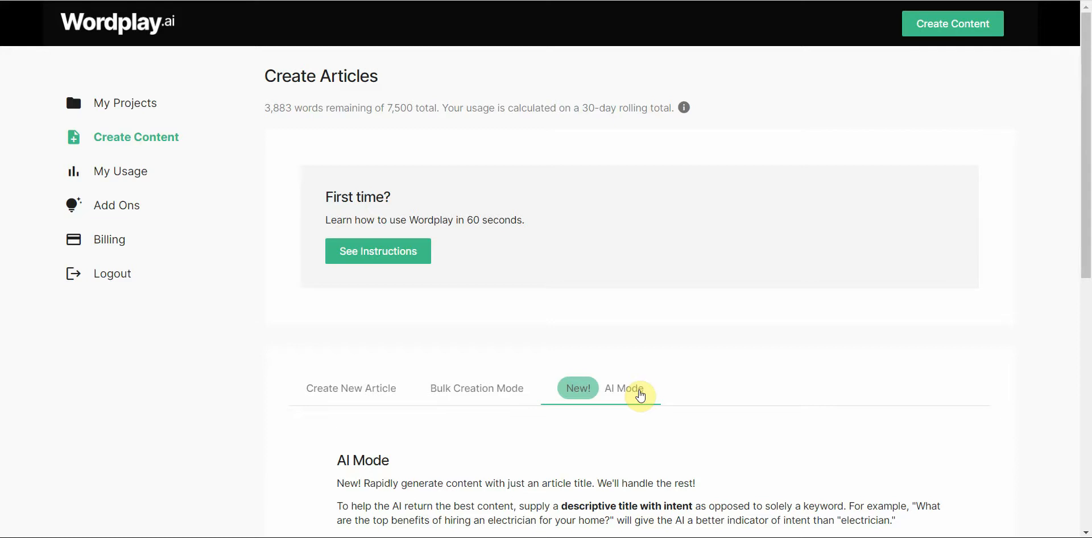
pyautogui.moveTo(730, 361)
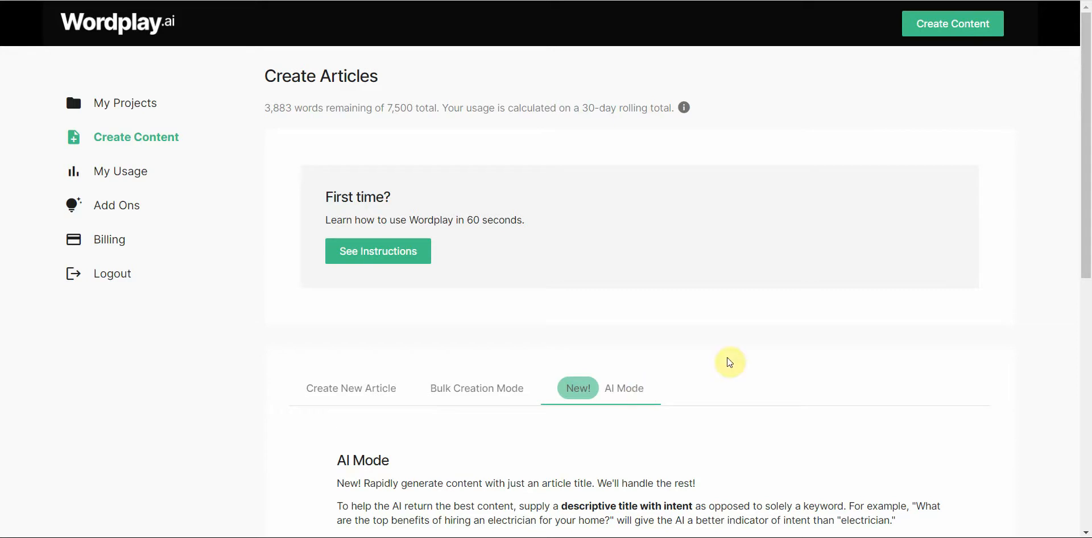
pyautogui.moveTo(1043, 215)
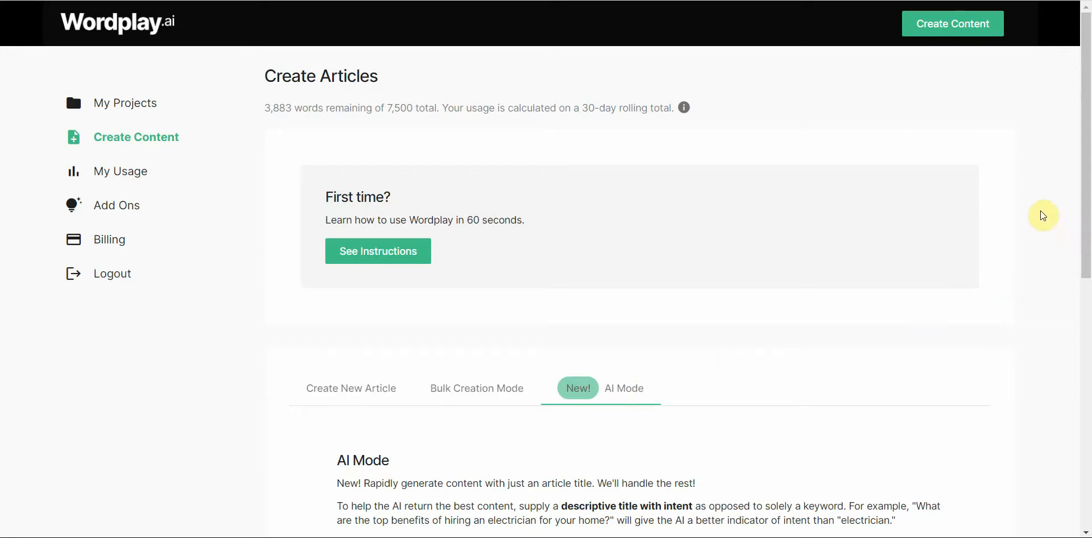
pyautogui.moveTo(976, 219)
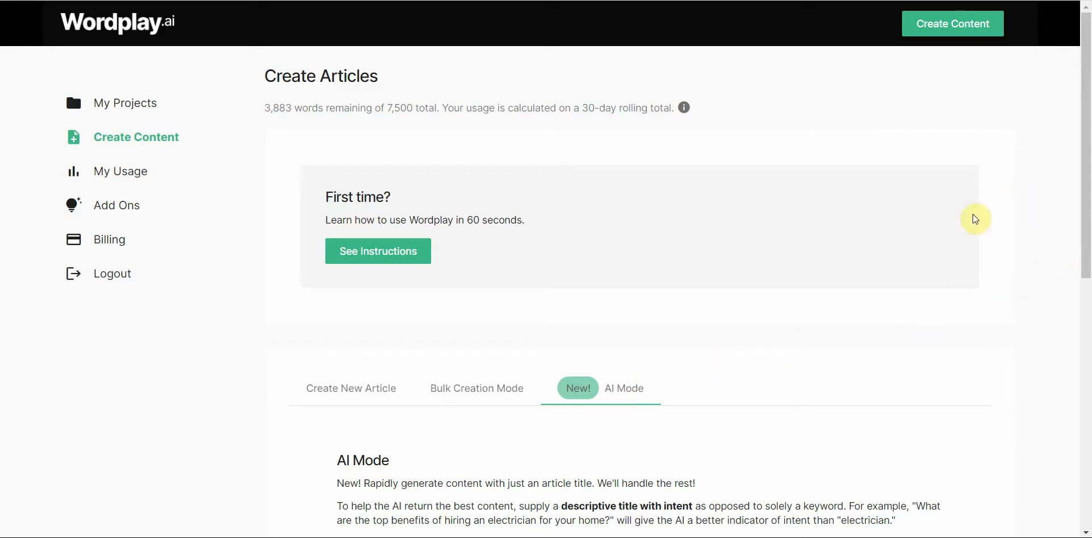
pyautogui.moveTo(726, 217)
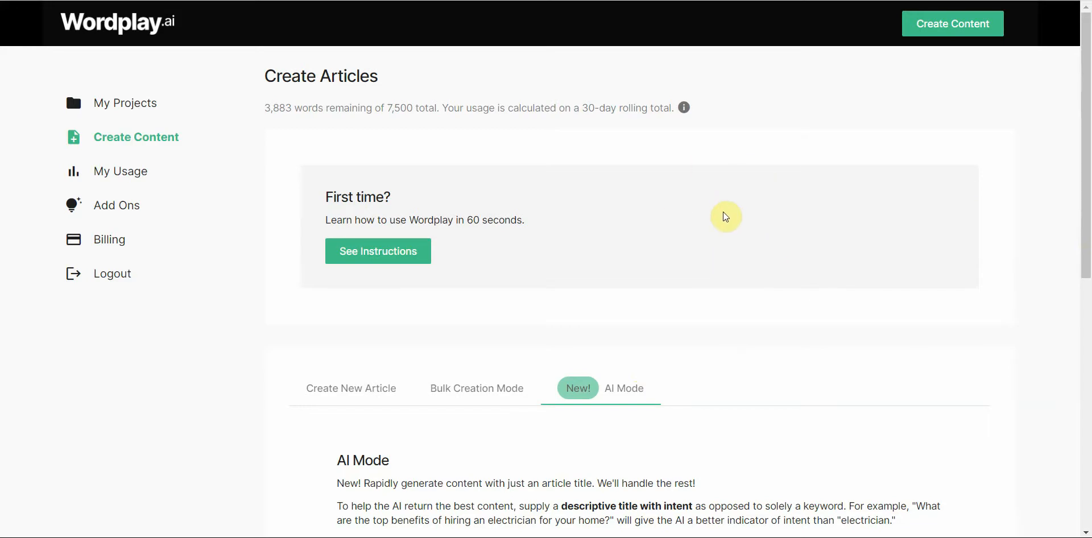
pyautogui.moveTo(1061, 234)
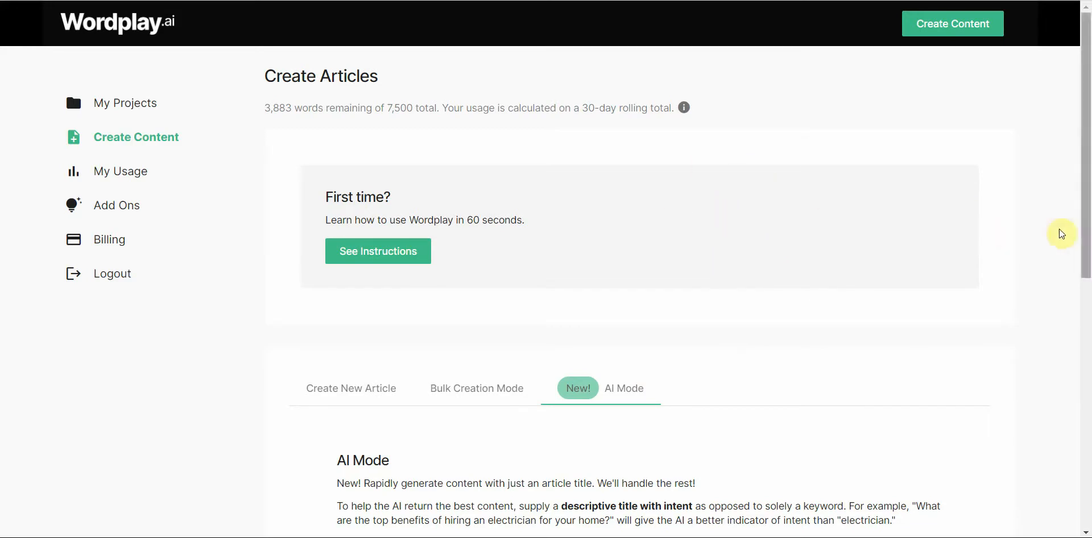
pyautogui.moveTo(1084, 240)
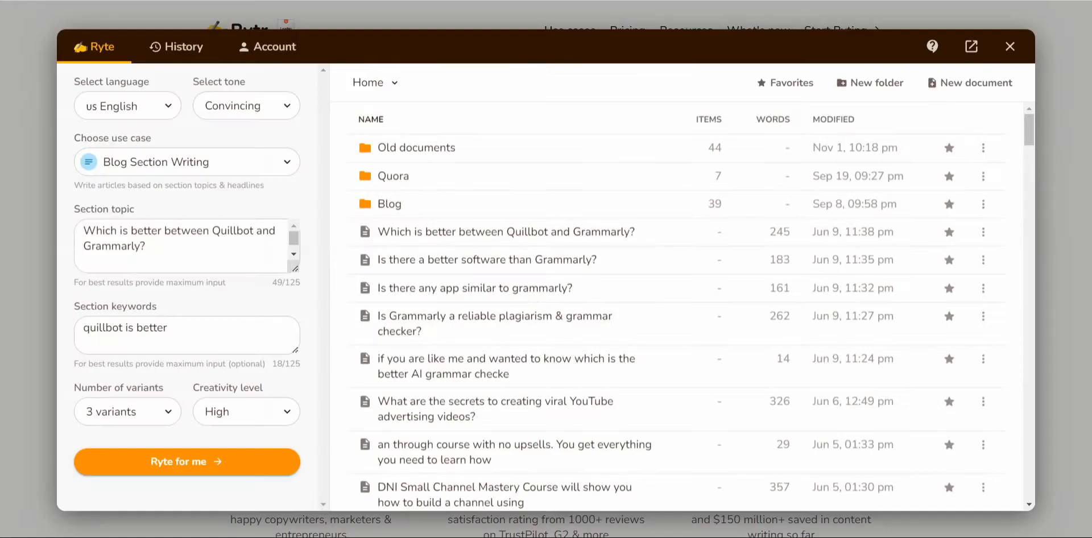
pyautogui.moveTo(1010, 47)
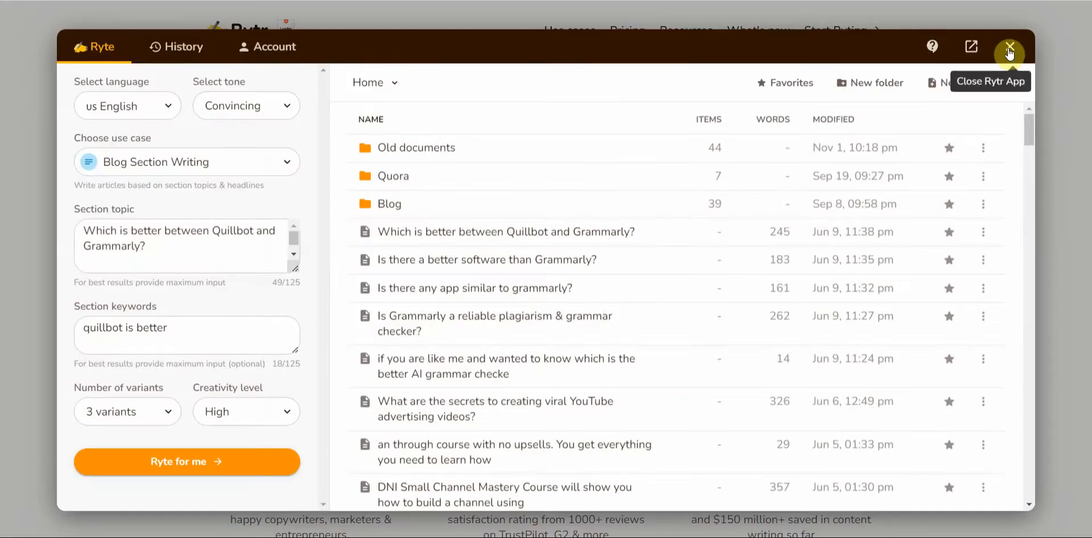
# - Close the Rytr app and scroll the homepage to the footer and back to the top
pyautogui.click(1009, 53)
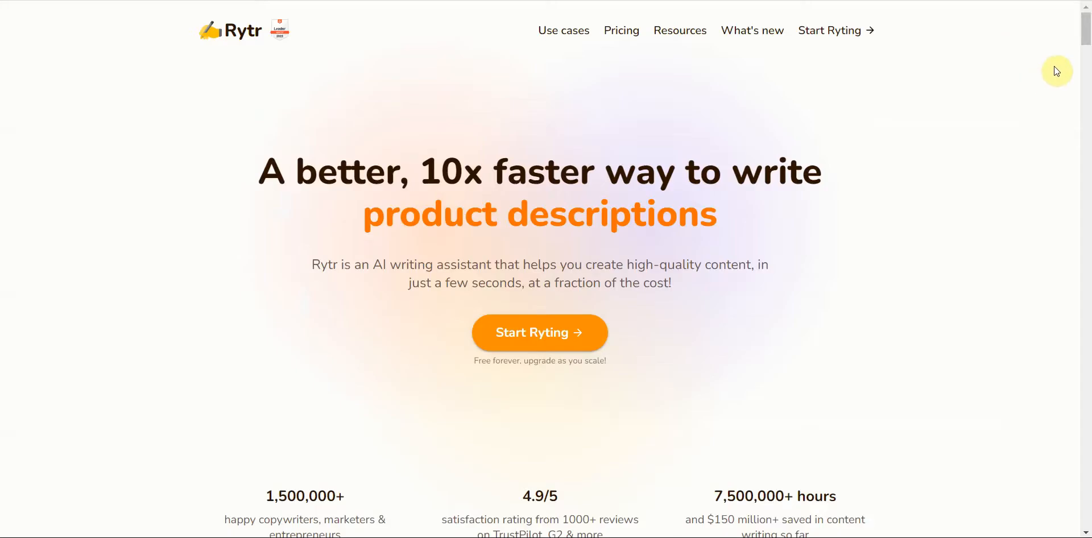
pyautogui.scroll(-3)
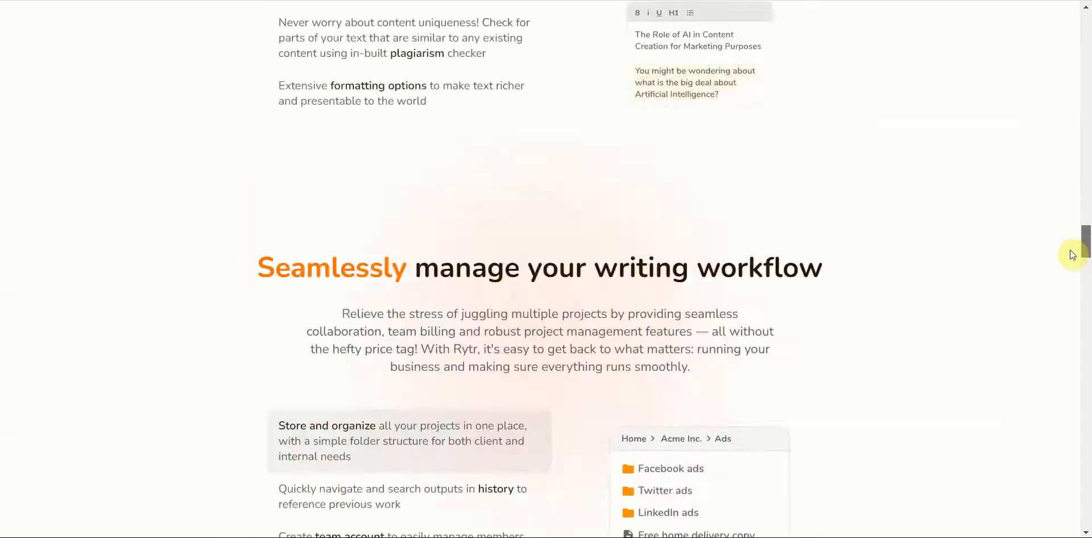
pyautogui.scroll(-3)
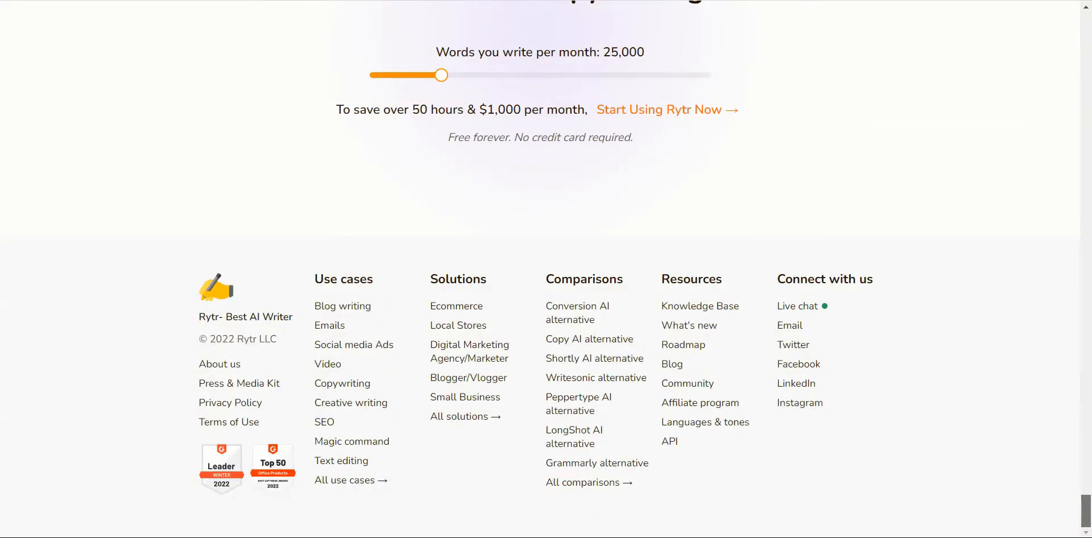
pyautogui.scroll(3)
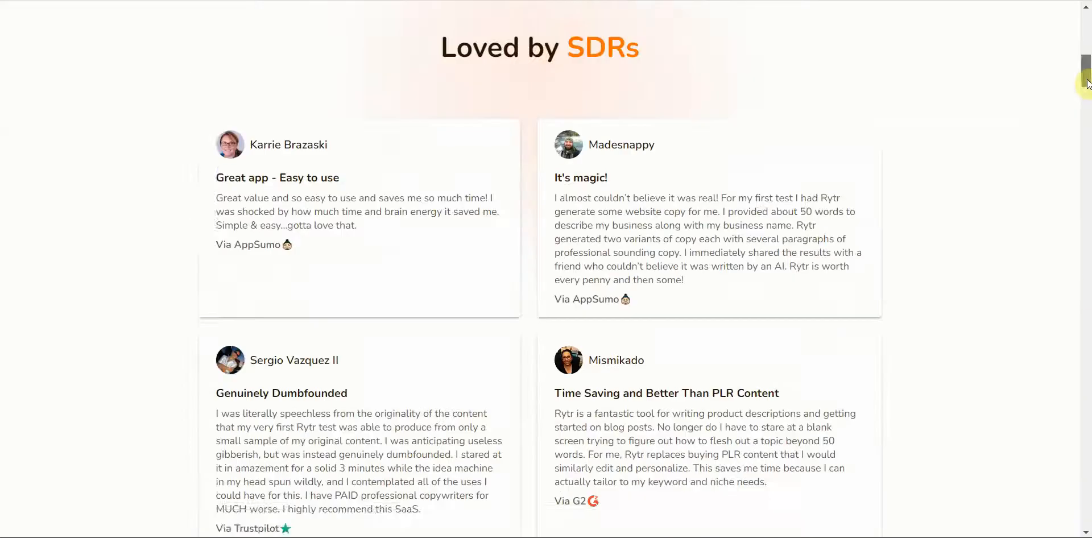
pyautogui.scroll(3)
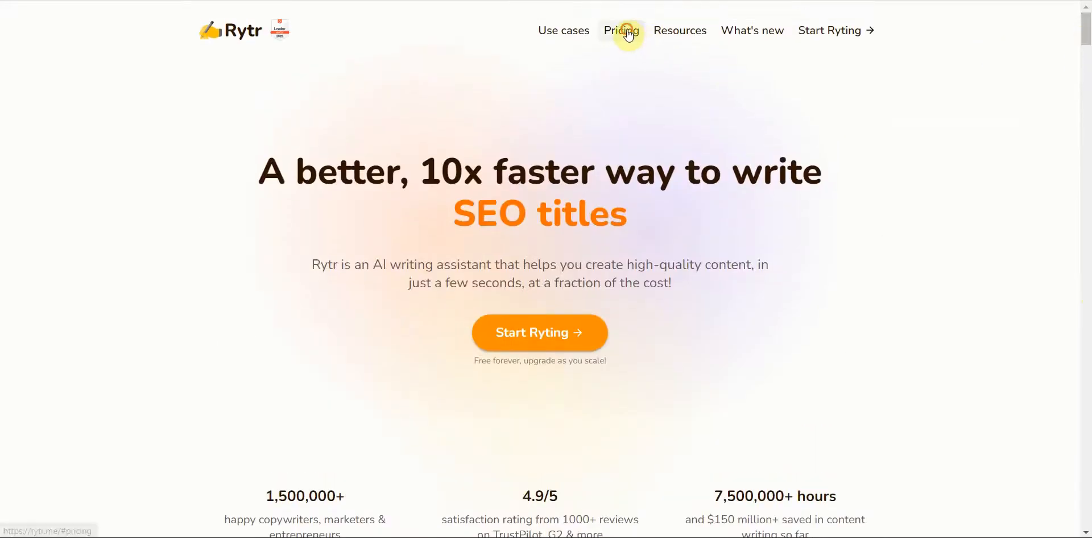
pyautogui.click(620, 30)
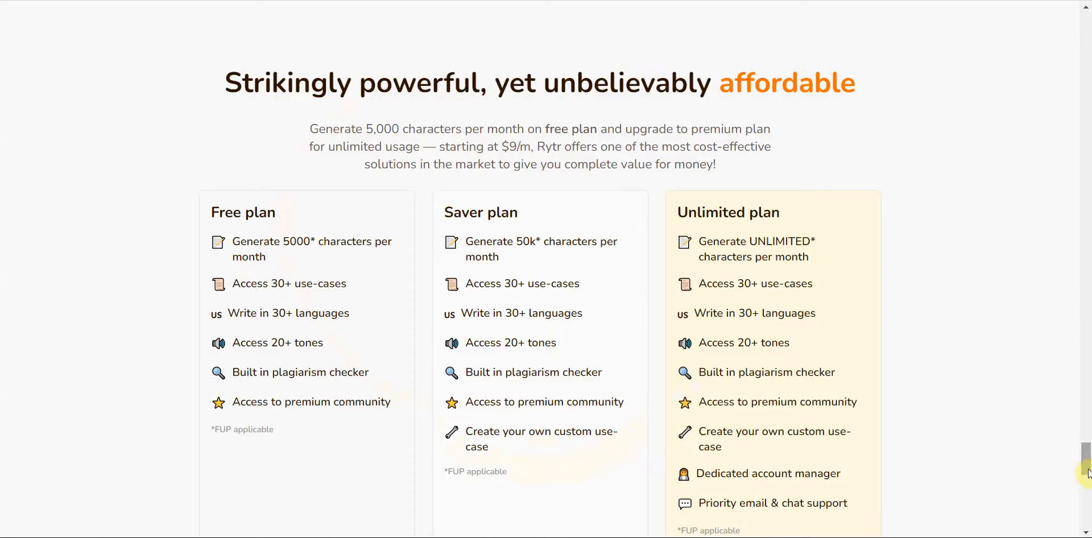
pyautogui.scroll(-3)
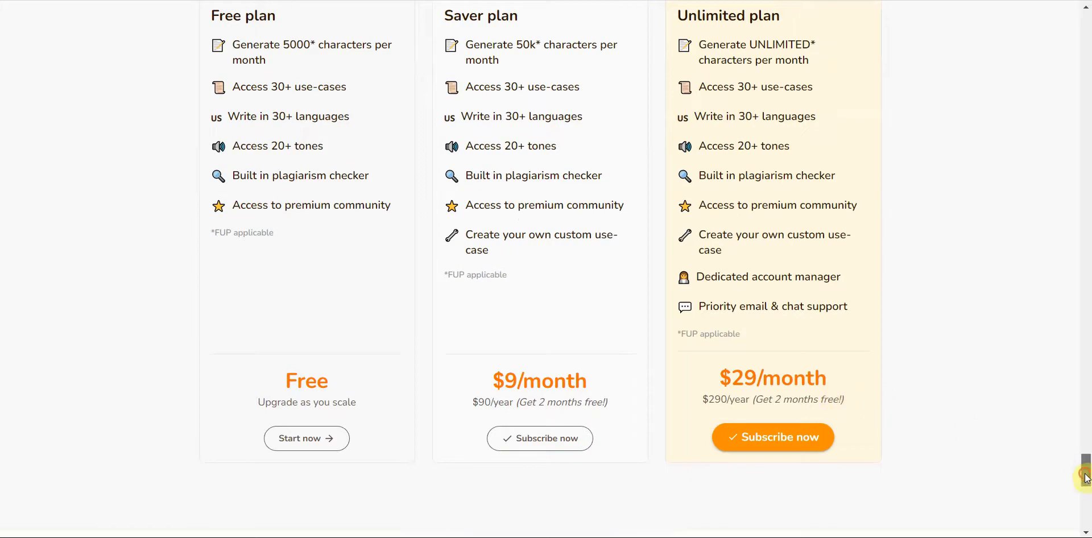
pyautogui.scroll(3)
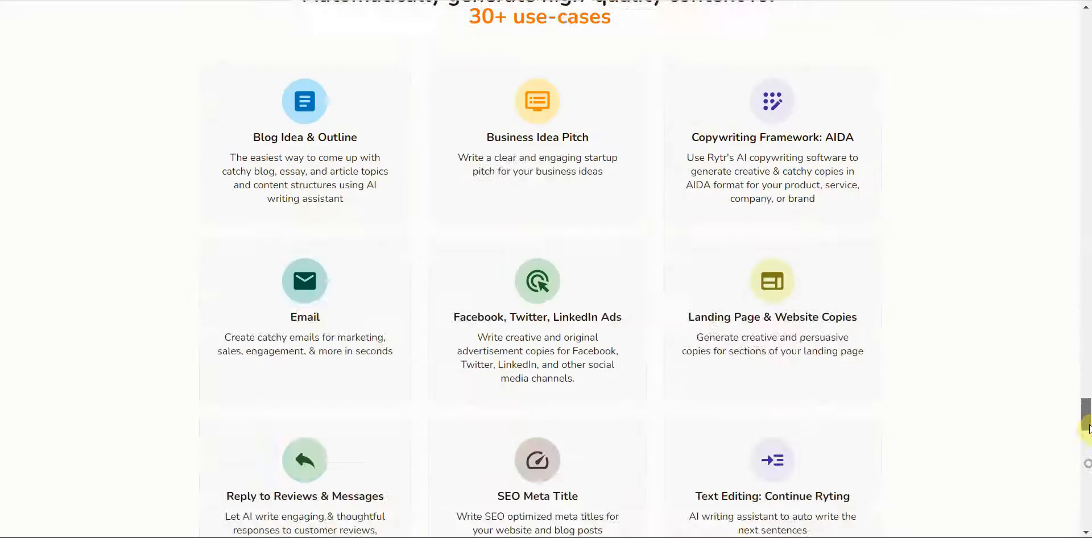
pyautogui.scroll(3)
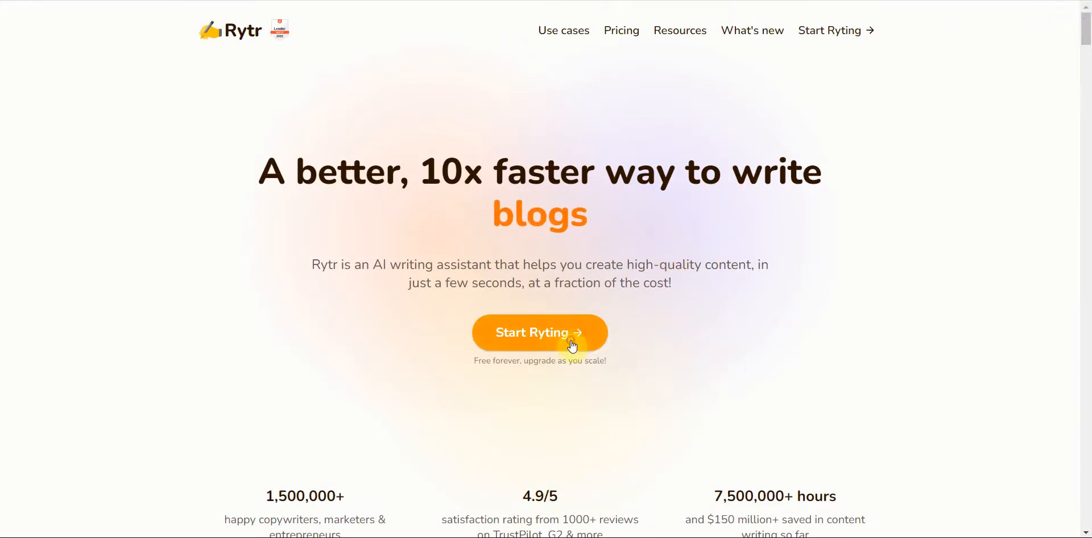
pyautogui.click(540, 332)
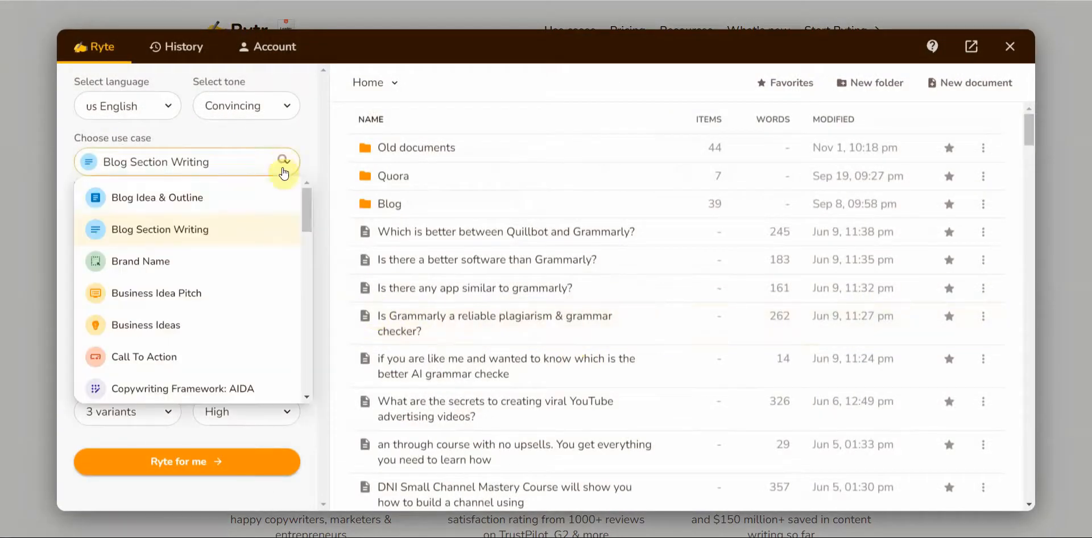
pyautogui.scroll(-3)
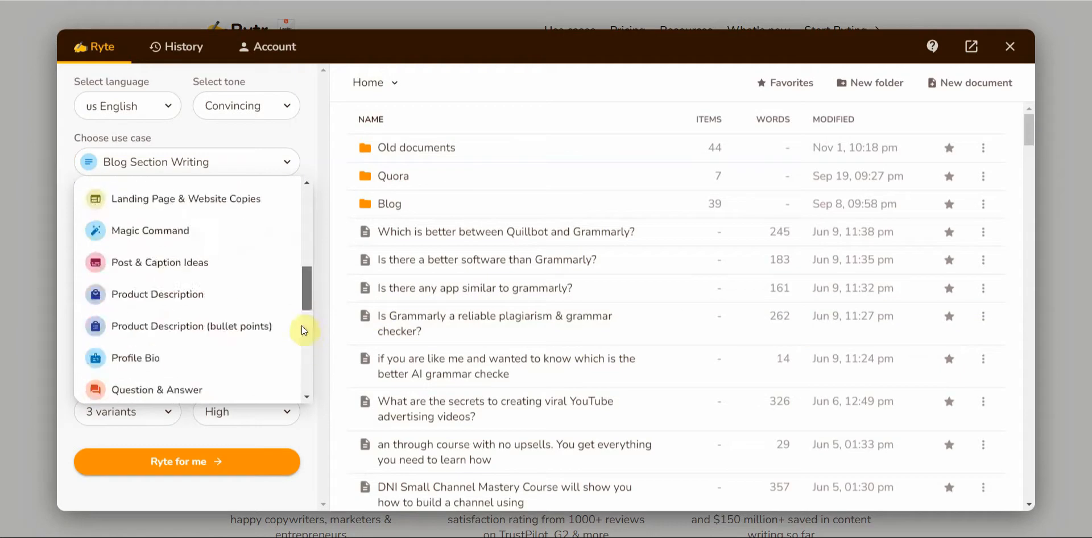
pyautogui.scroll(3)
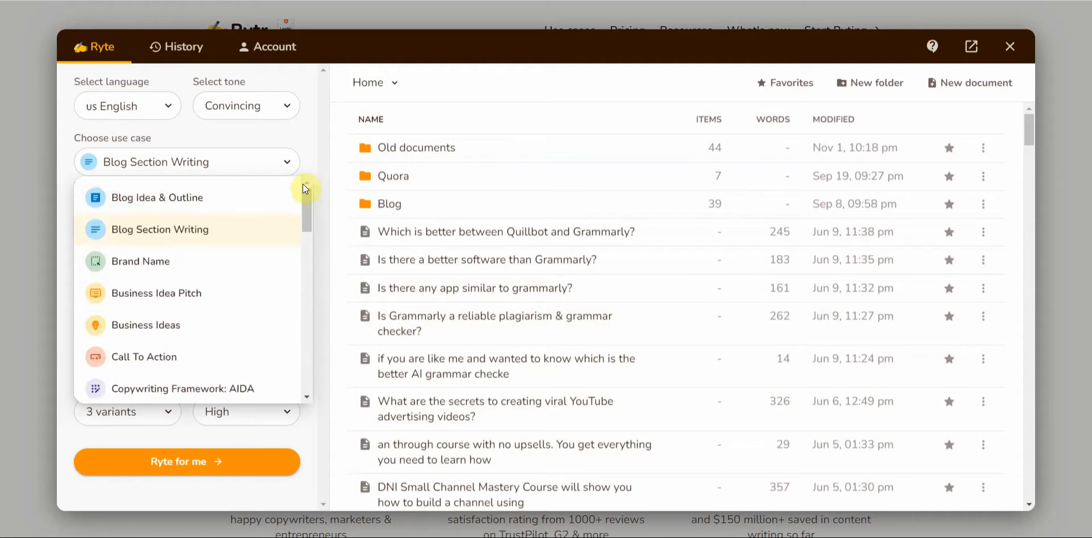
pyautogui.moveTo(318, 181)
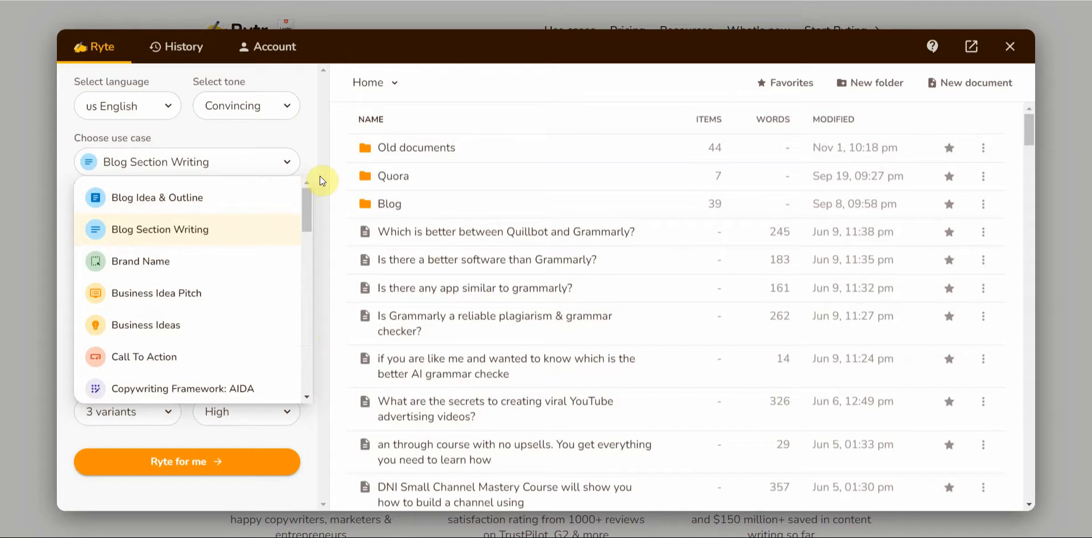
pyautogui.moveTo(301, 225)
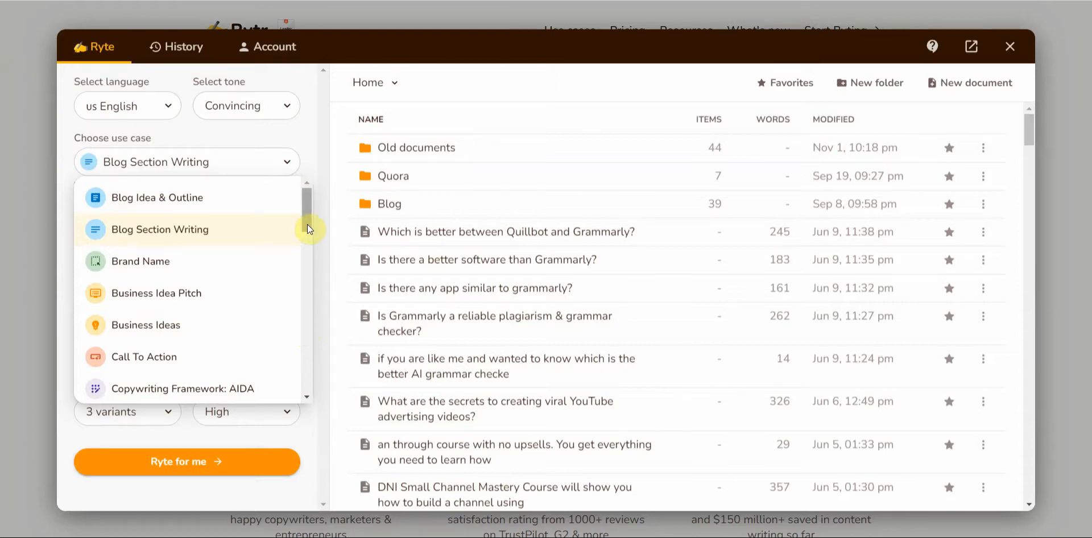
pyautogui.scroll(-3)
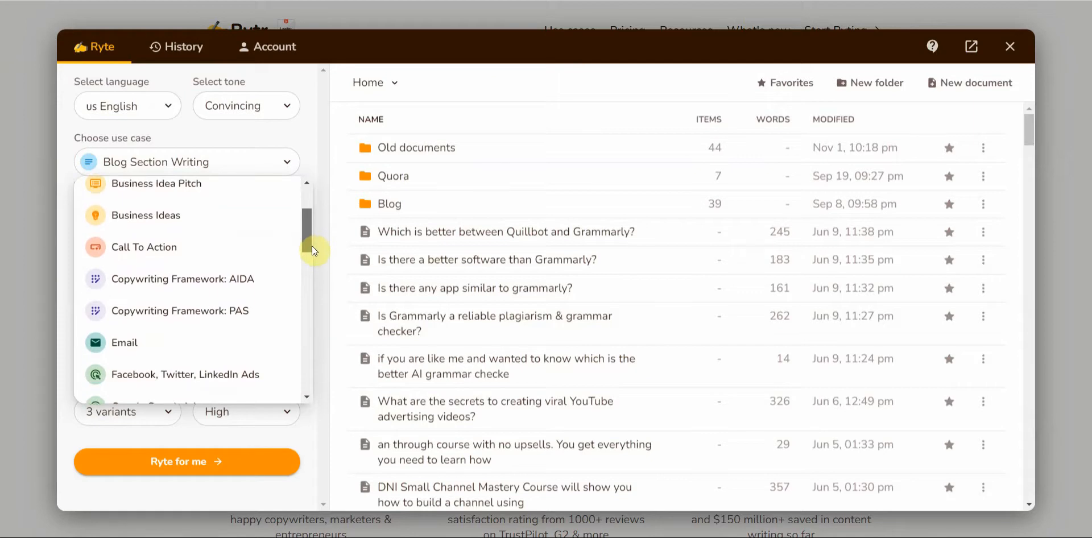
pyautogui.scroll(-3)
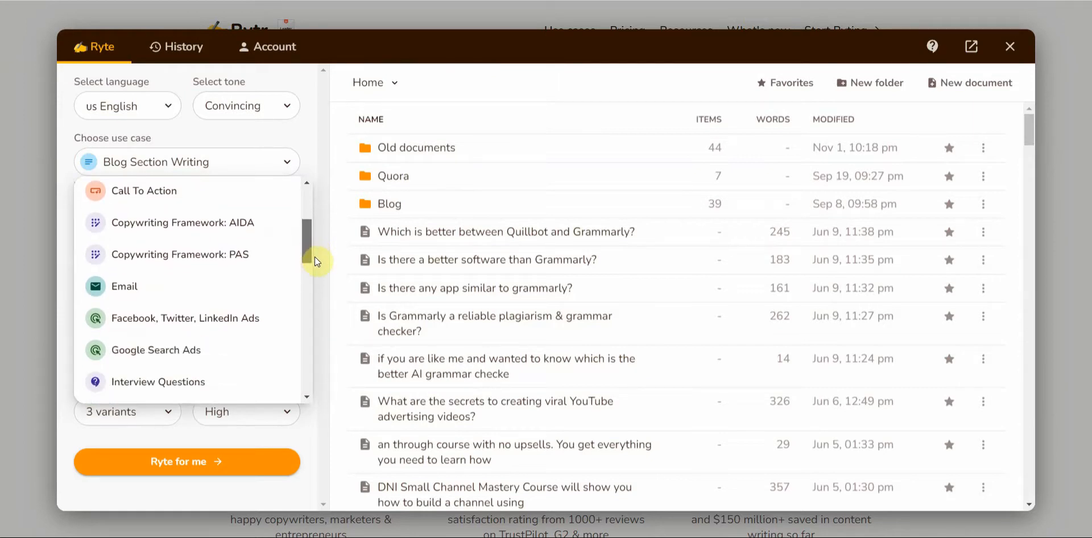
pyautogui.scroll(3)
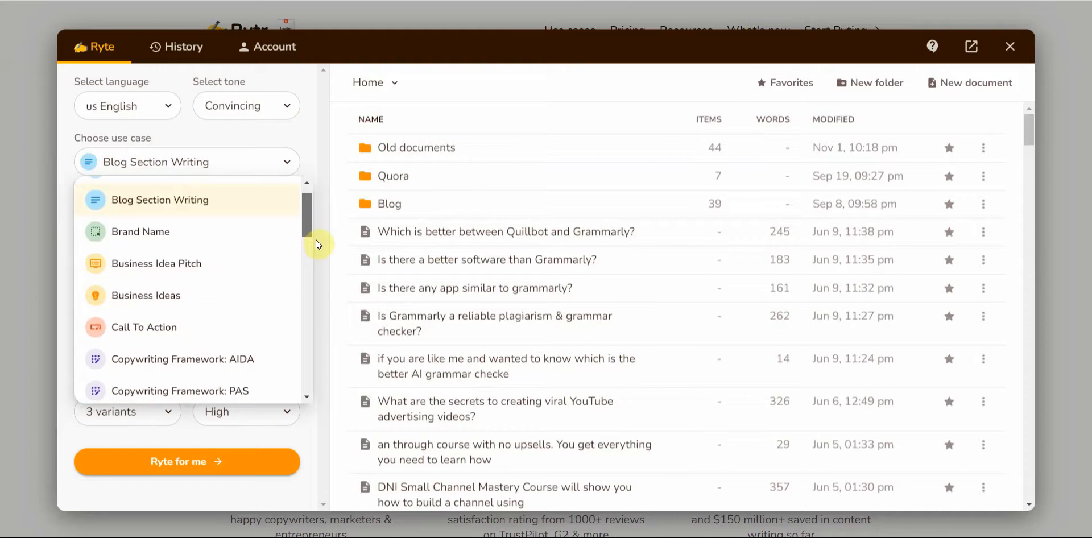
pyautogui.scroll(3)
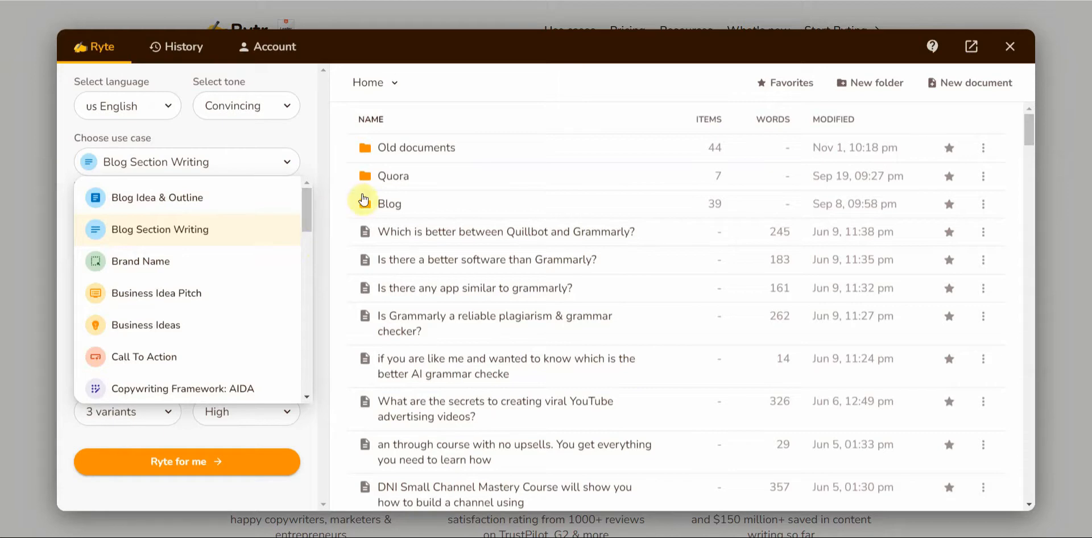
pyautogui.moveTo(1006, 71)
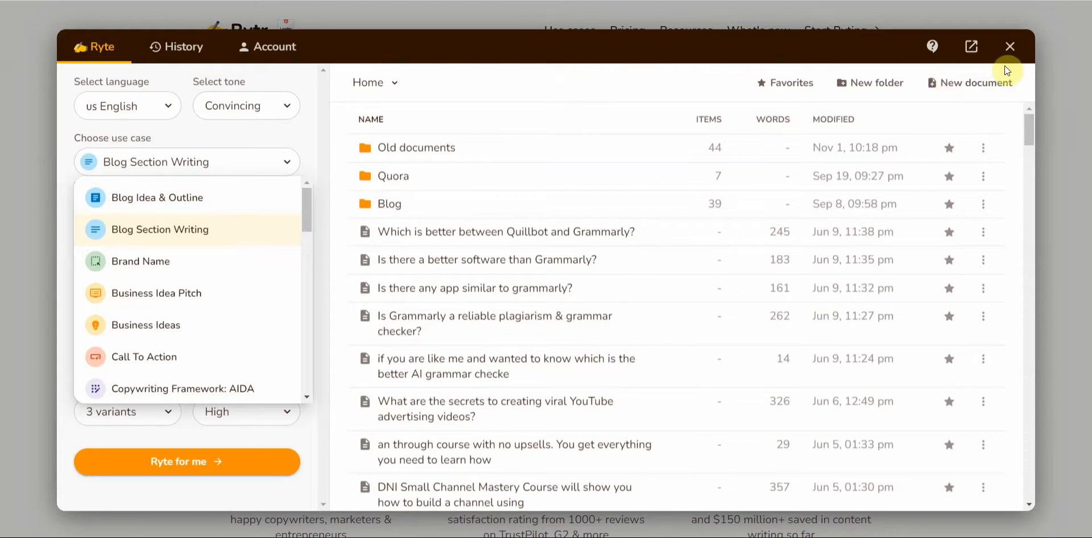
pyautogui.moveTo(1011, 47)
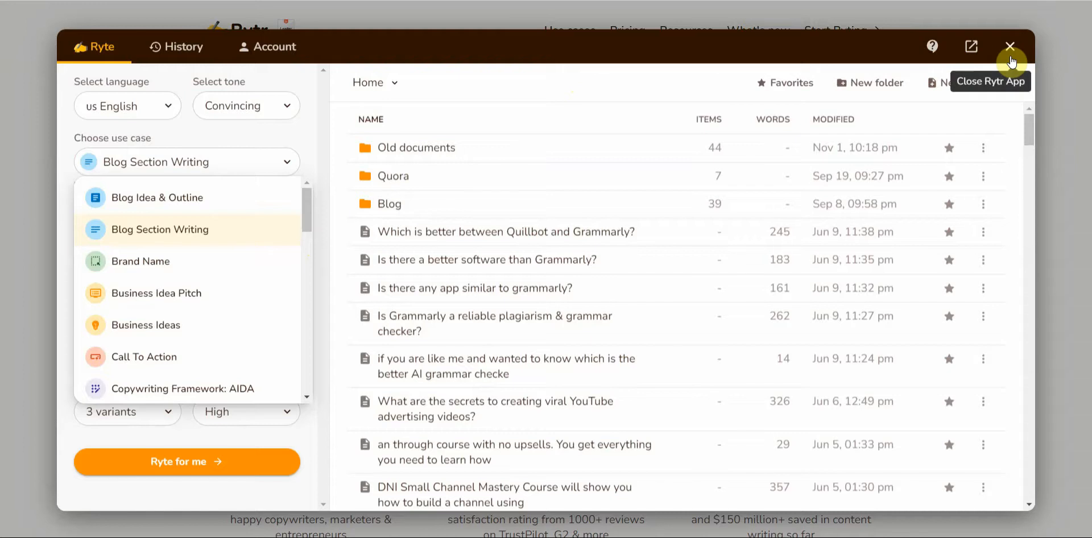
pyautogui.moveTo(1003, 83)
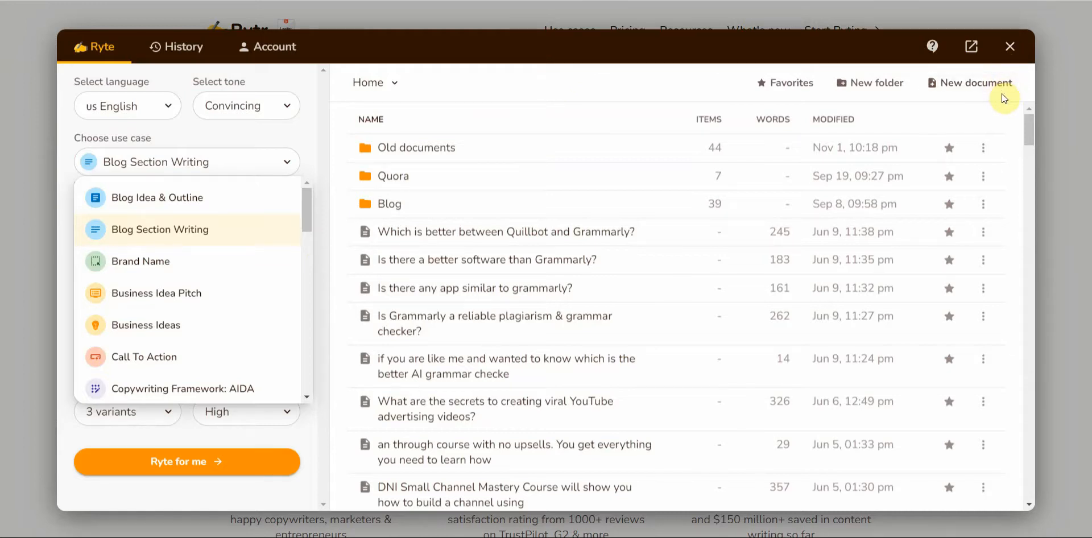
pyautogui.moveTo(1018, 113)
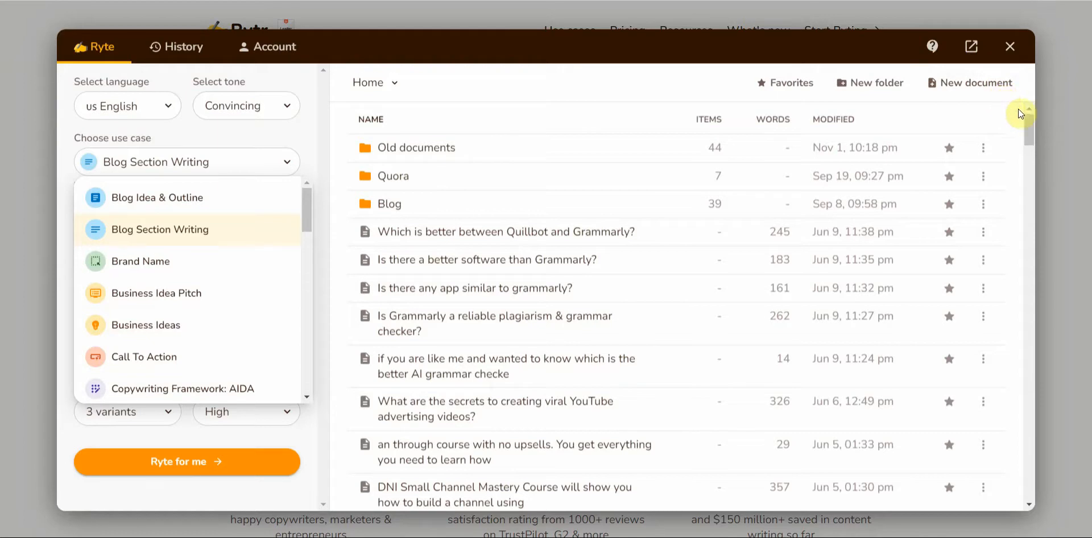
pyautogui.moveTo(1011, 47)
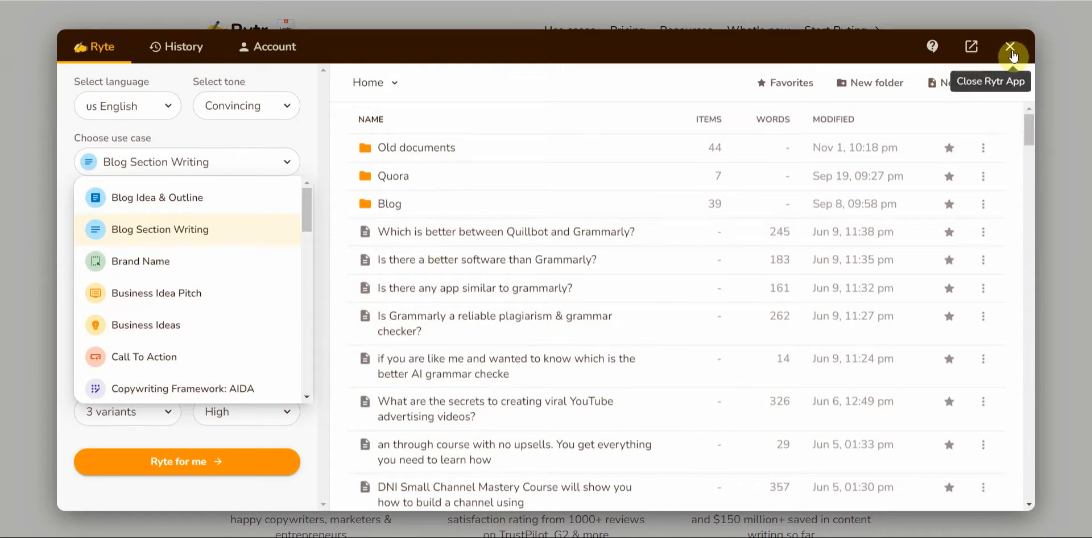
# - Close the Rytr app with its top-right X, returning to the SEO titles homepage
pyautogui.click(1014, 47)
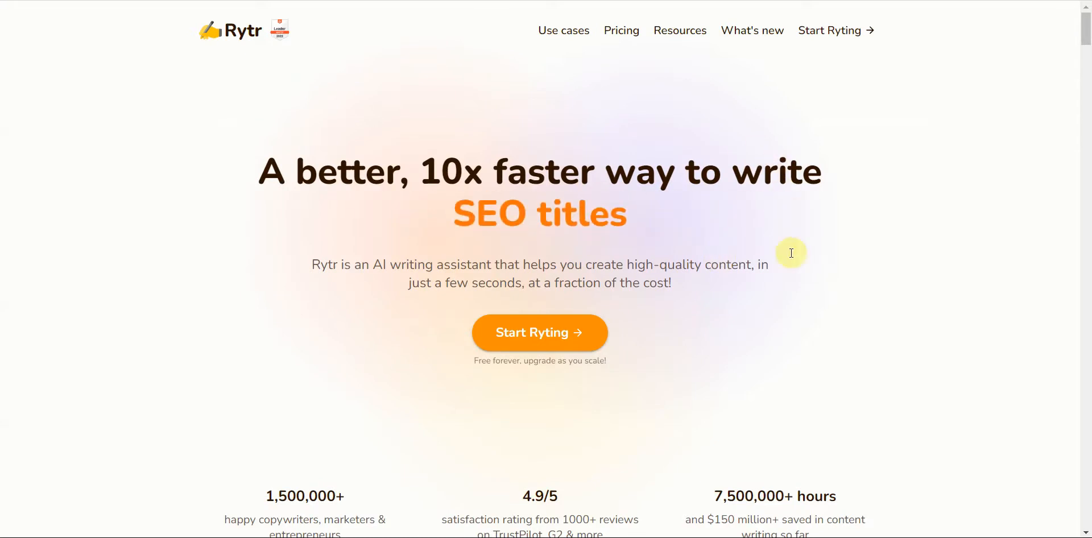
pyautogui.moveTo(781, 256)
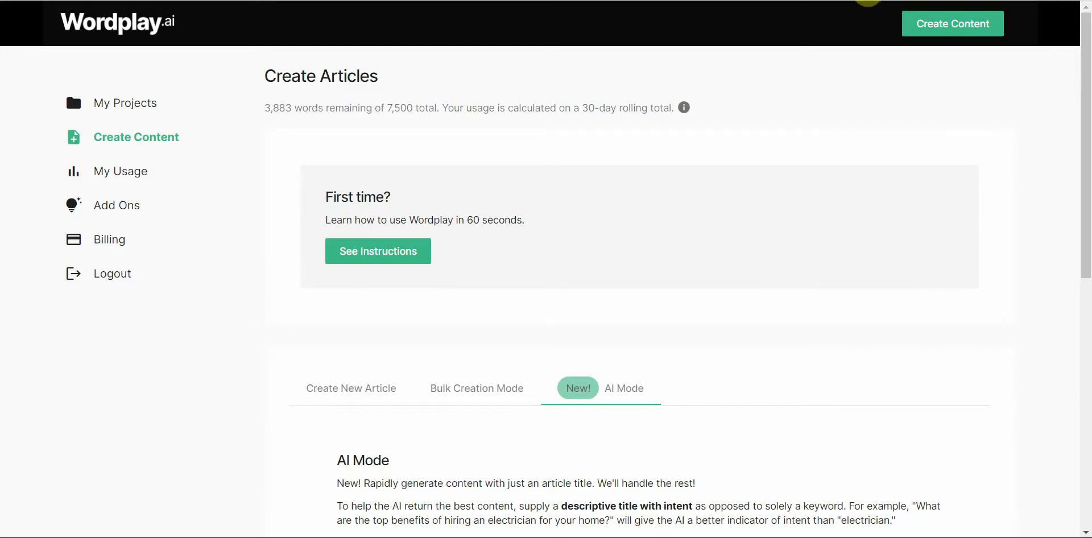
pyautogui.moveTo(860, 43)
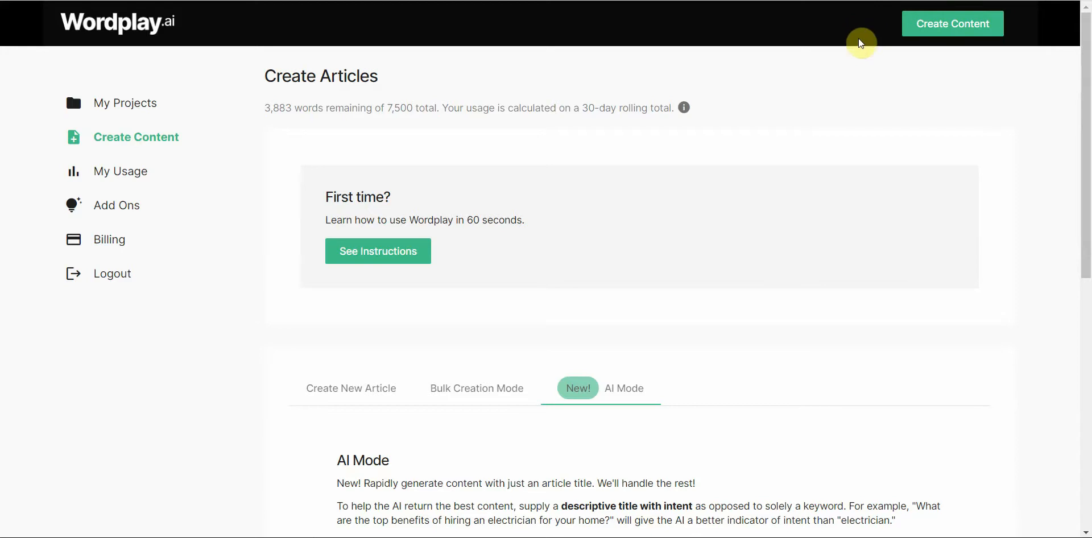
pyautogui.moveTo(858, 60)
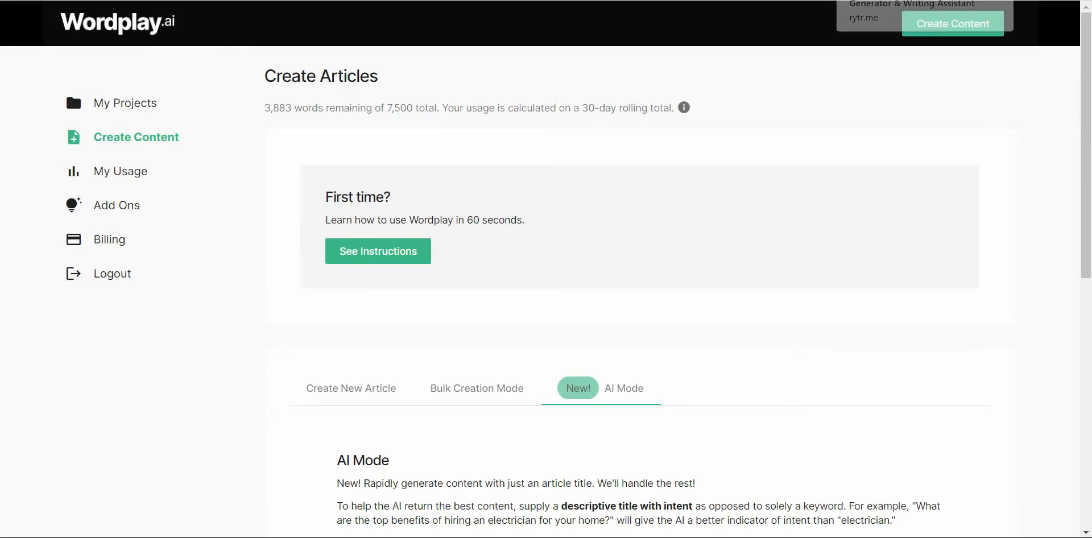
pyautogui.scroll(-3)
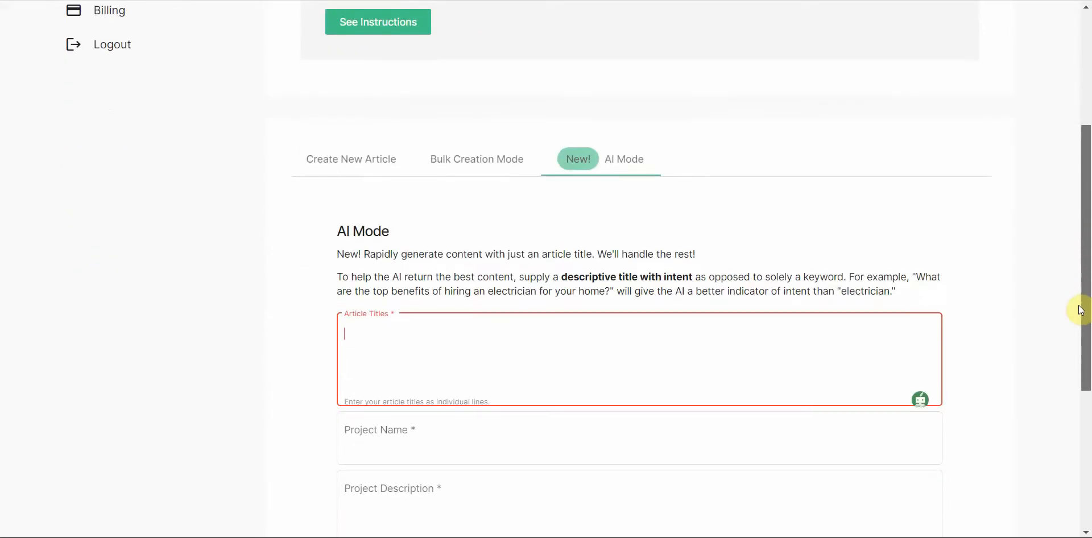
pyautogui.scroll(3)
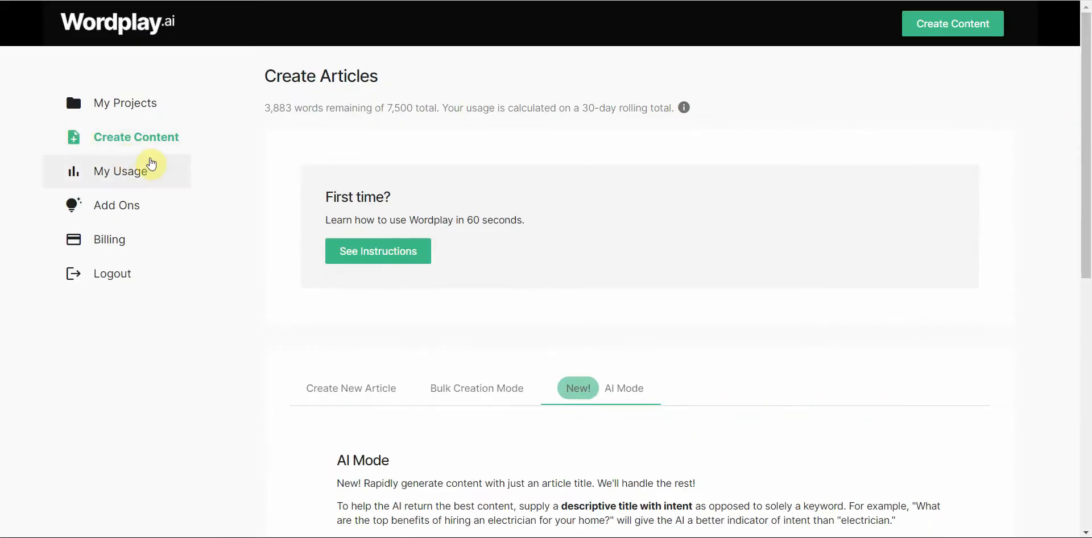
pyautogui.moveTo(162, 144)
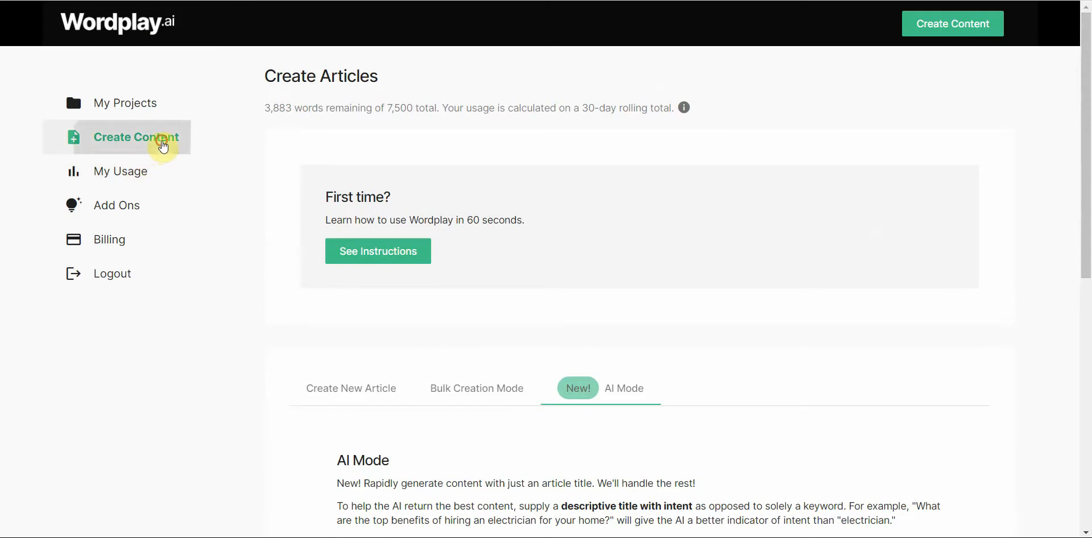
pyautogui.moveTo(152, 168)
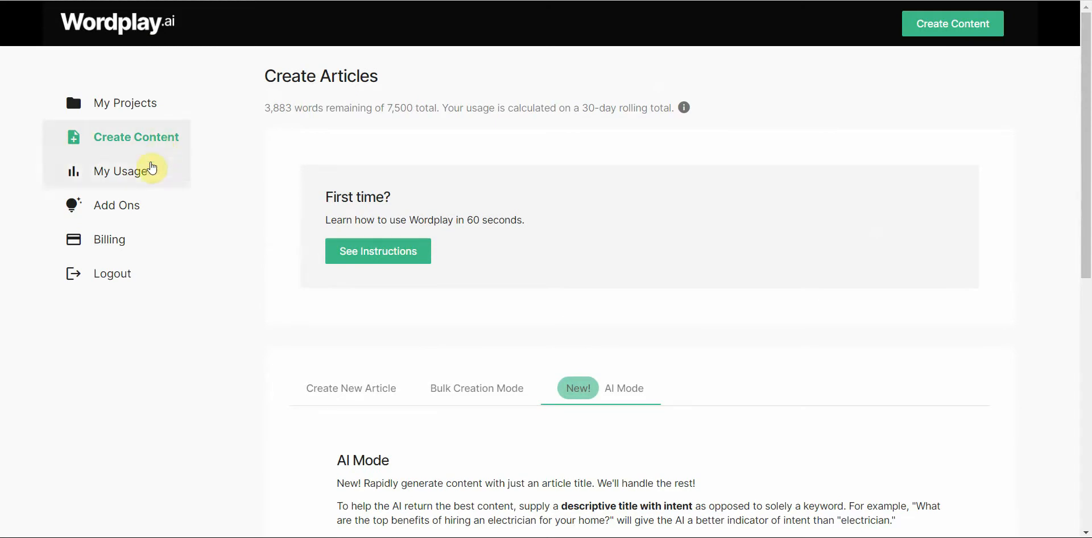
# - Open Demo Dog training from My Projects and preview its 'How to train a new dog' article
pyautogui.click(125, 102)
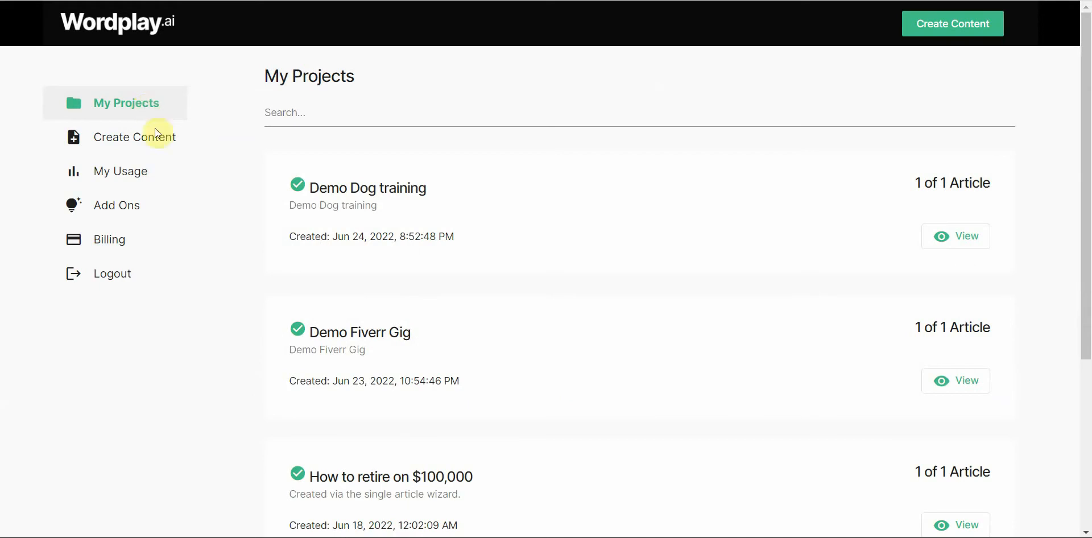
pyautogui.moveTo(965, 236)
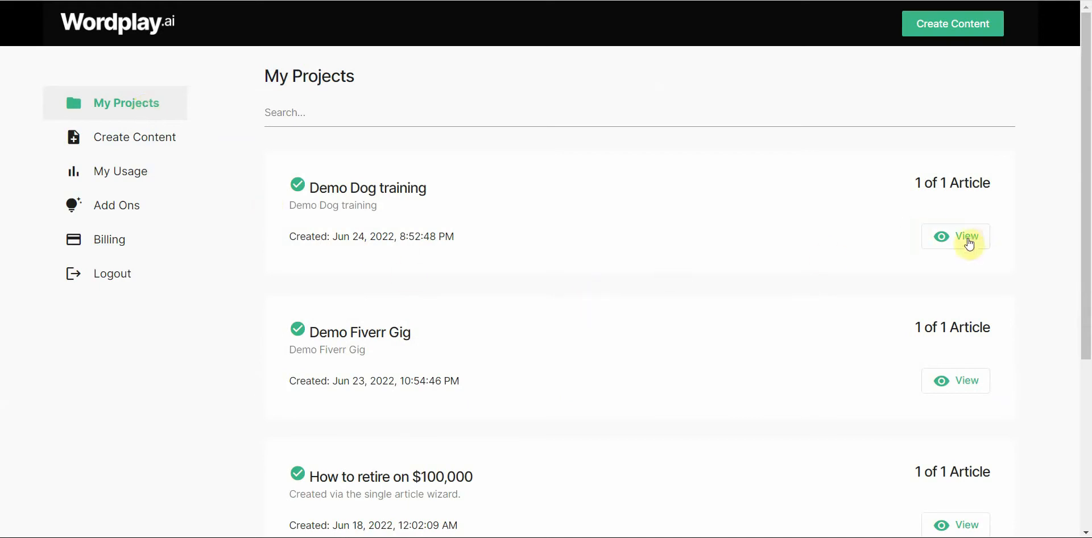
pyautogui.click(956, 236)
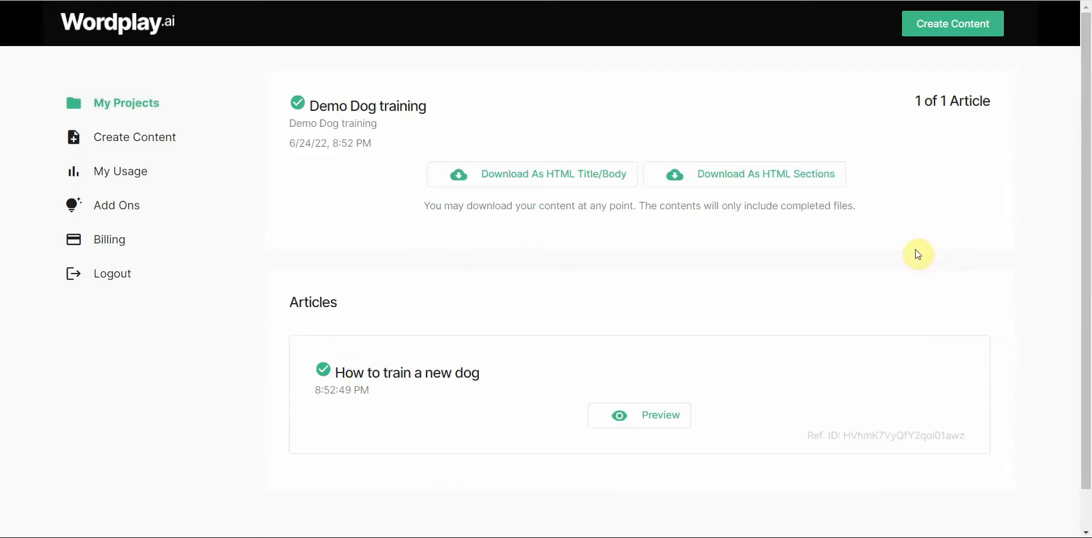
pyautogui.click(639, 416)
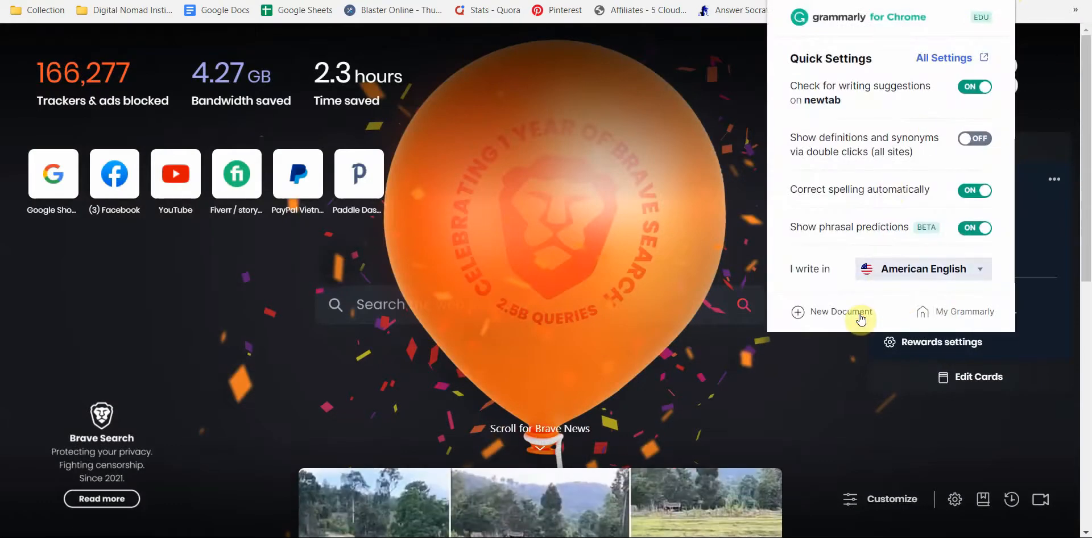
# - Check the article in a new Grammarly document with default goals, reaching score 78 with 60 suggestions
pyautogui.click(840, 312)
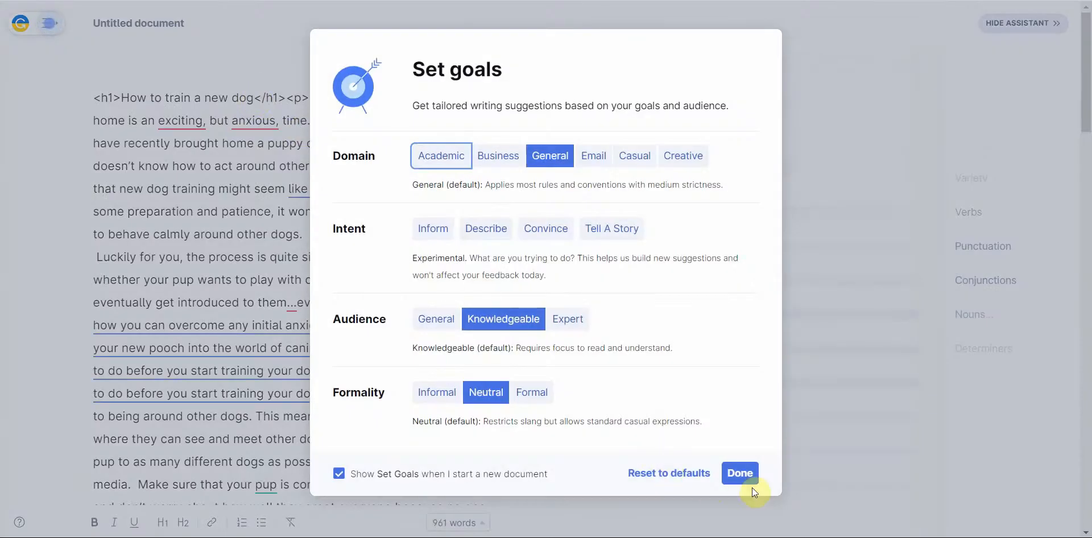
pyautogui.click(739, 473)
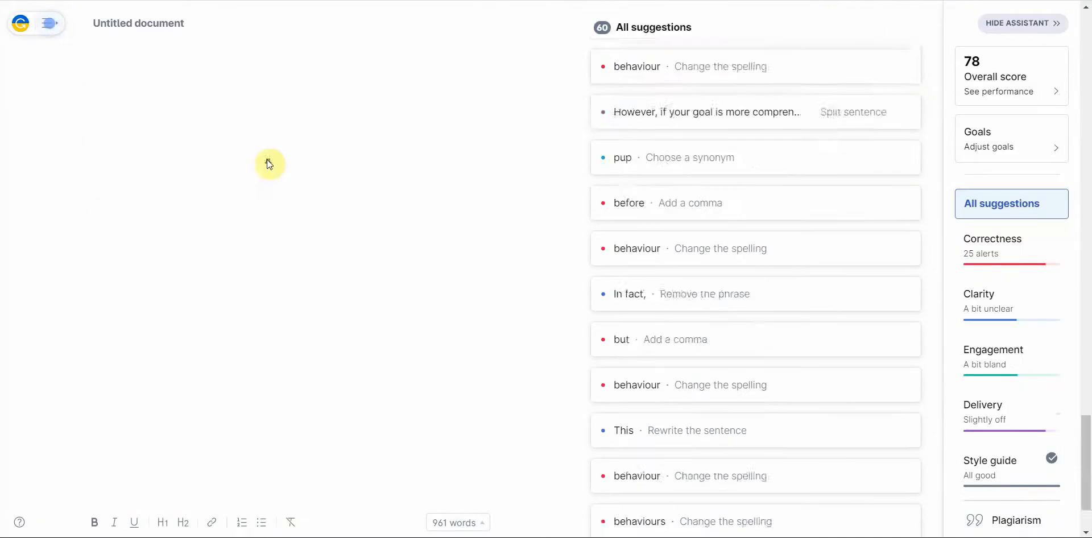
pyautogui.scroll(-3)
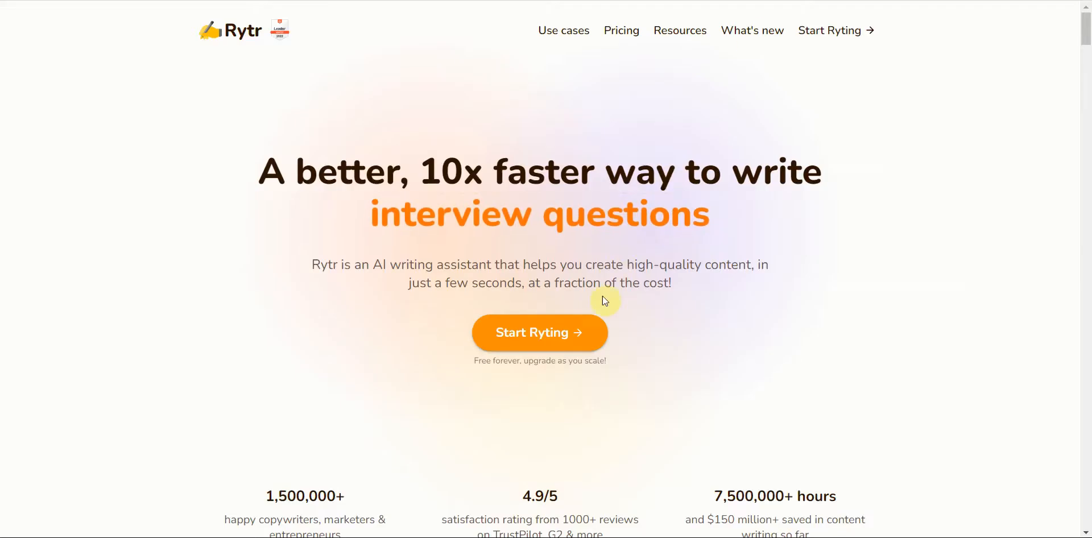
# - Start a Rytr Blog Idea & Outline for the keyword 'how to train a new dog'
pyautogui.click(540, 332)
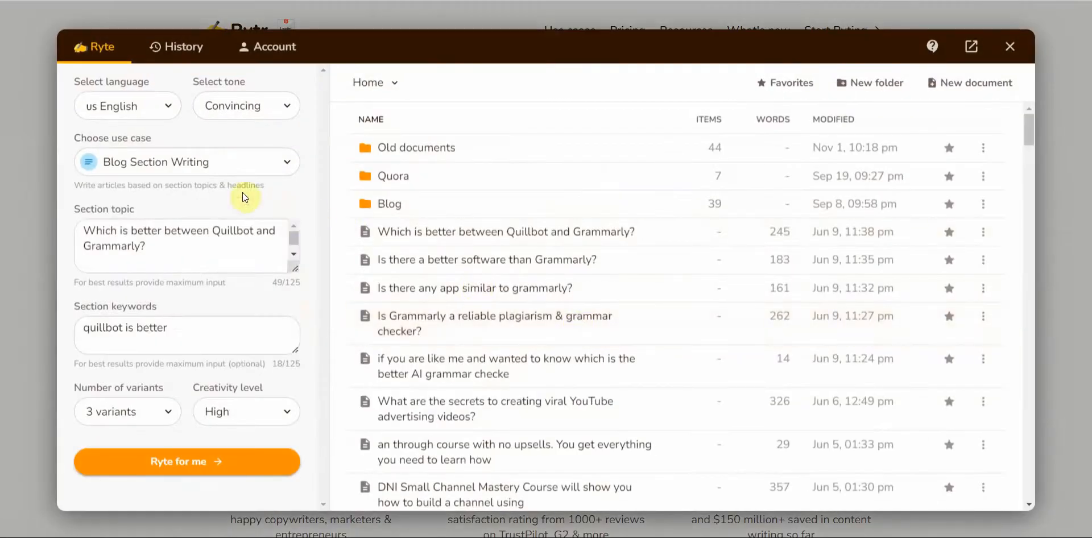
pyautogui.click(186, 161)
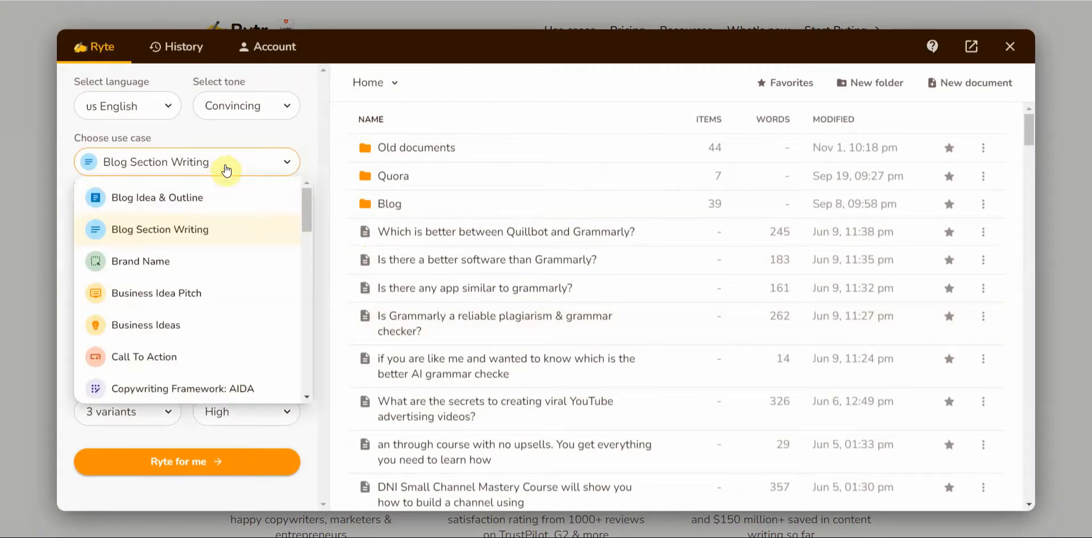
pyautogui.click(157, 197)
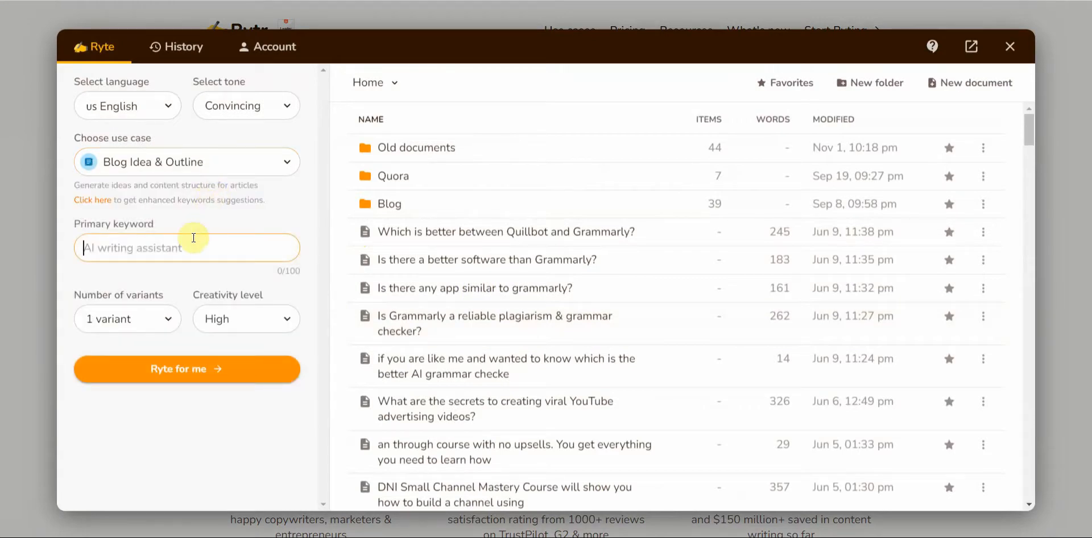
pyautogui.write('how to tra')
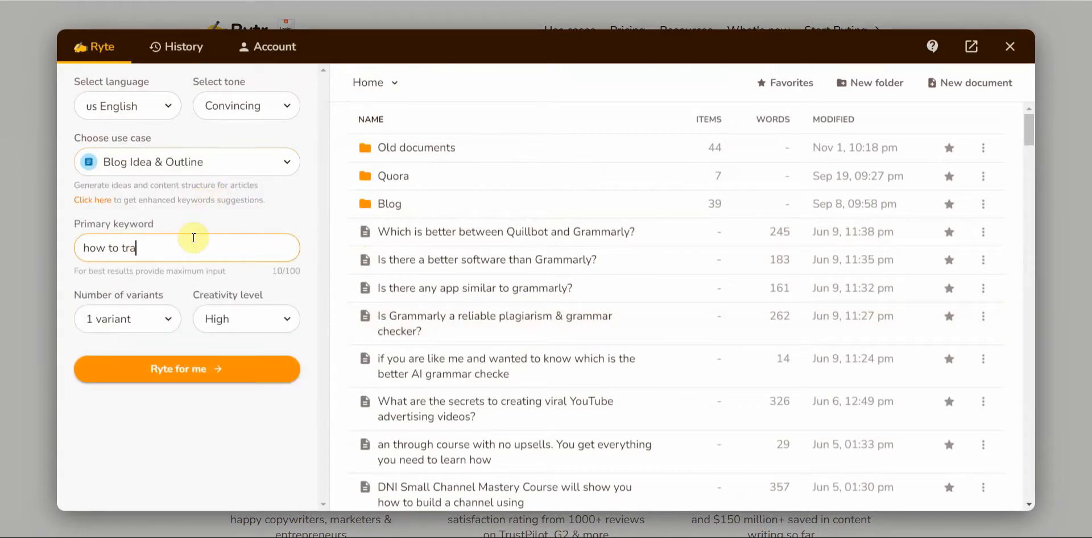
pyautogui.write('in a new')
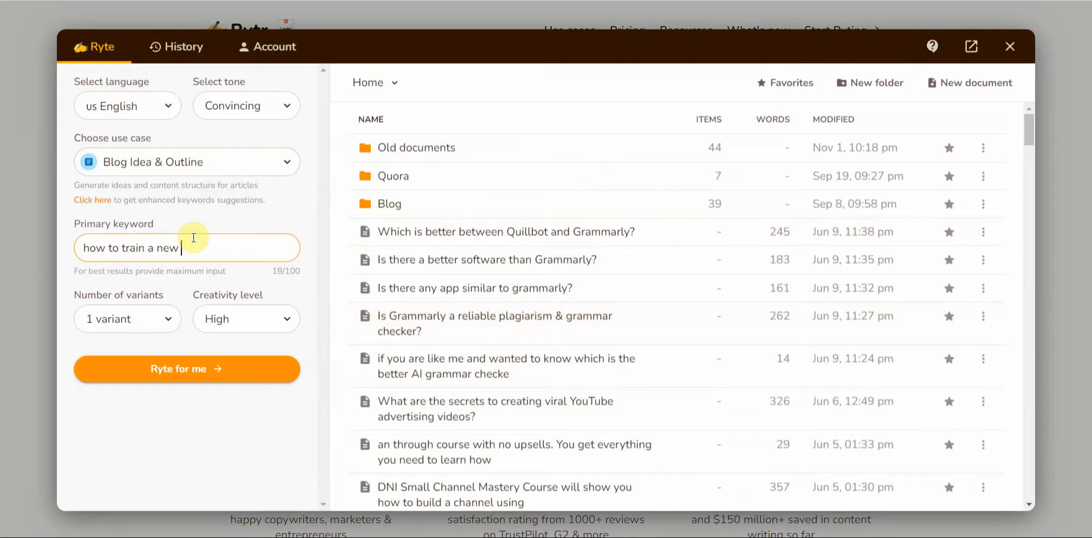
pyautogui.write('dog')
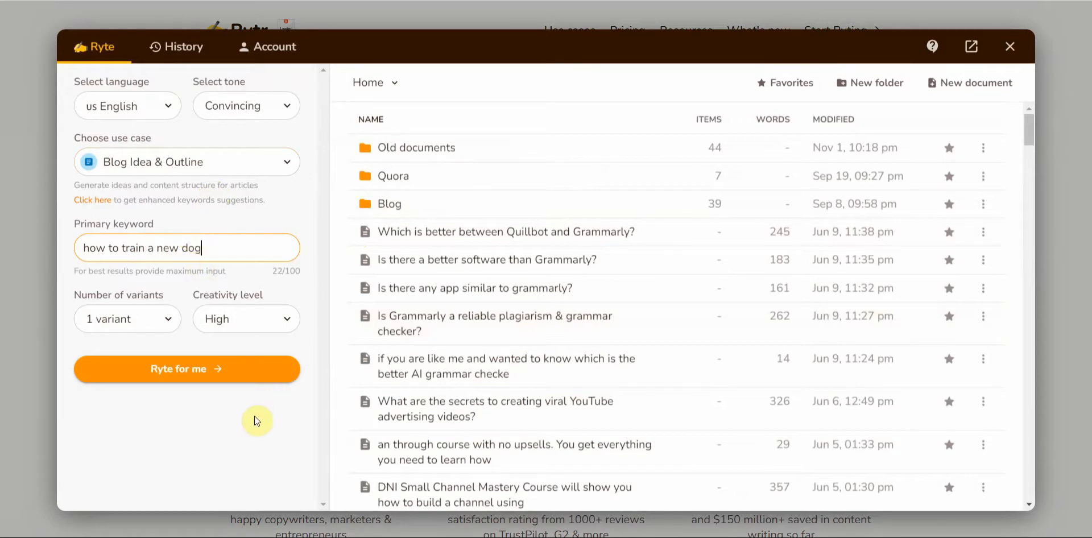
pyautogui.click(186, 369)
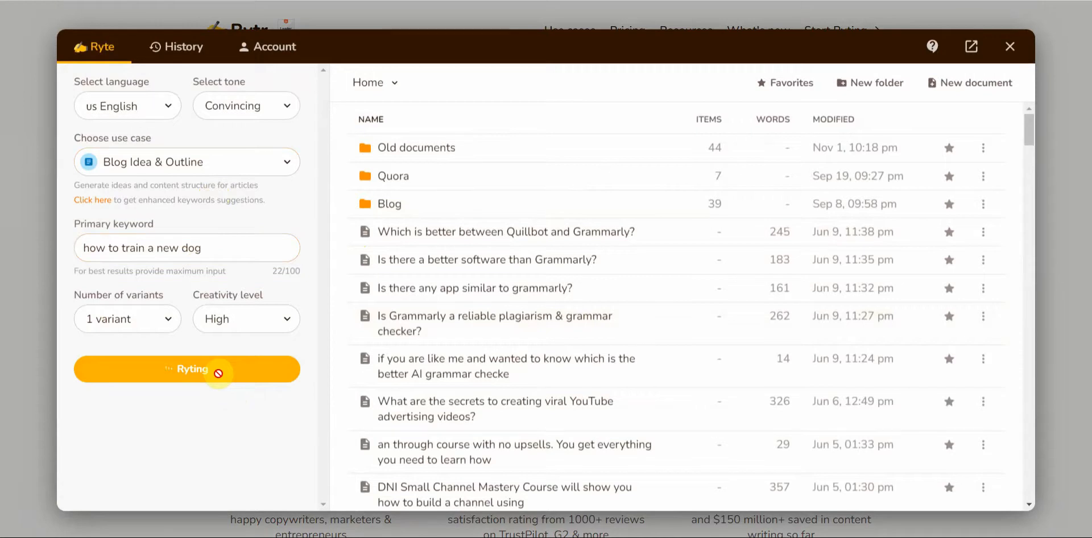
pyautogui.moveTo(195, 196)
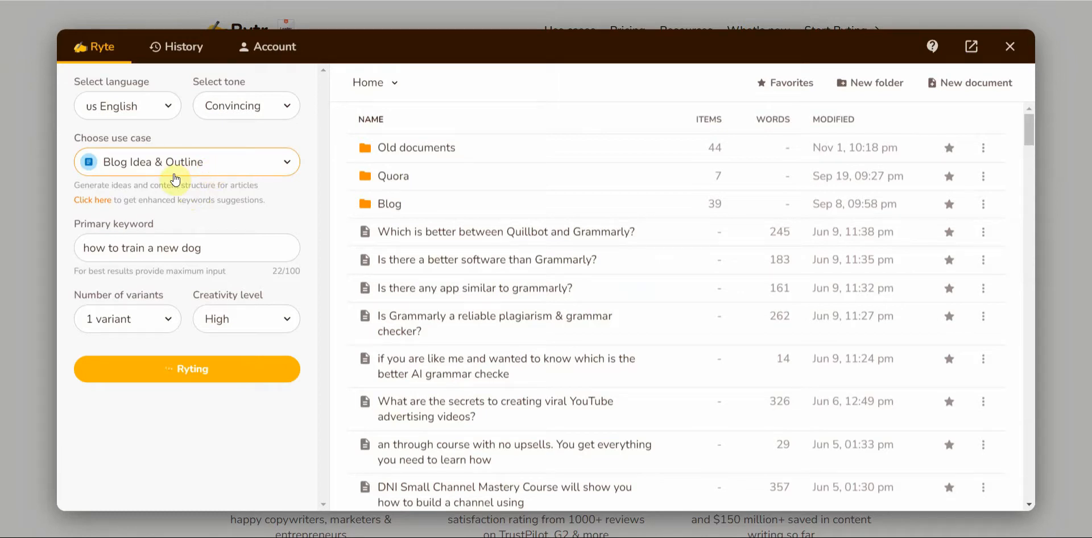
# - Expand the 'Why You Should Consider' and '5 Ways' outline sections into full paragraphs
pyautogui.click(186, 368)
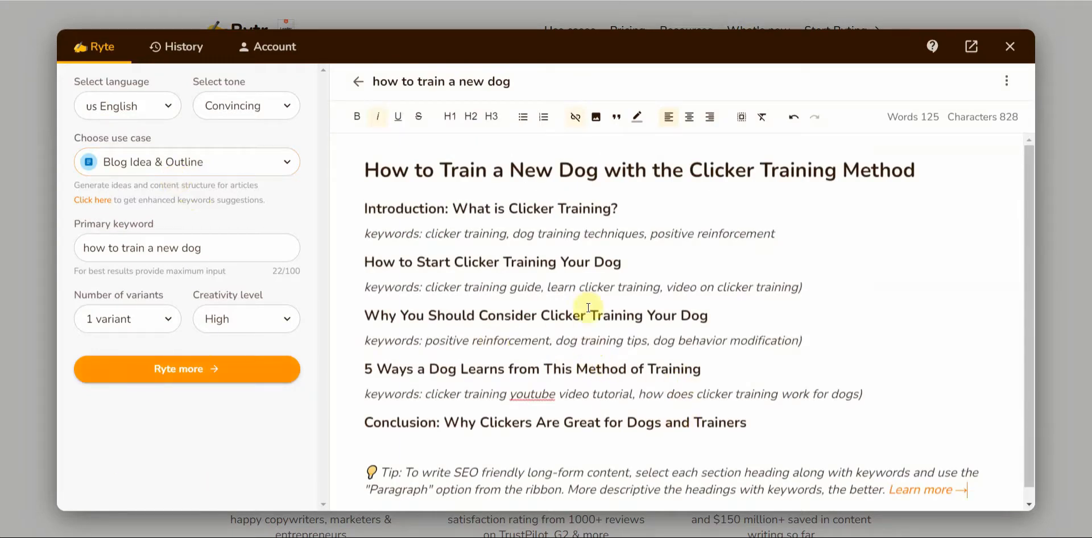
pyautogui.moveTo(641, 208)
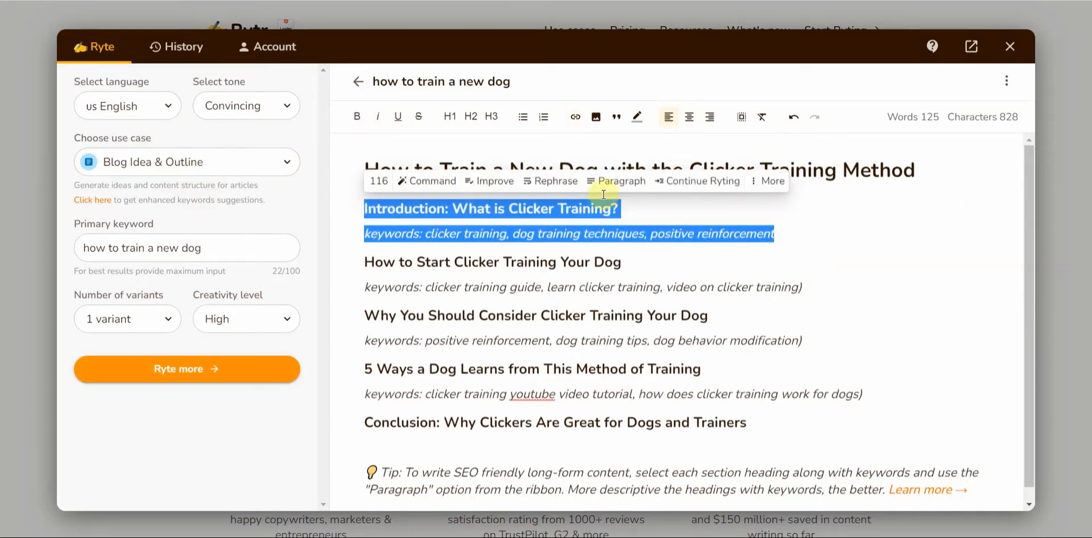
pyautogui.moveTo(622, 181)
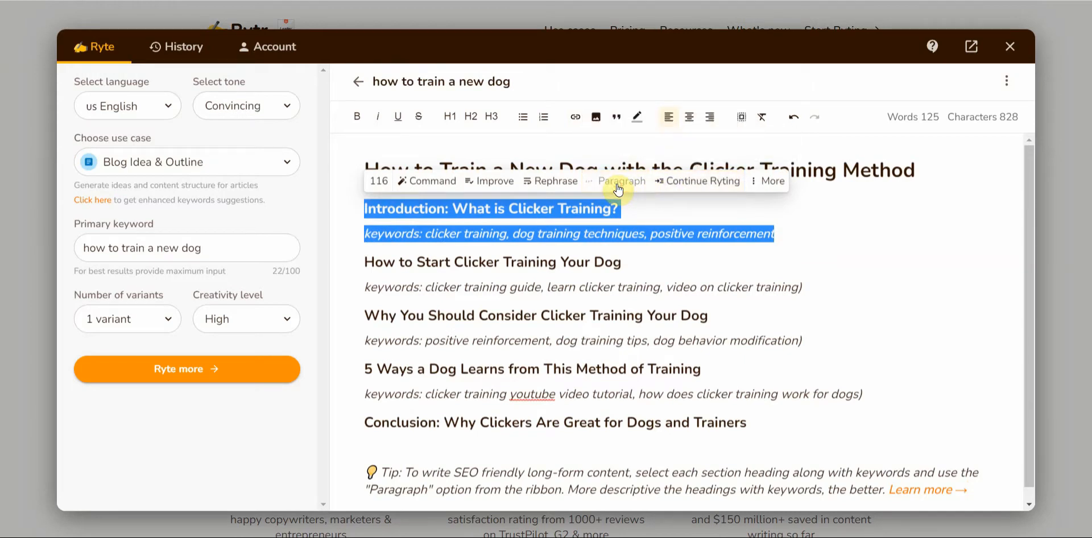
pyautogui.moveTo(812, 302)
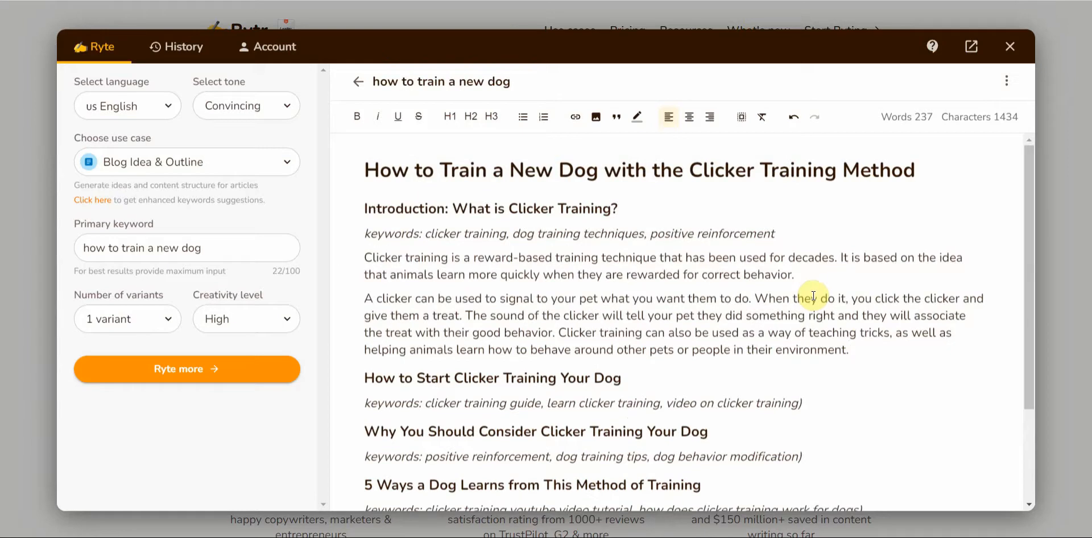
pyautogui.moveTo(822, 411)
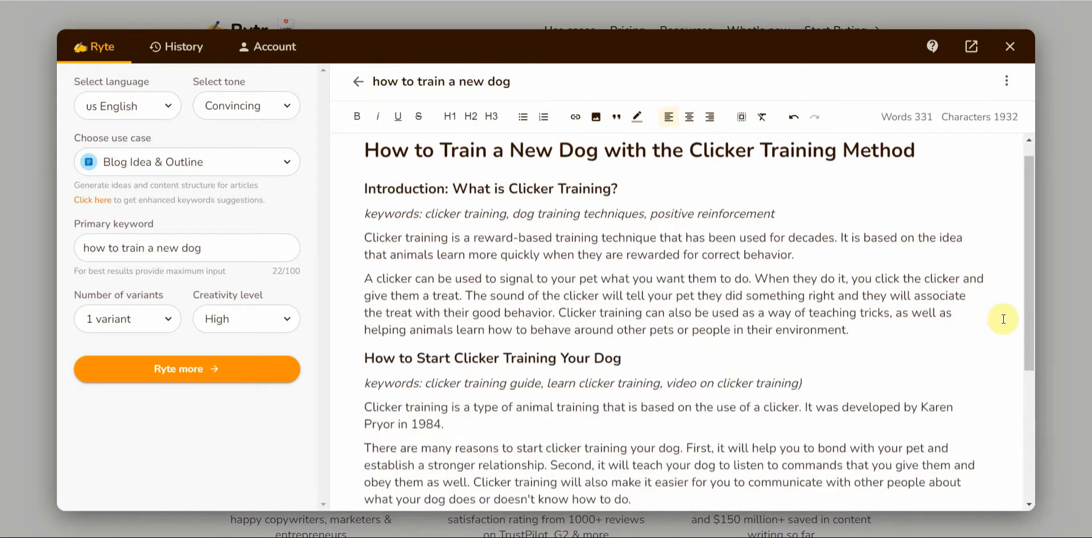
pyautogui.scroll(-3)
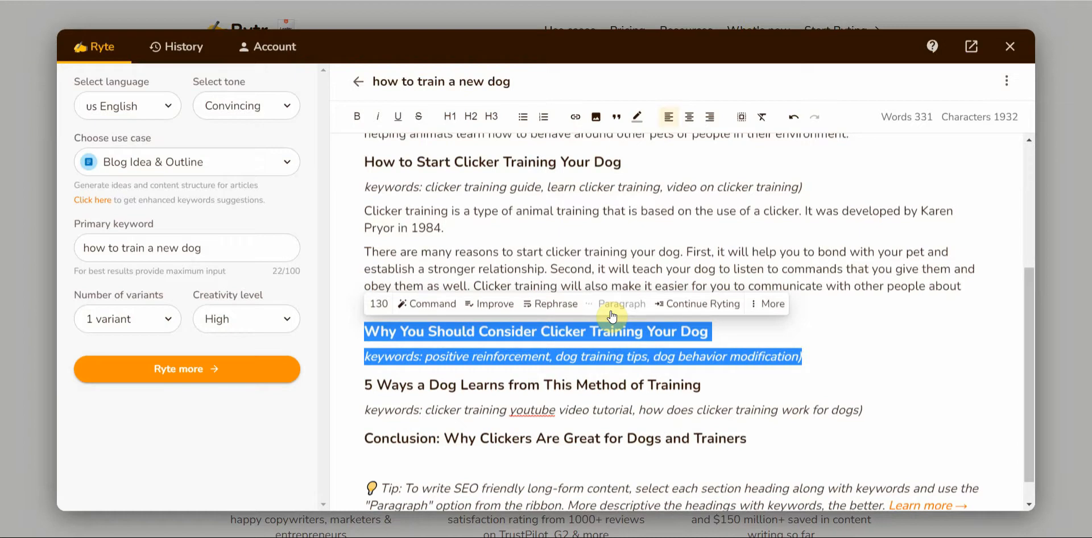
pyautogui.click(621, 304)
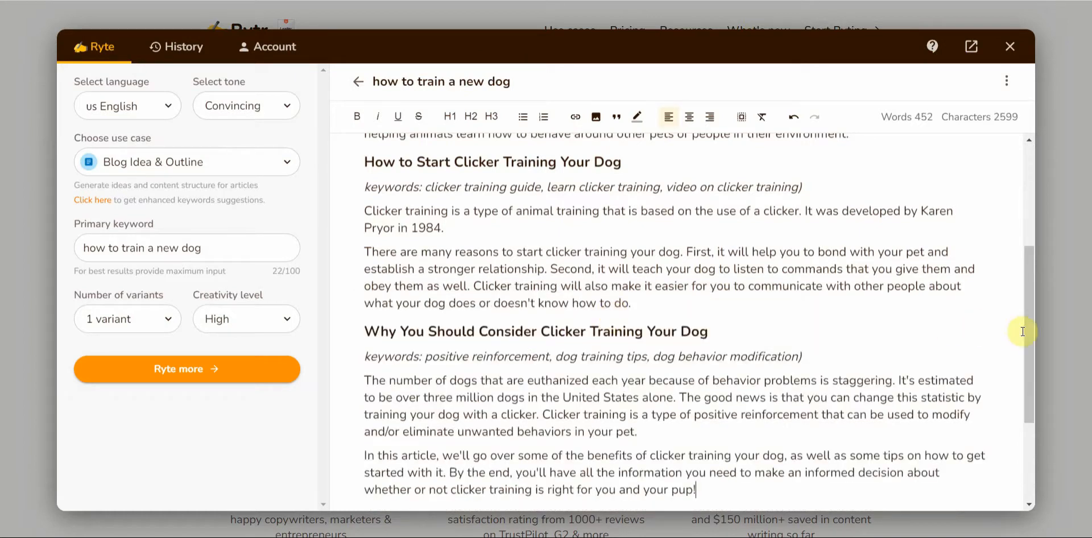
pyautogui.scroll(-3)
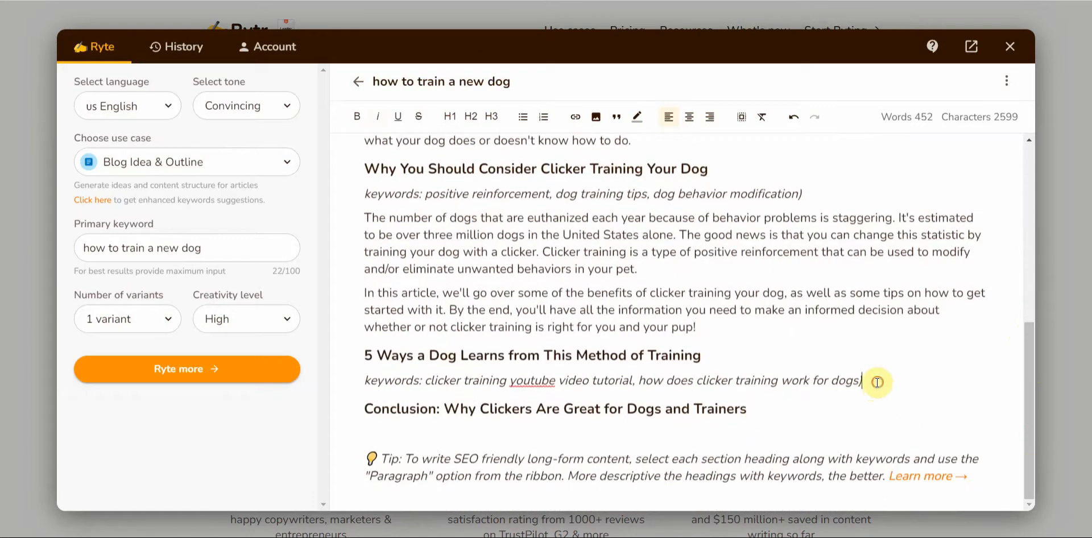
pyautogui.moveTo(364, 355); pyautogui.dragTo(860, 381)
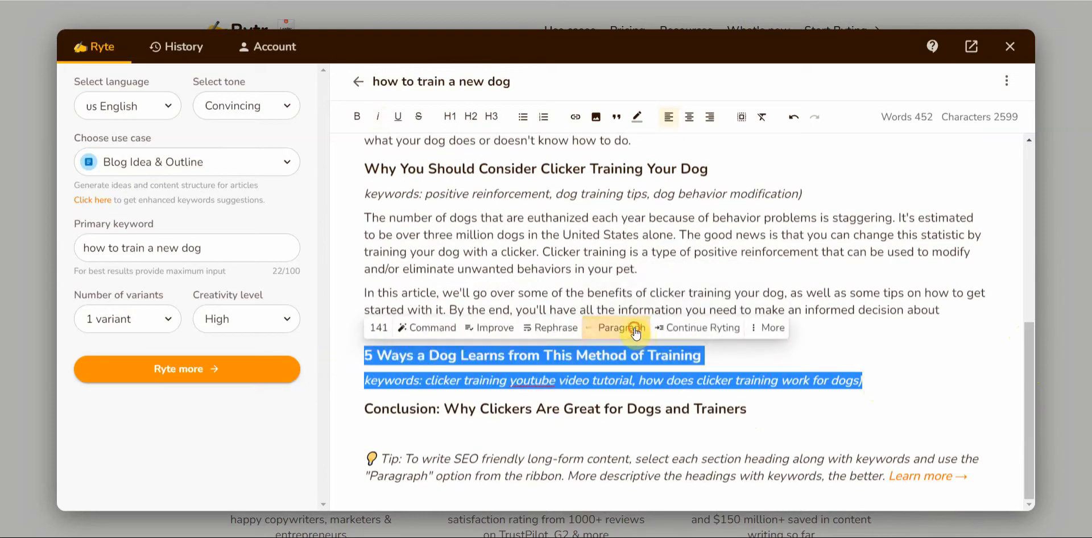
pyautogui.moveTo(617, 328)
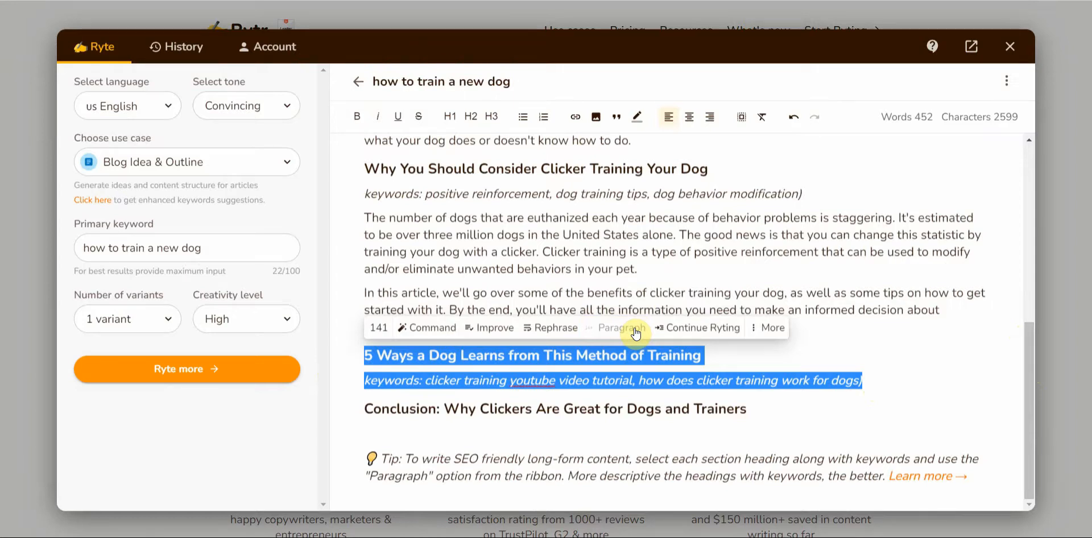
pyautogui.click(618, 327)
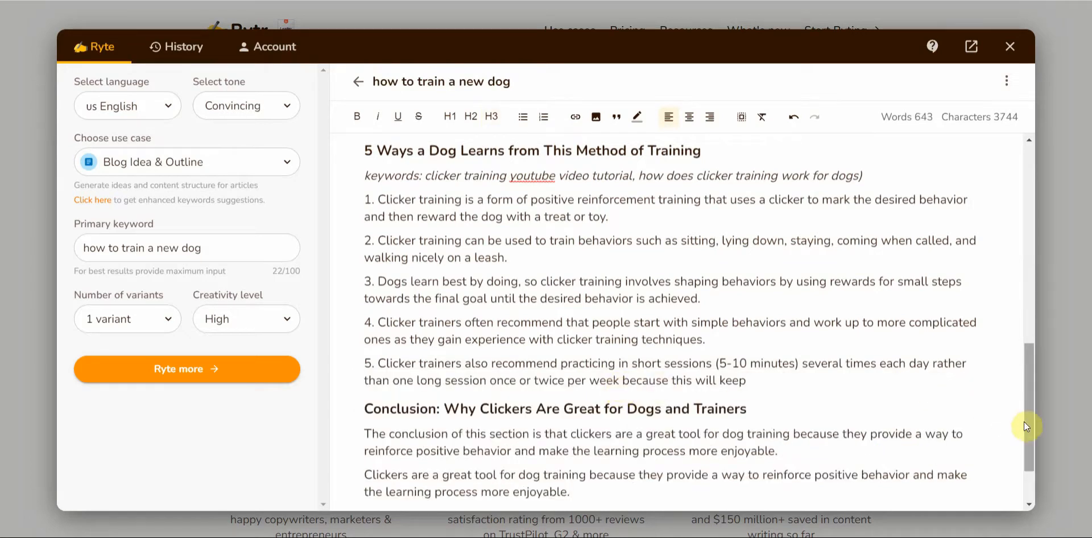
pyautogui.scroll(-3)
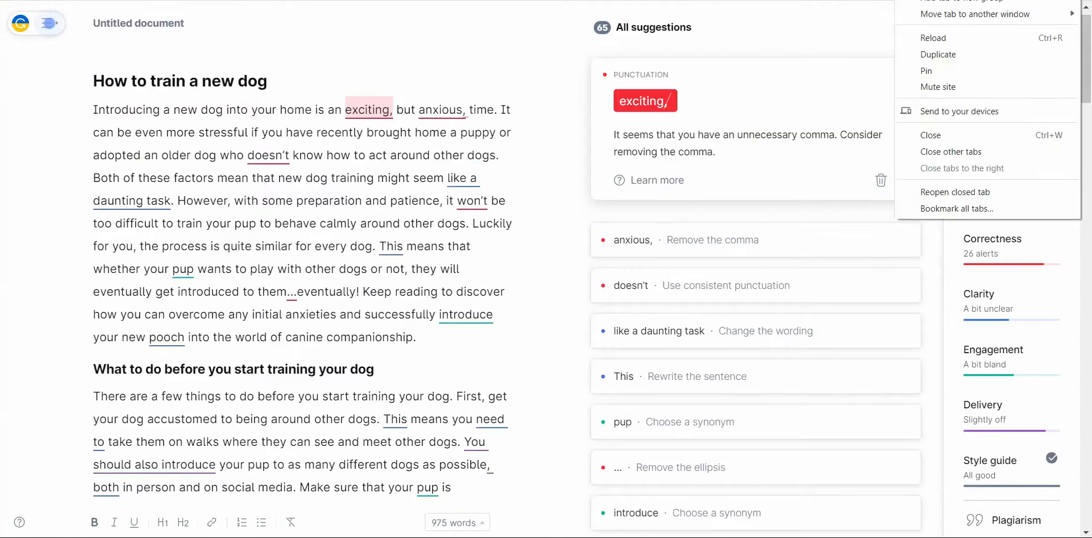
pyautogui.moveTo(949, 56)
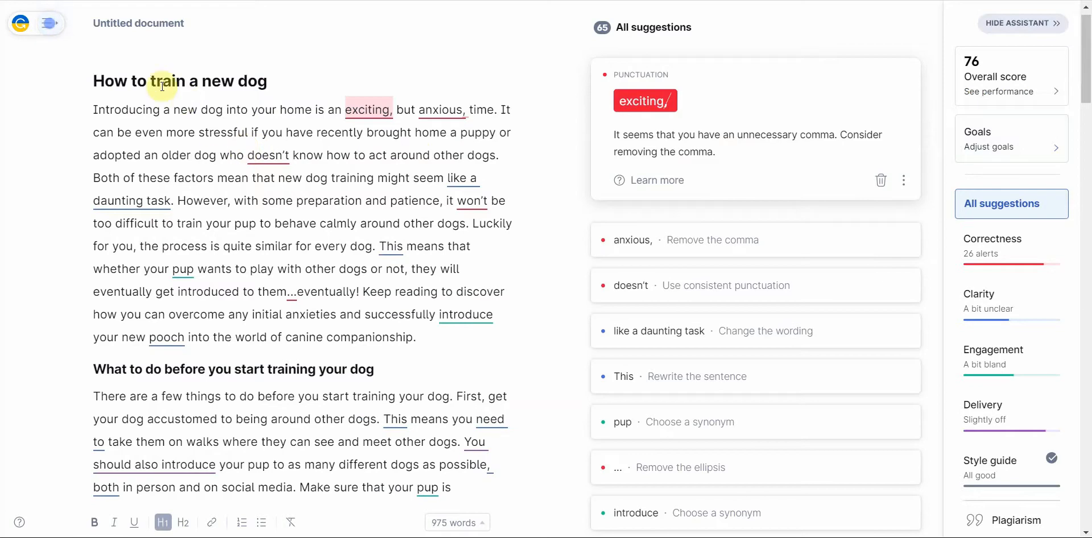
pyautogui.moveTo(908, 89)
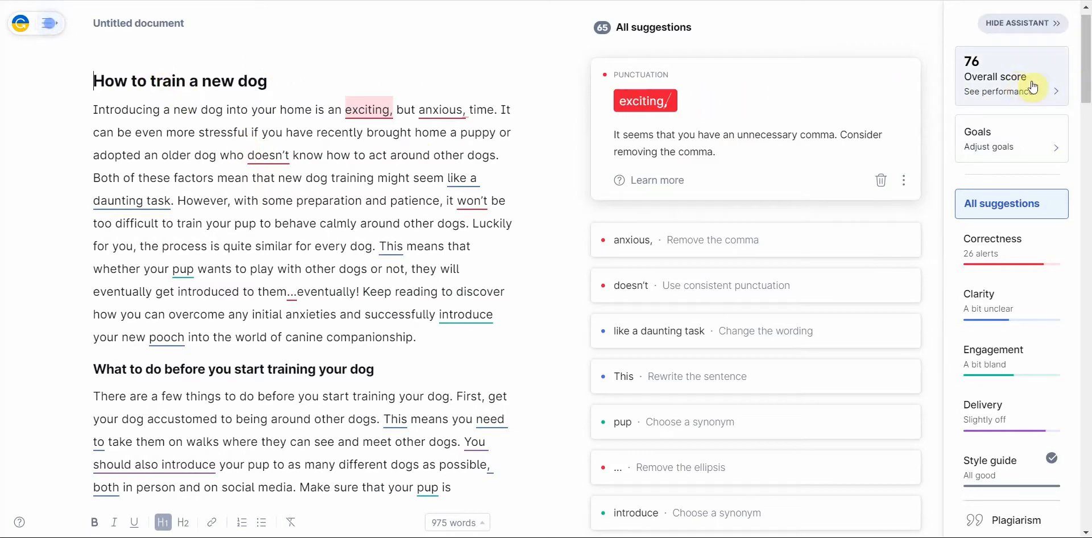
# - Check the dog article's overall score of 76 and its 8% plagiarism matches, including DogAppy
pyautogui.scroll(-3)
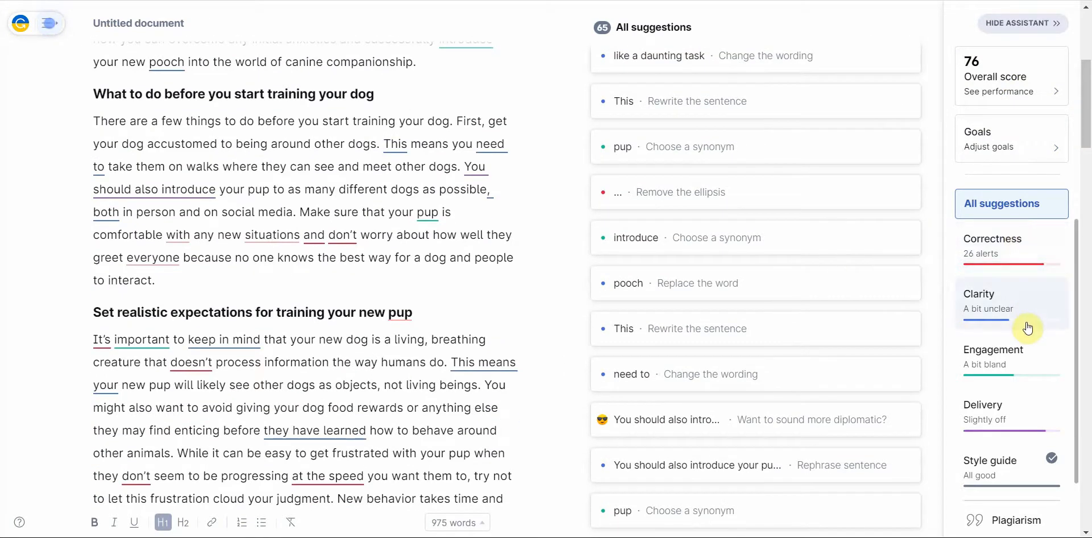
pyautogui.moveTo(1017, 412)
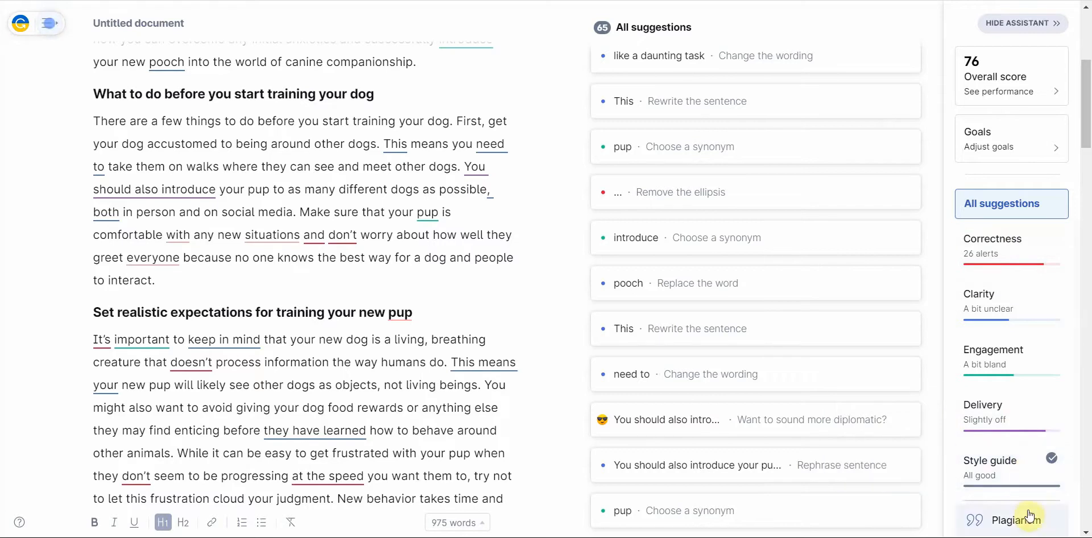
pyautogui.click(1012, 520)
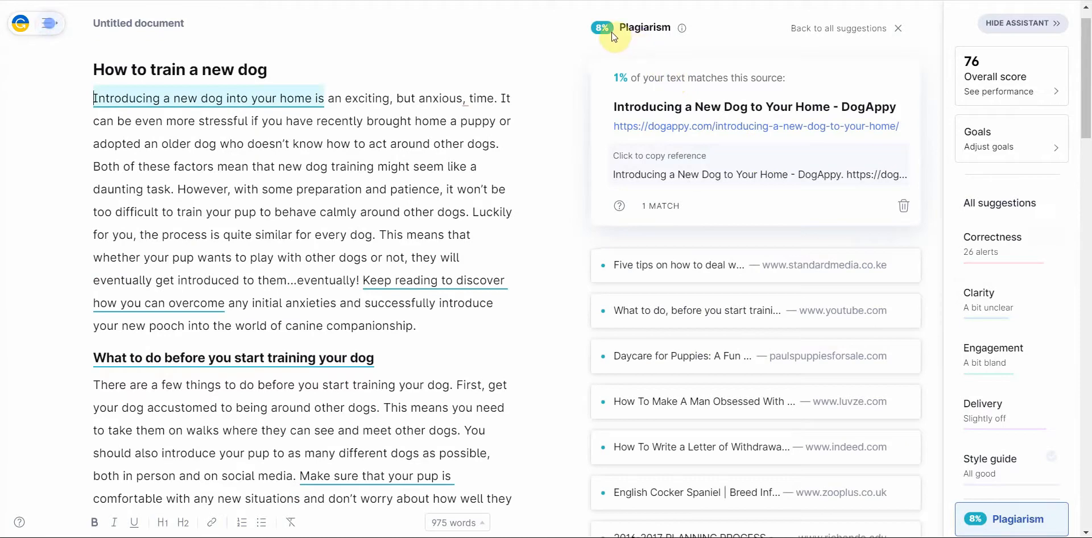
pyautogui.moveTo(1086, 70)
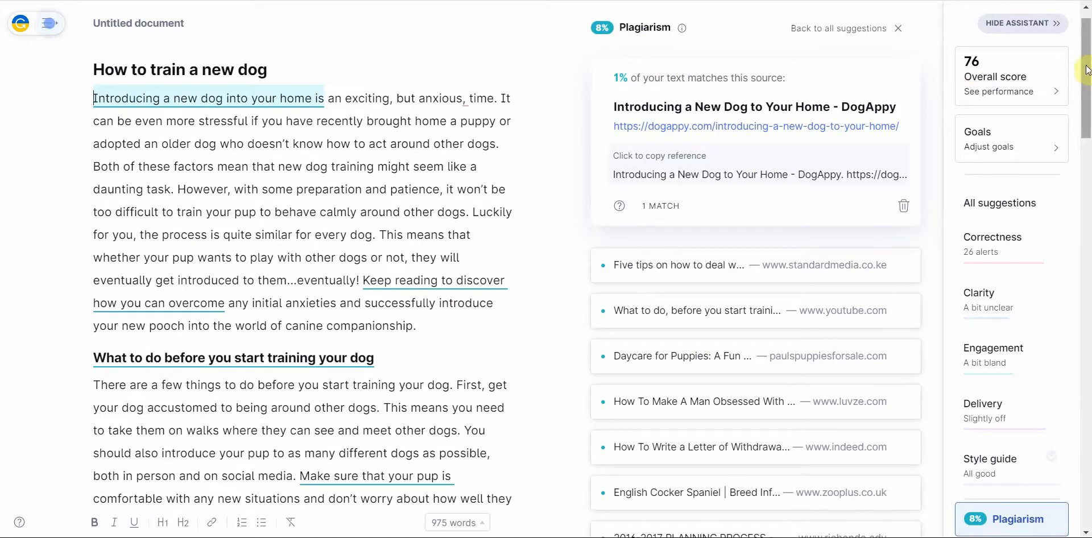
pyautogui.scroll(3)
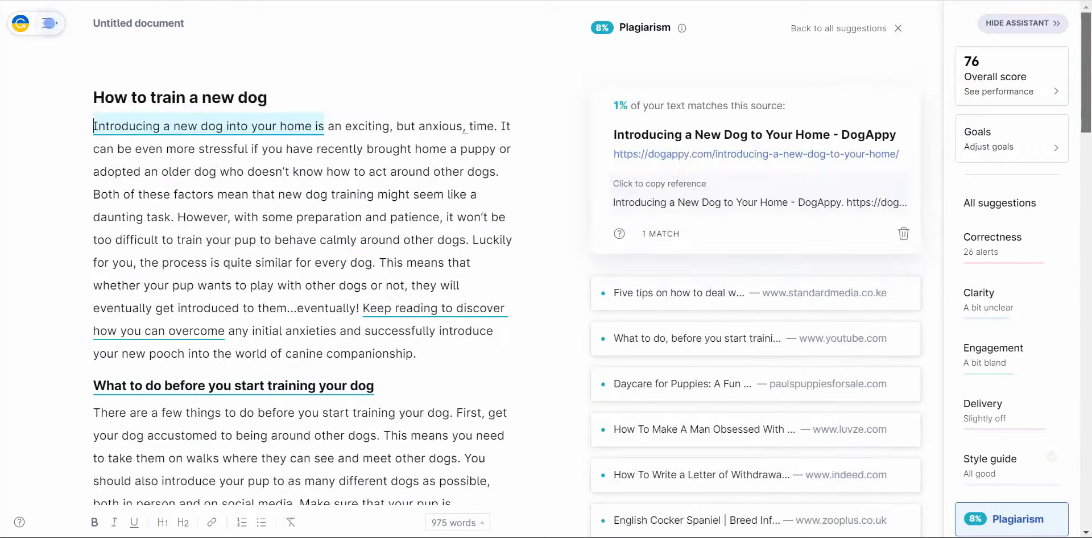
pyautogui.moveTo(108, 54)
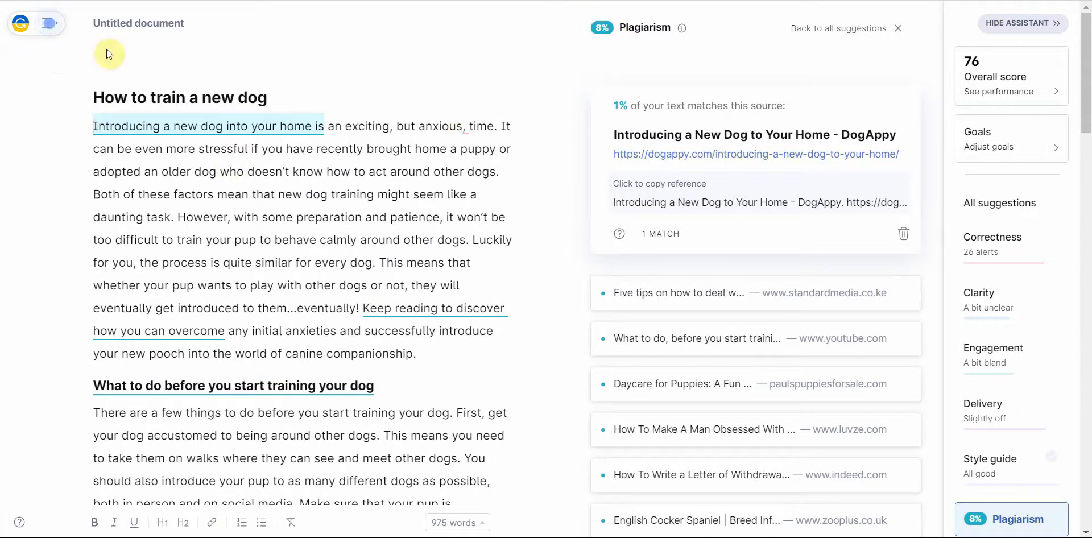
pyautogui.scroll(-3)
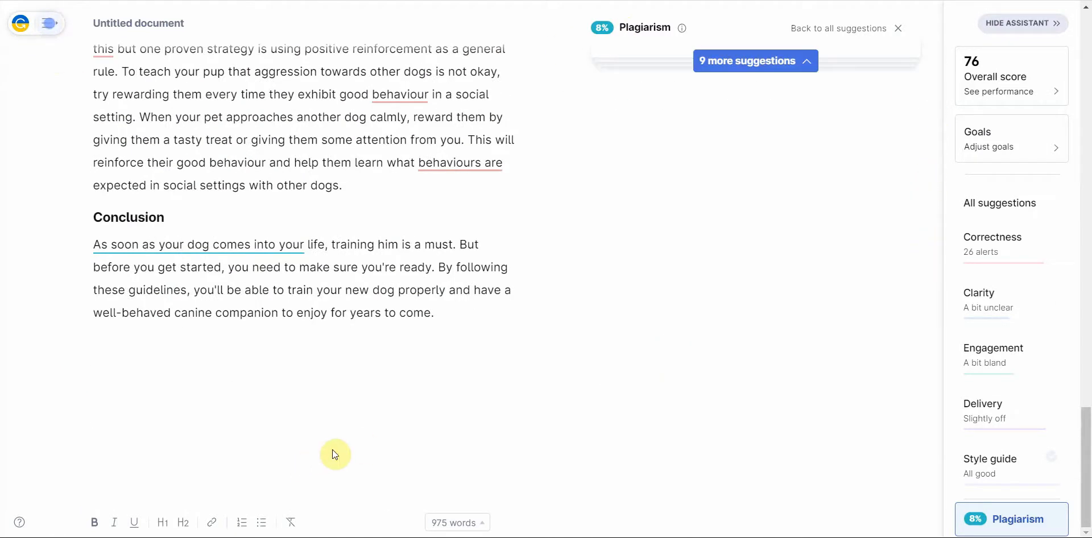
pyautogui.click(457, 522)
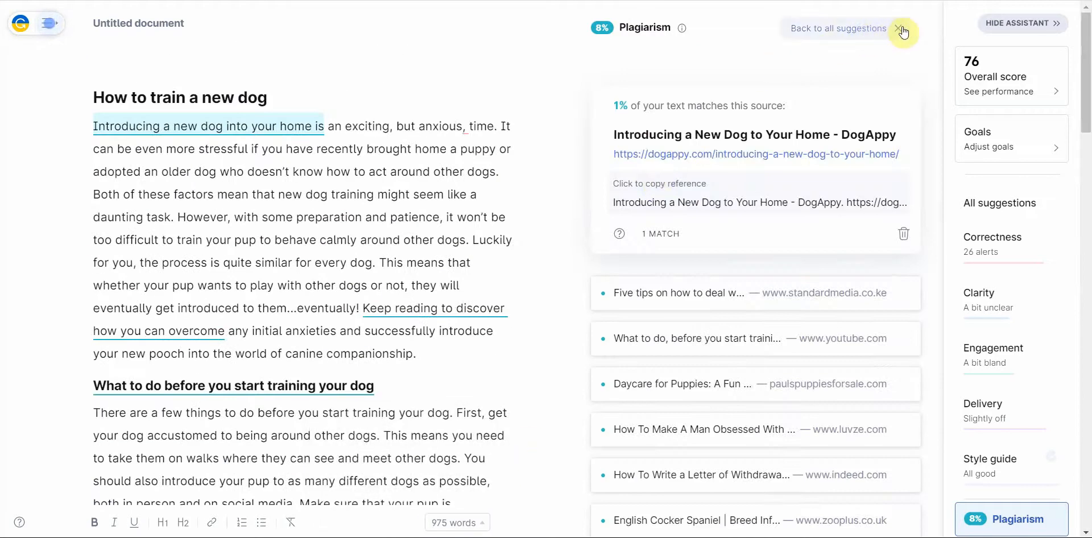
pyautogui.moveTo(940, 4)
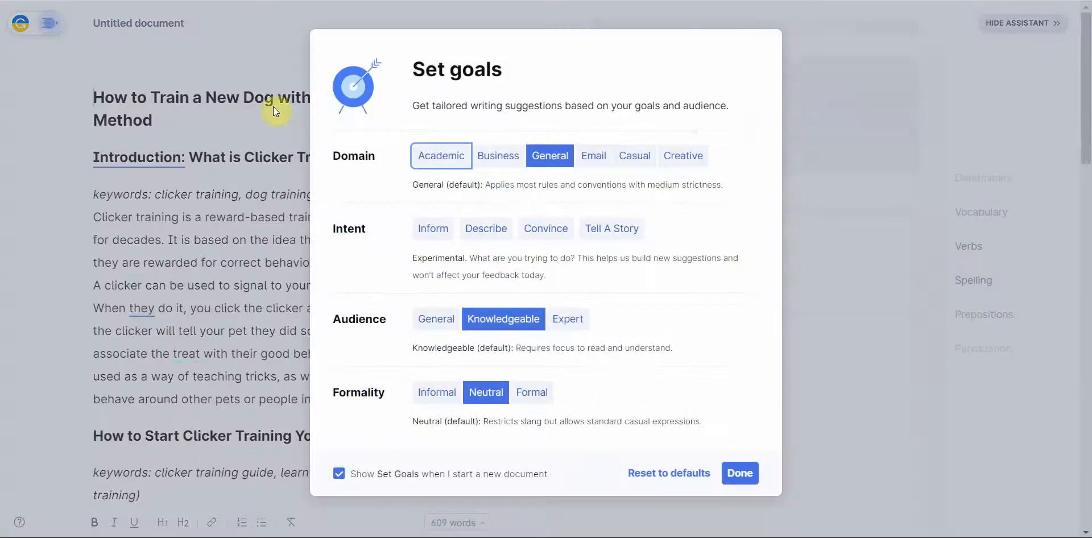
# - Confirm writing goals for the clicker article and review its 10% plagiarism matches
pyautogui.click(739, 474)
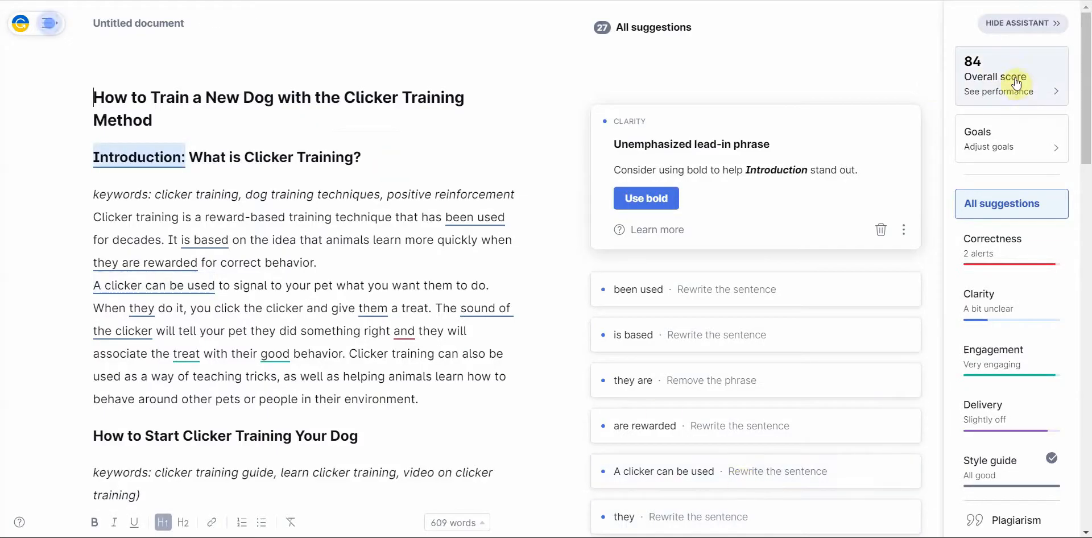
pyautogui.moveTo(1018, 259)
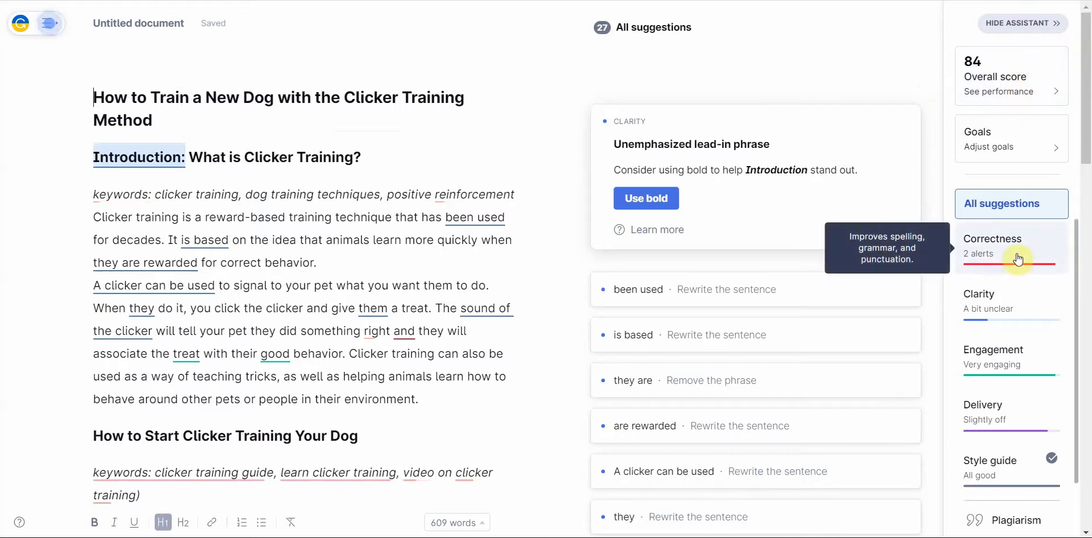
pyautogui.moveTo(1030, 320)
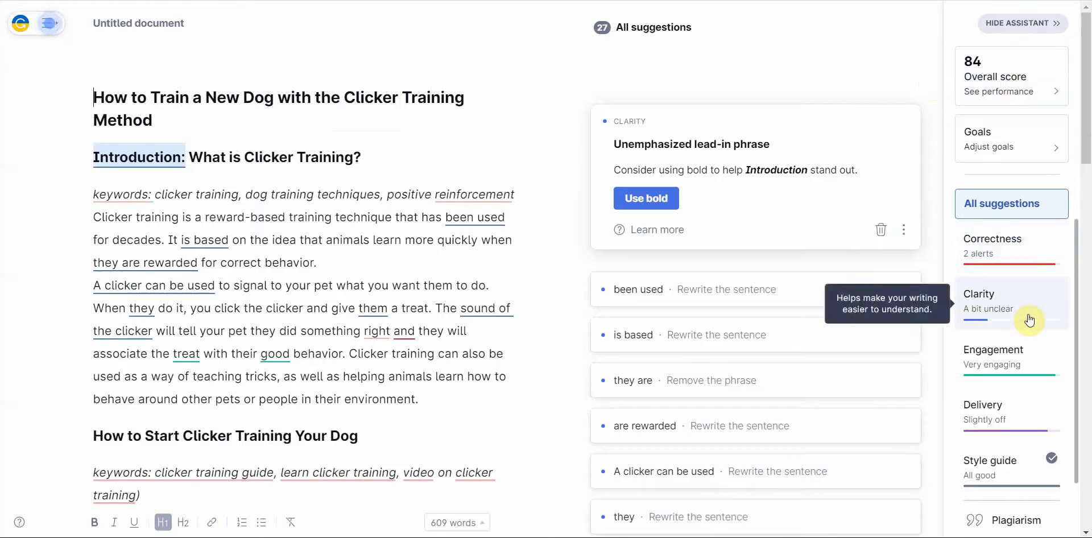
pyautogui.moveTo(1030, 408)
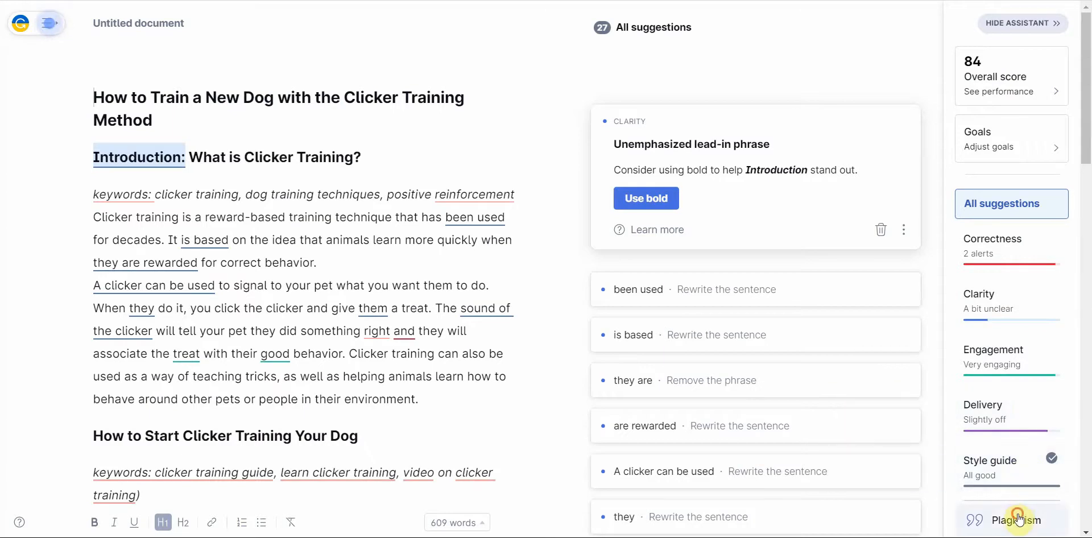
pyautogui.click(1016, 520)
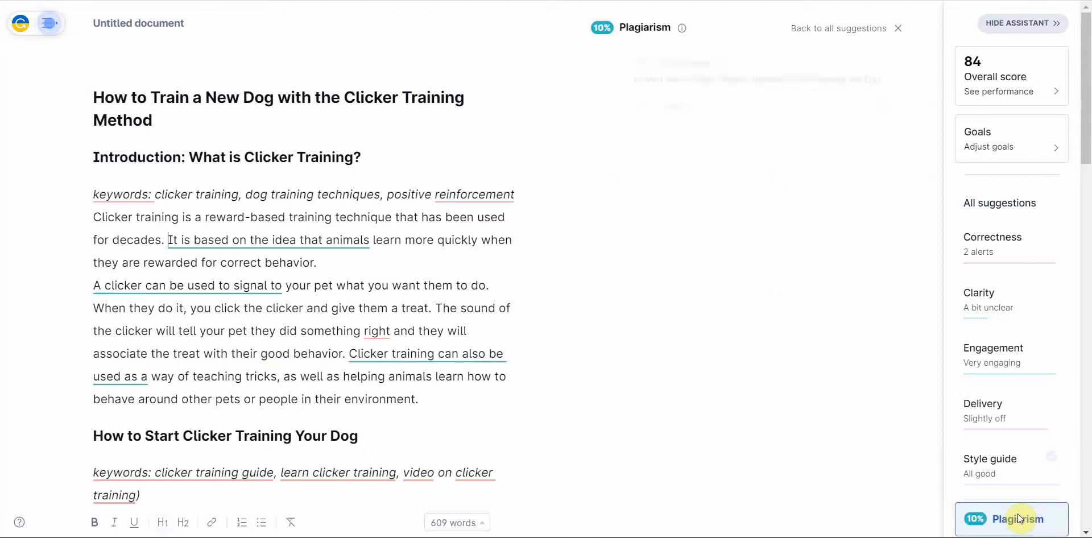
pyautogui.click(1012, 519)
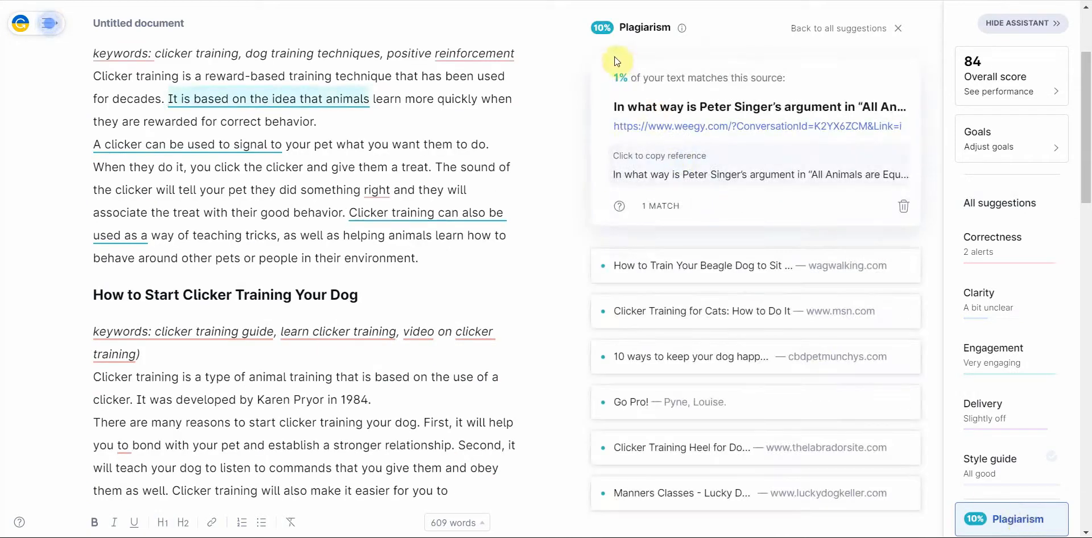
pyautogui.moveTo(605, 41)
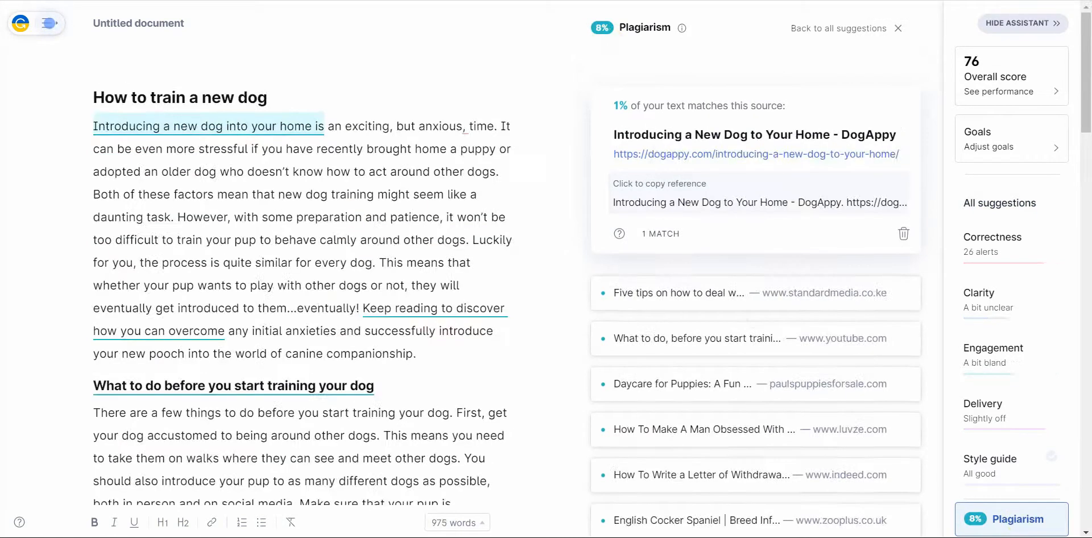
pyautogui.moveTo(570, 56)
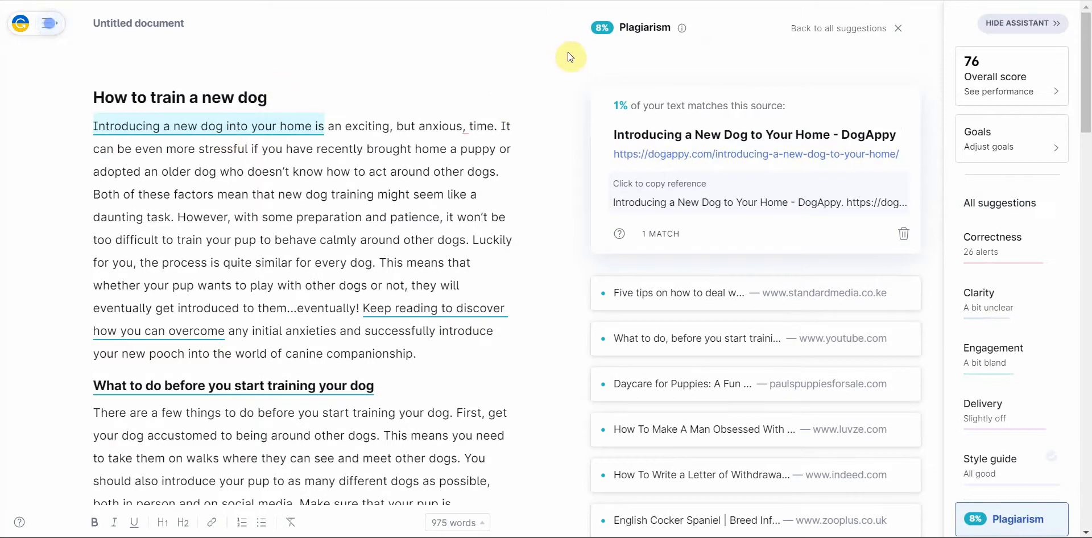
pyautogui.moveTo(1008, 79)
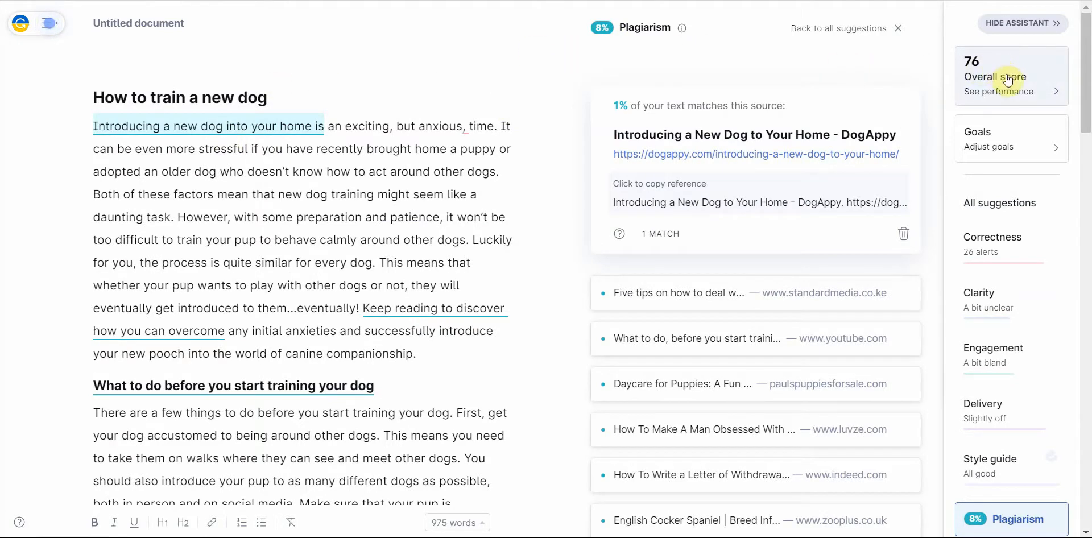
pyautogui.moveTo(1010, 97)
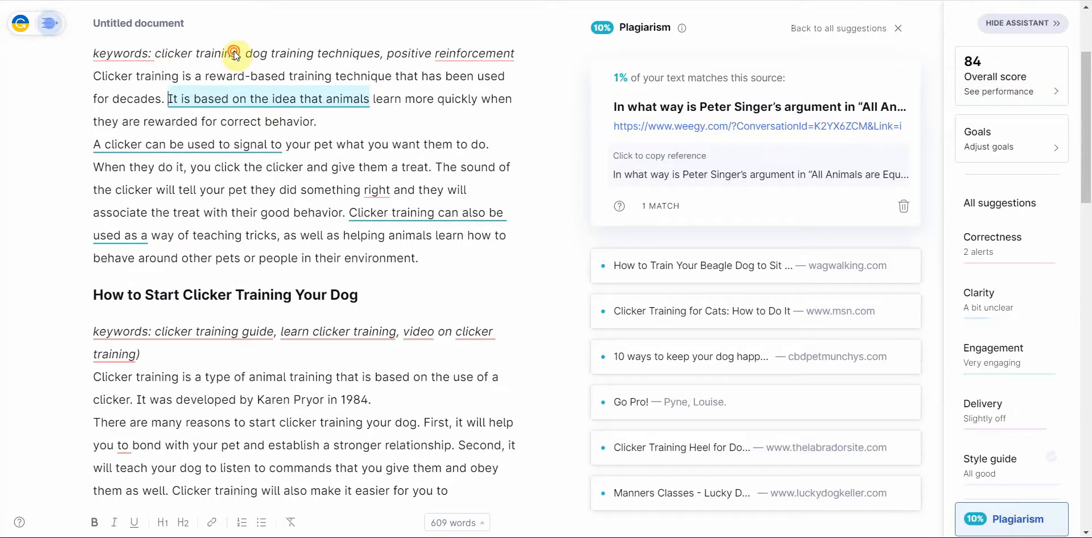
# - Delete the clicker training guide, positive reinforcement and video tutorial keyword lines
pyautogui.click(125, 54)
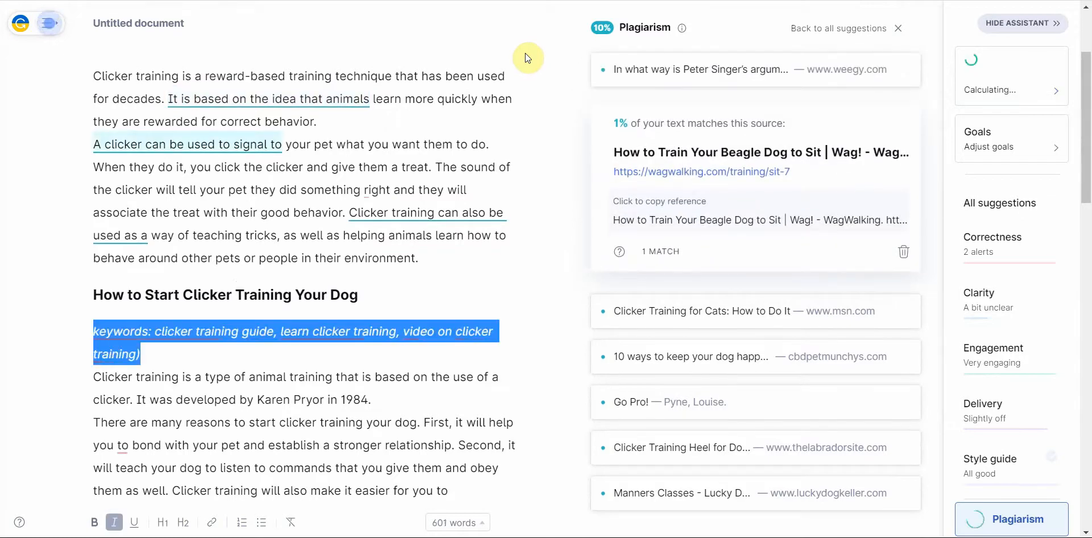
pyautogui.press('Delete')
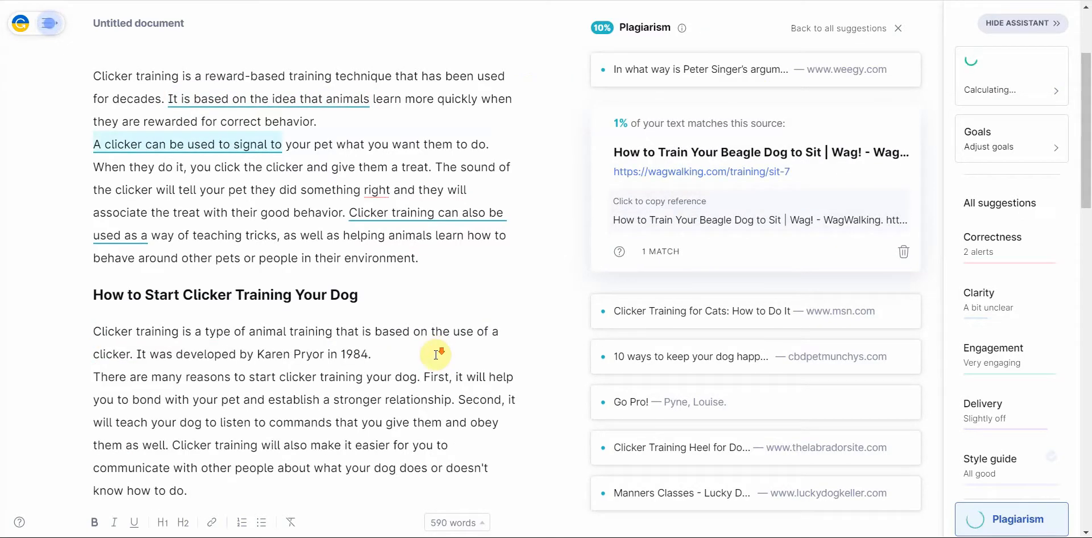
pyautogui.moveTo(481, 321)
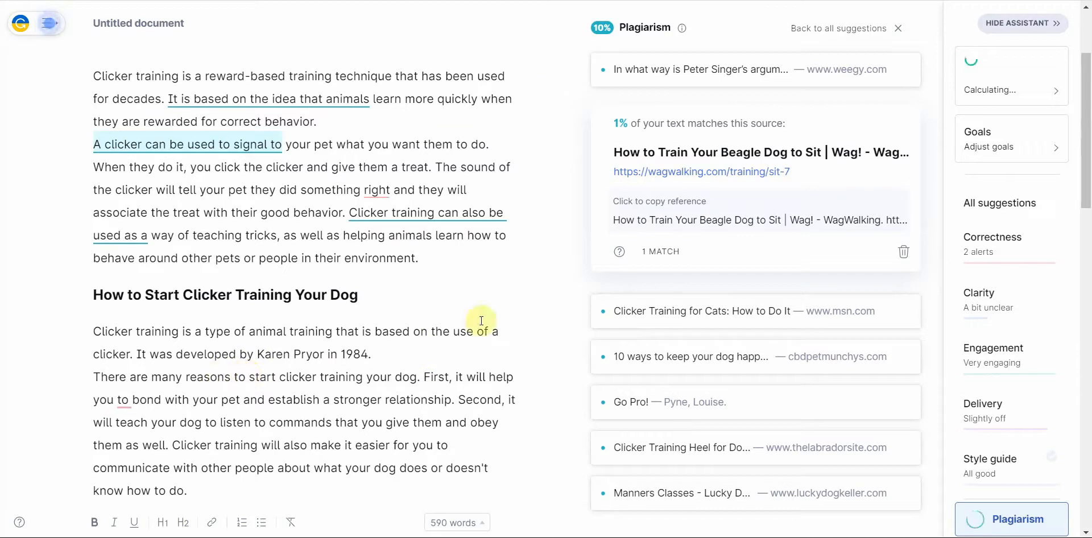
pyautogui.scroll(-3)
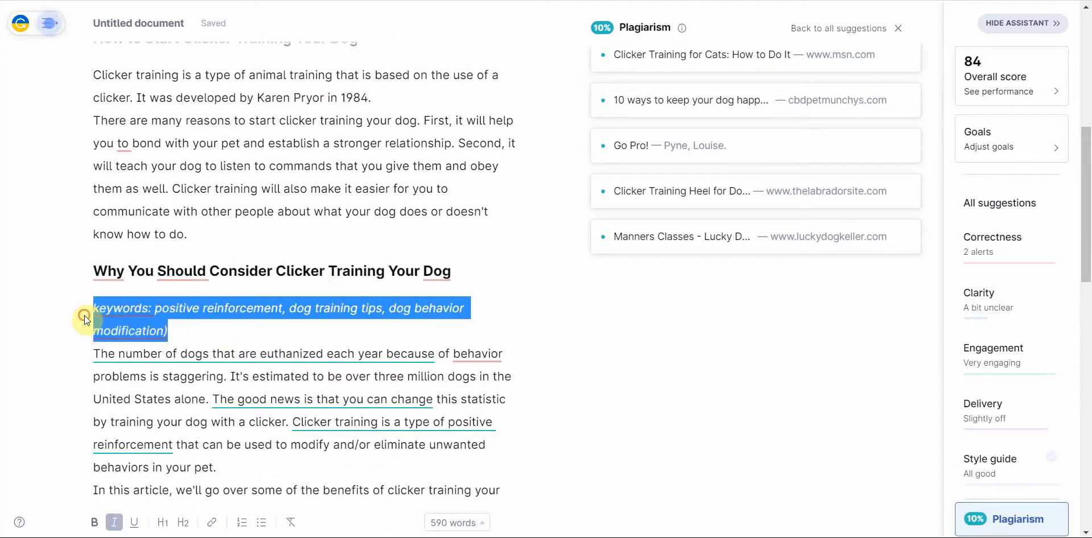
pyautogui.press('delete')
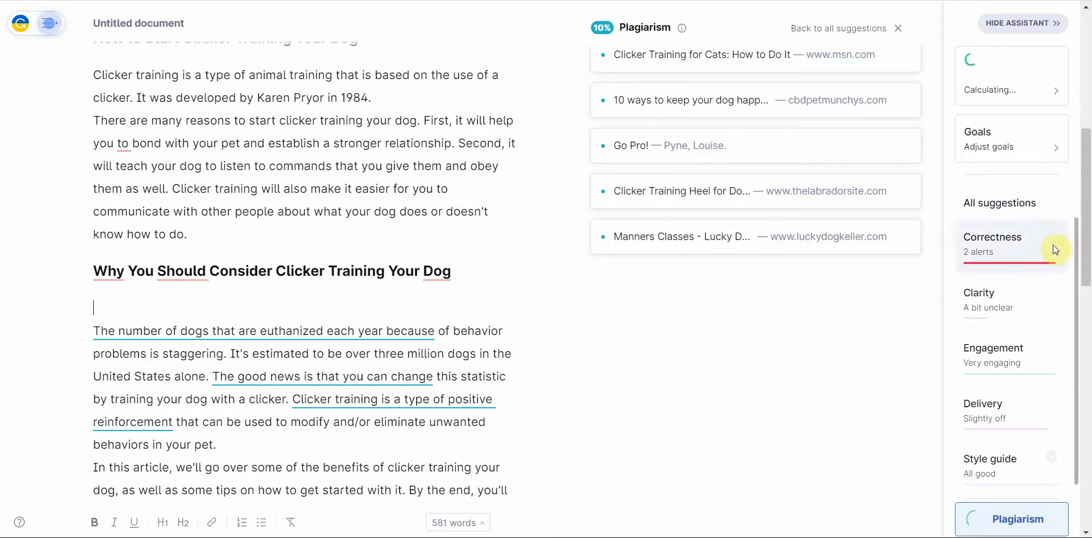
pyautogui.scroll(-3)
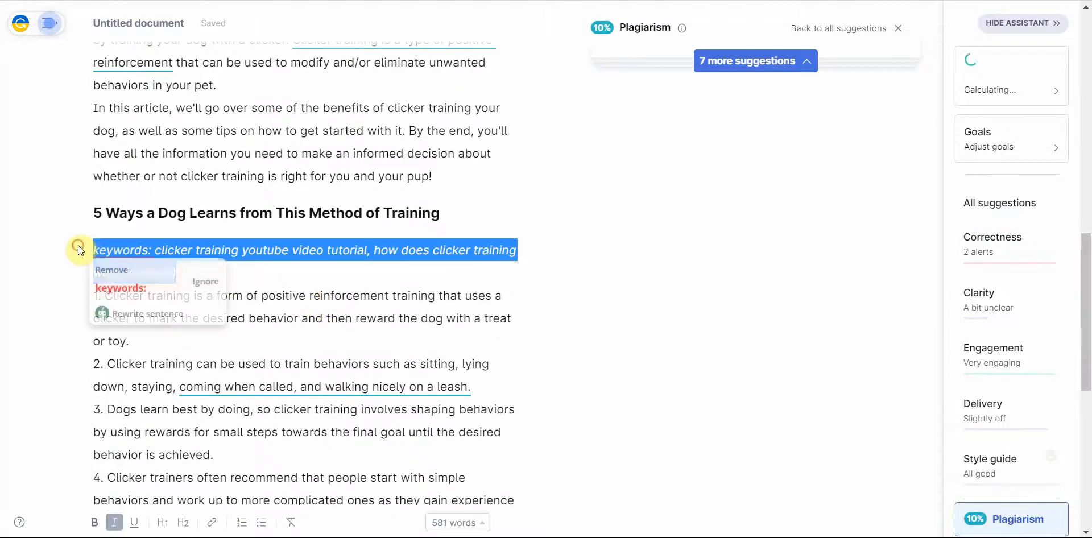
pyautogui.click(111, 271)
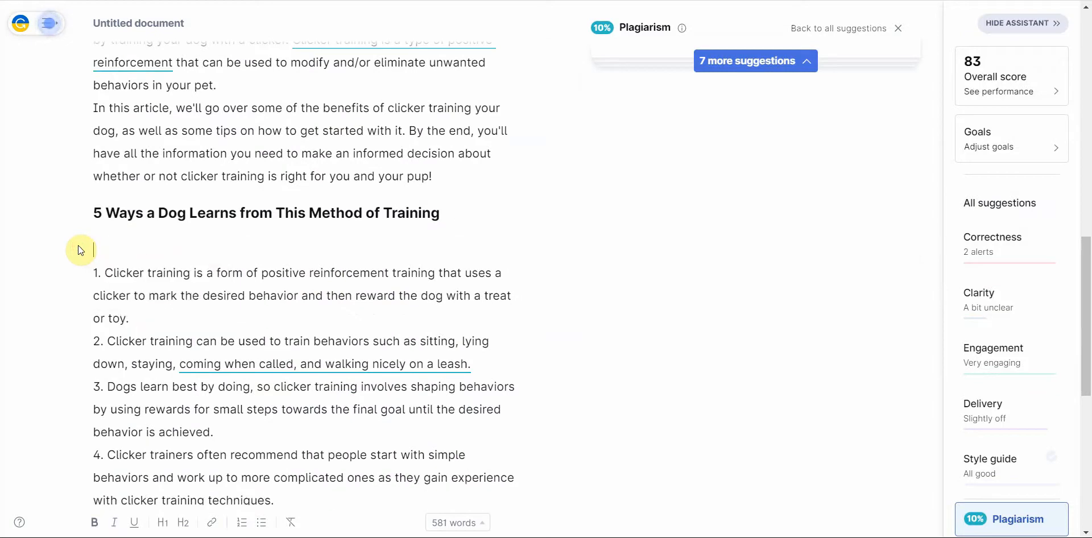
pyautogui.scroll(-3)
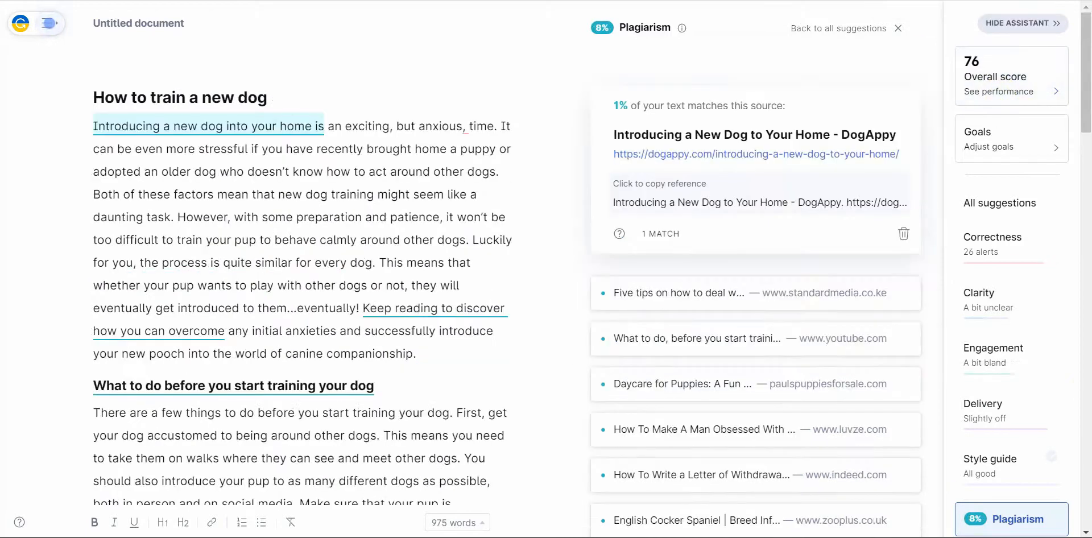
pyautogui.moveTo(1068, 102)
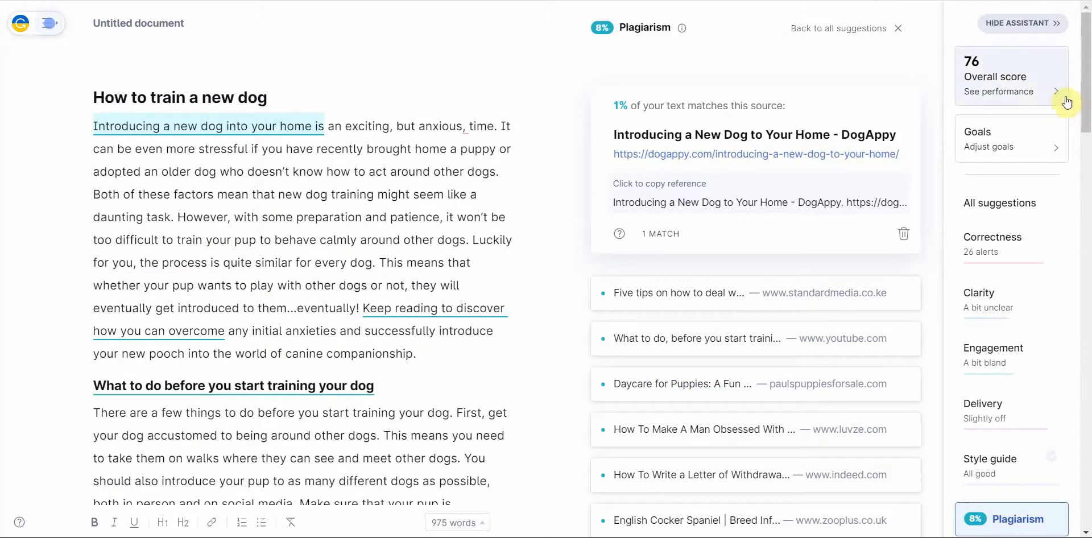
pyautogui.moveTo(1030, 93)
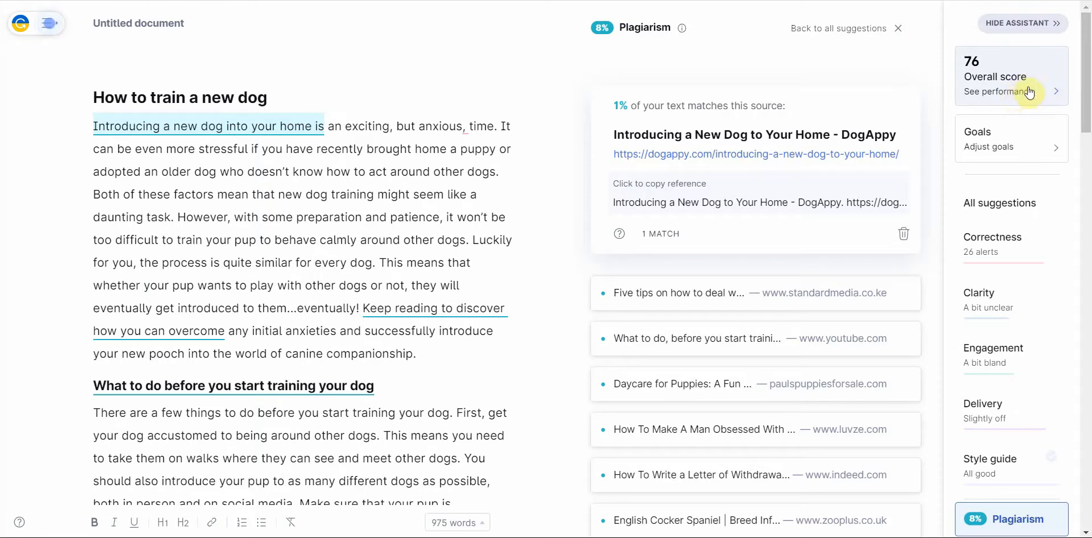
pyautogui.moveTo(1019, 96)
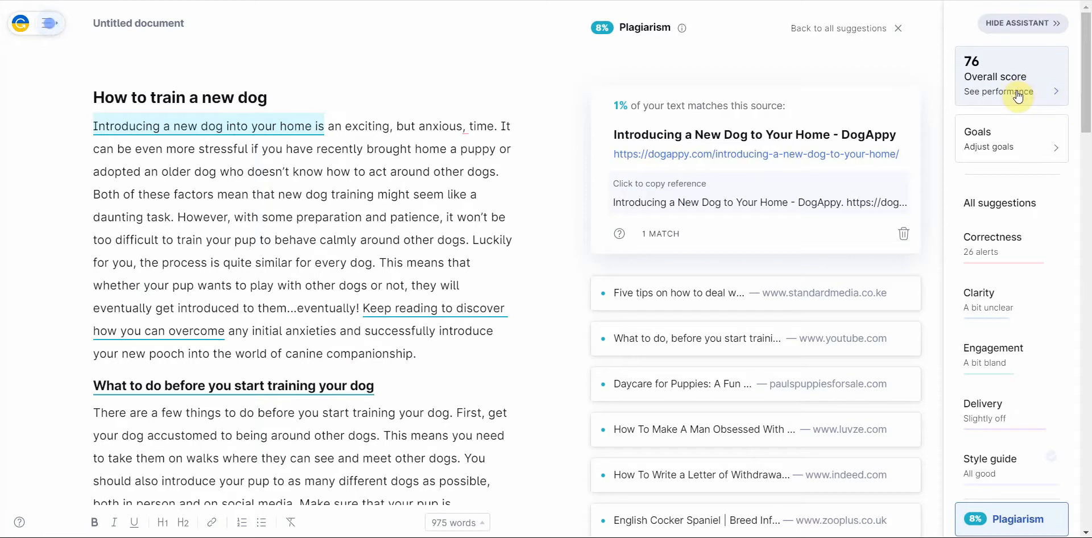
pyautogui.moveTo(404, 516)
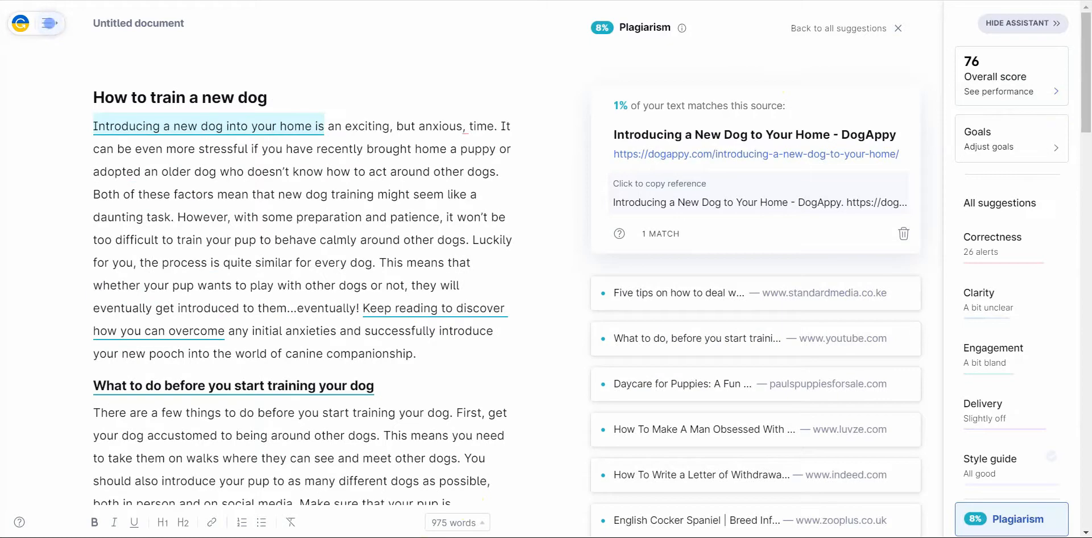
pyautogui.moveTo(468, 103)
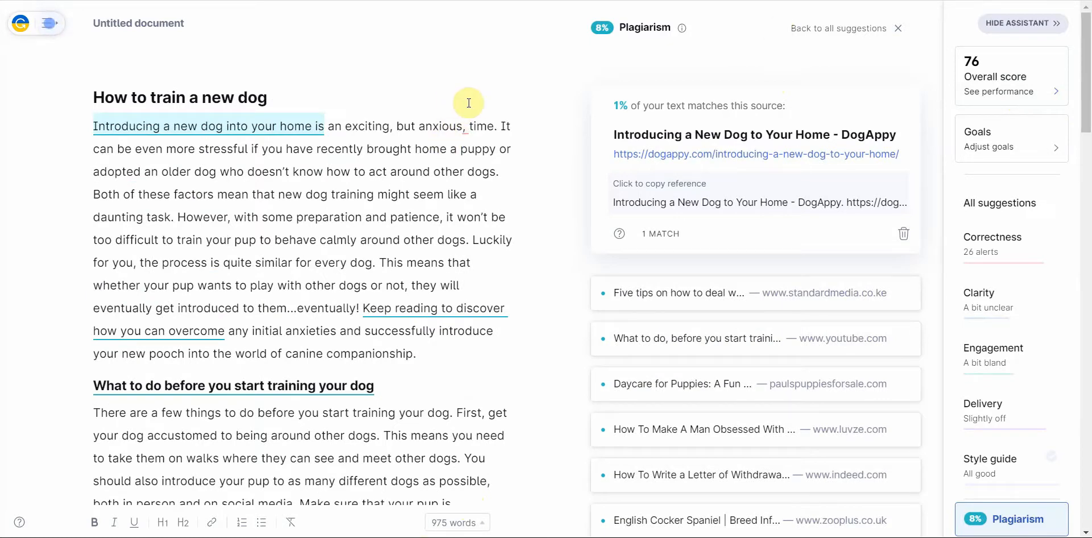
pyautogui.moveTo(596, 40)
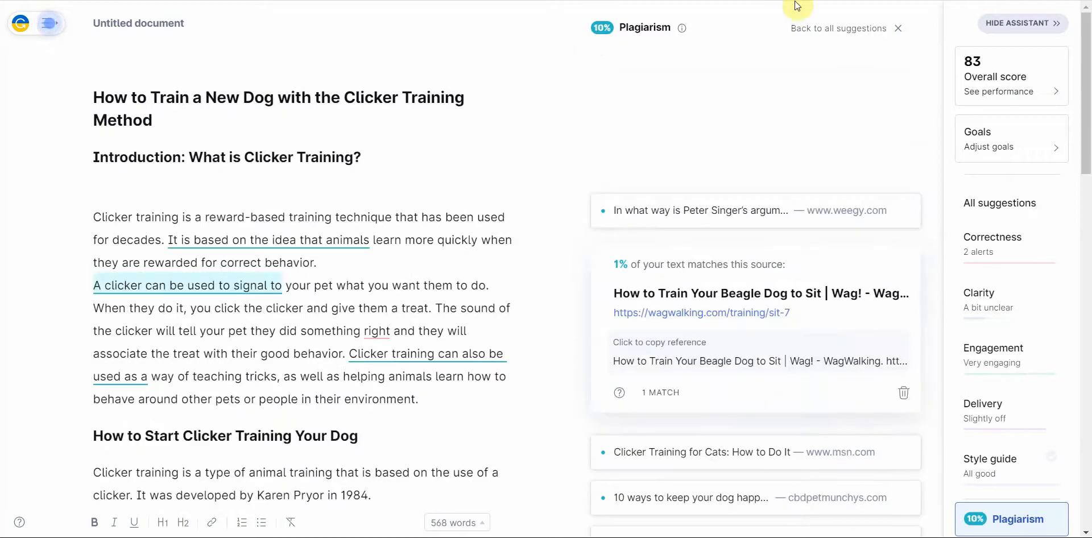
pyautogui.moveTo(611, 41)
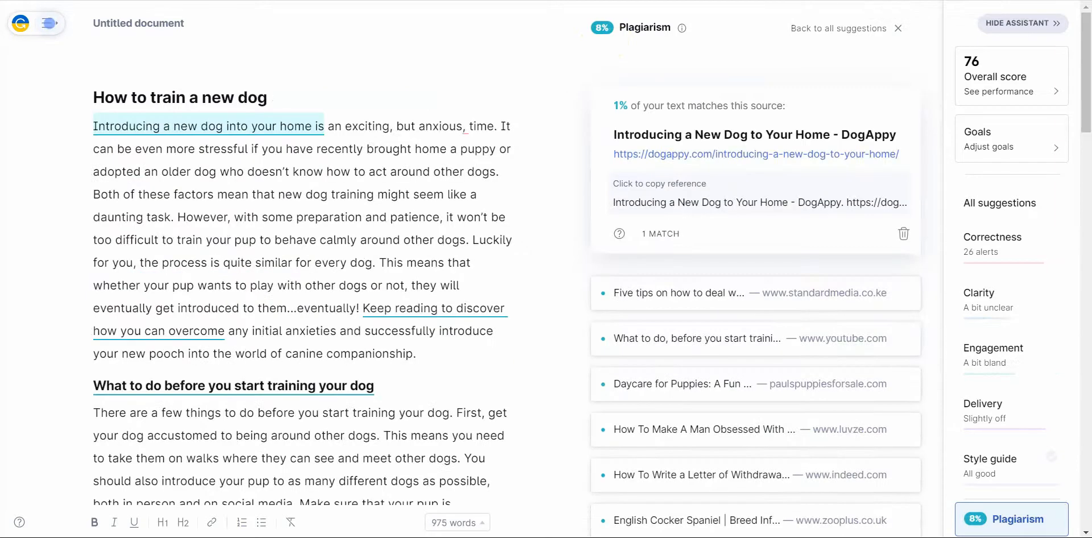
pyautogui.moveTo(608, 49)
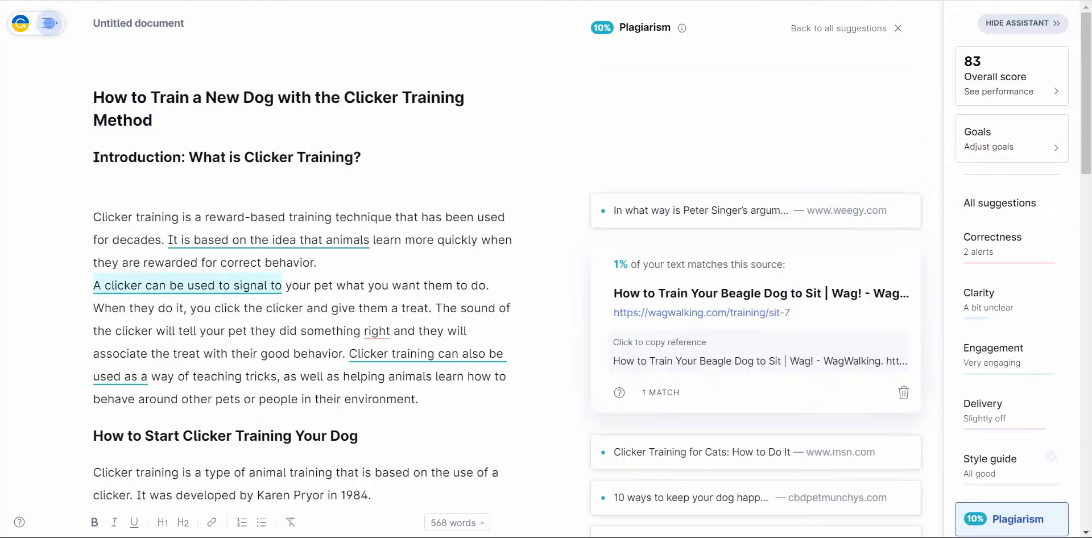
pyautogui.moveTo(336, 110)
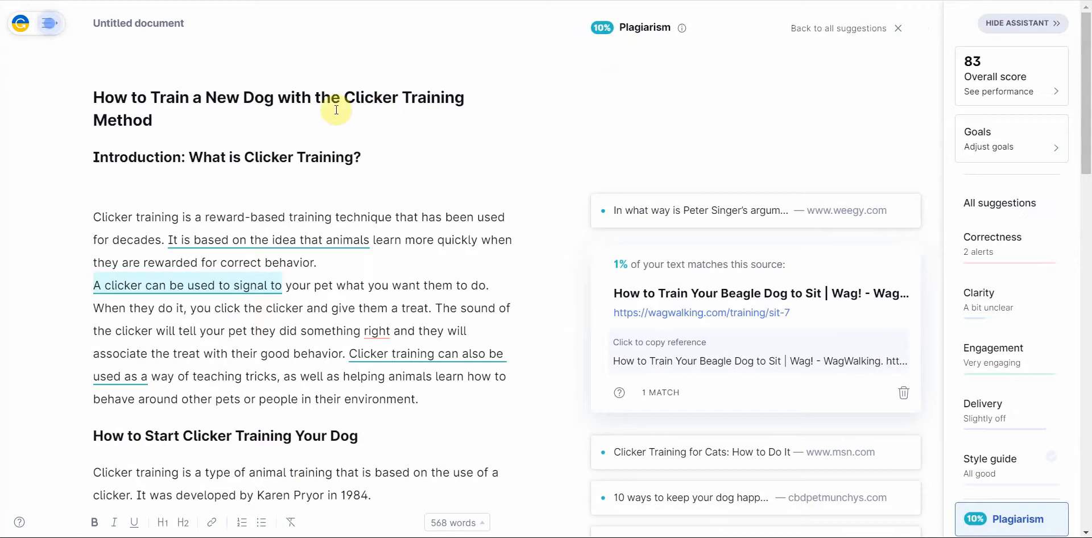
pyautogui.moveTo(446, 130)
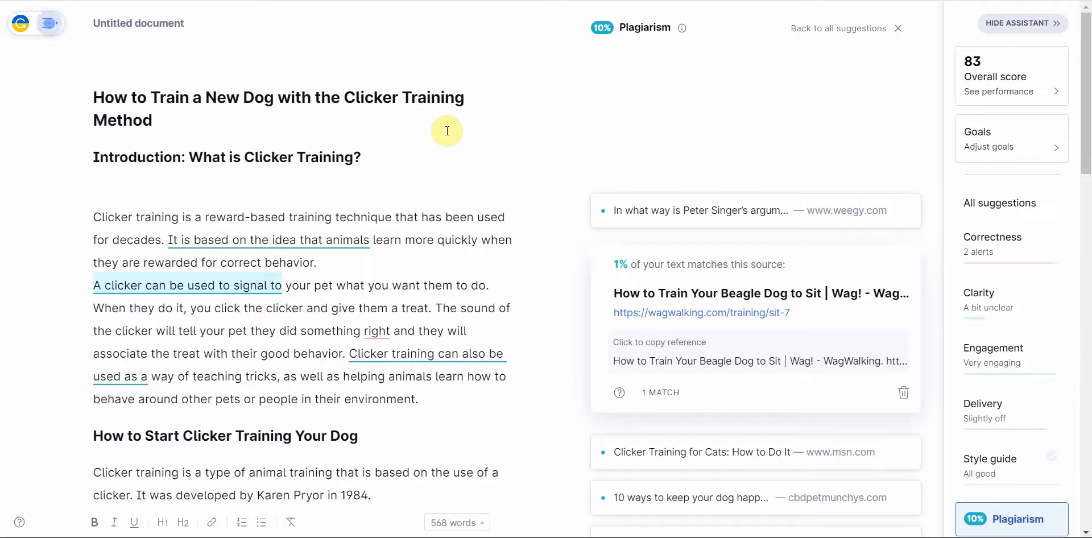
pyautogui.moveTo(447, 131)
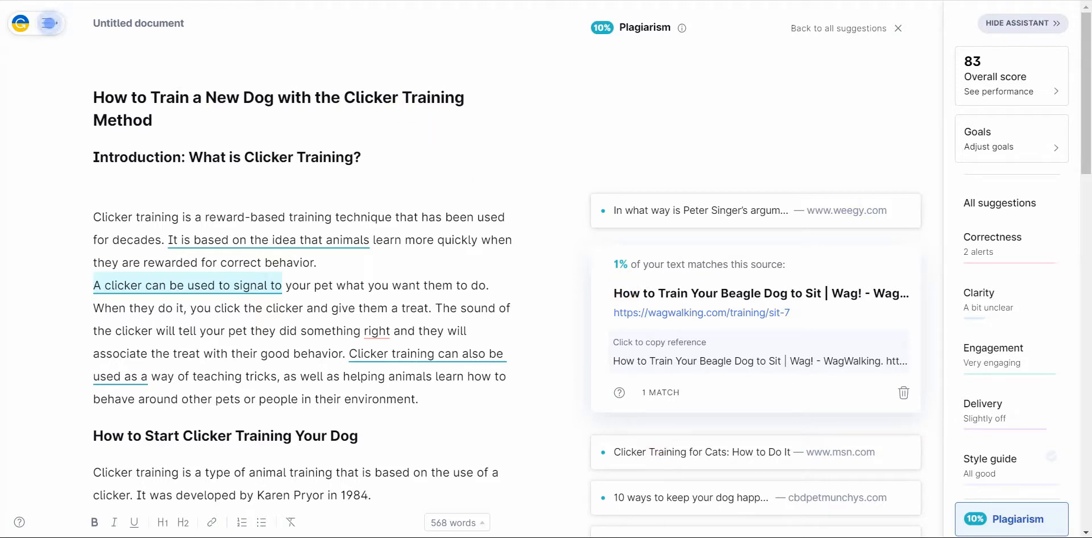